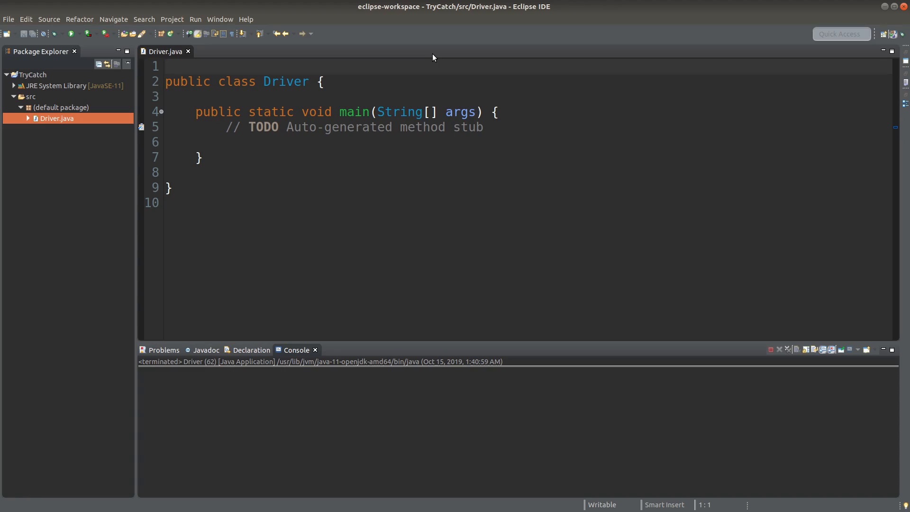
- Replace main's TODO comment with 'exception handling to handle runtime errors gracefully'
{"action": "left_click", "coordinate": [166, 65]}
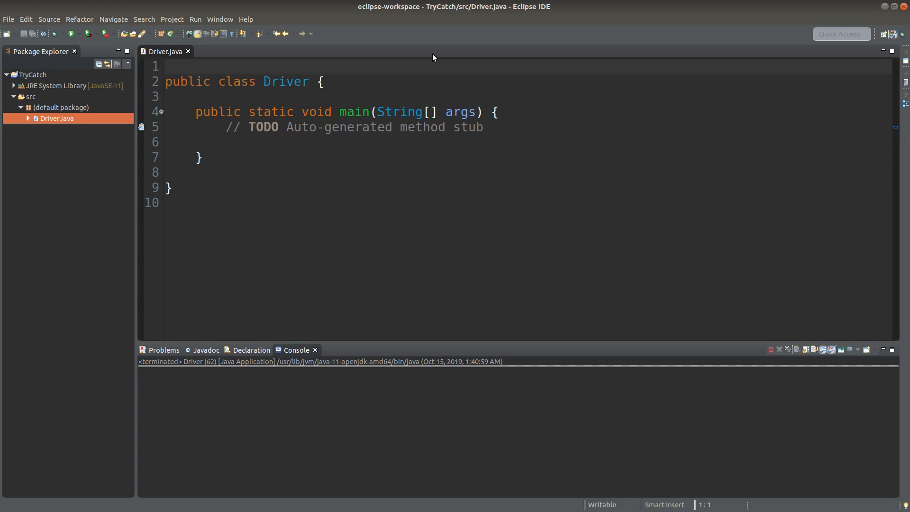
{"action": "left_click", "coordinate": [167, 65]}
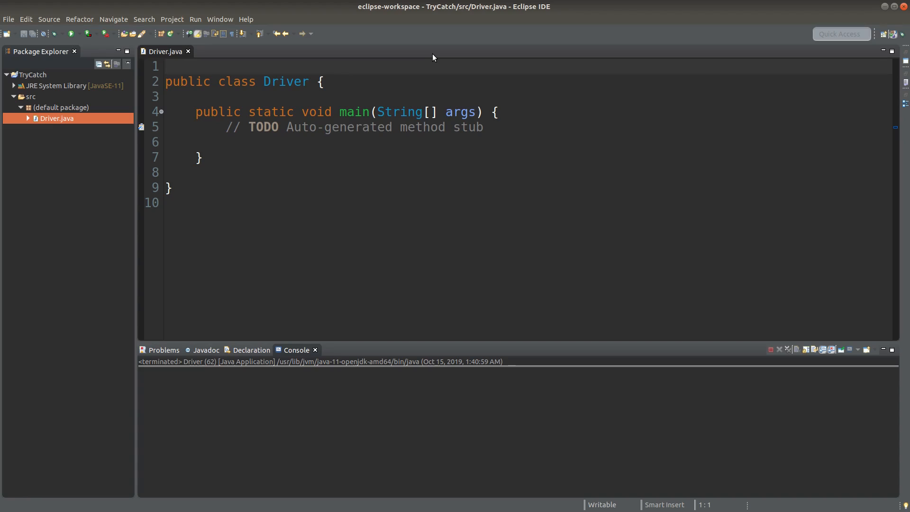
{"action": "left_click", "coordinate": [169, 65]}
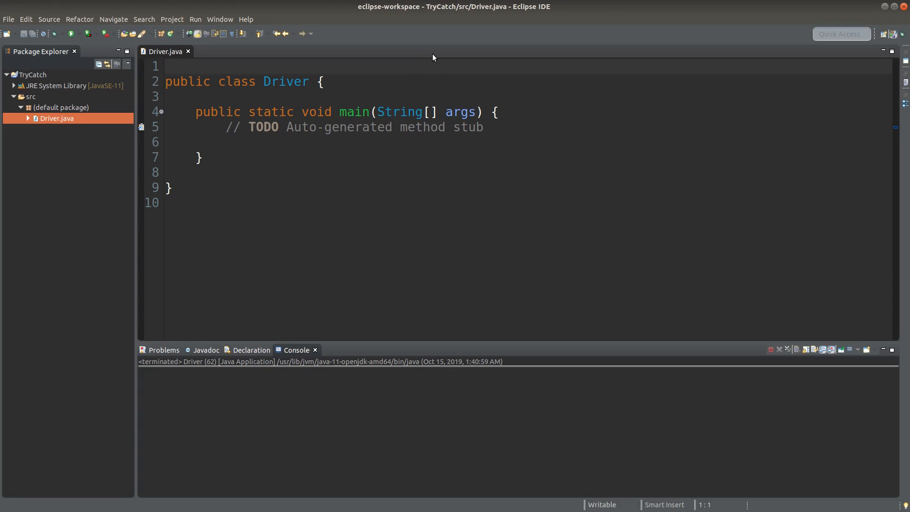
{"action": "left_click", "coordinate": [240, 89]}
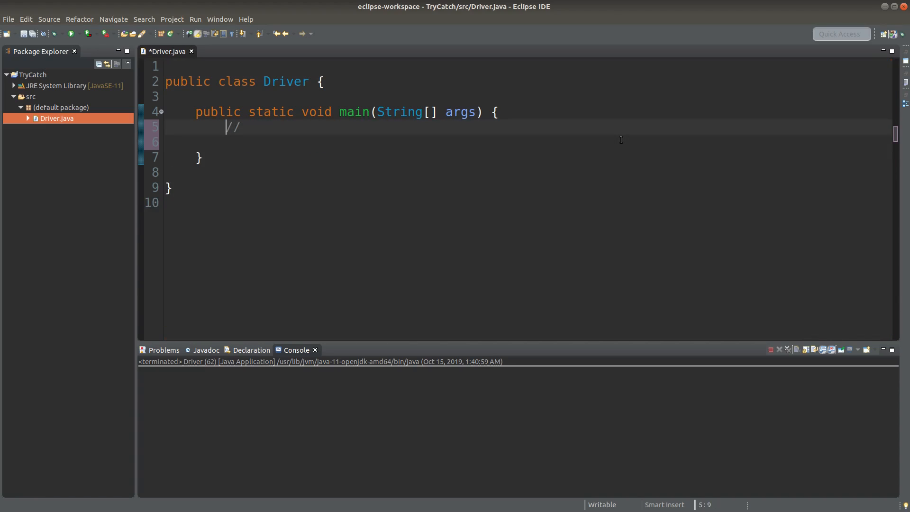
{"action": "type", "text": "exce"}
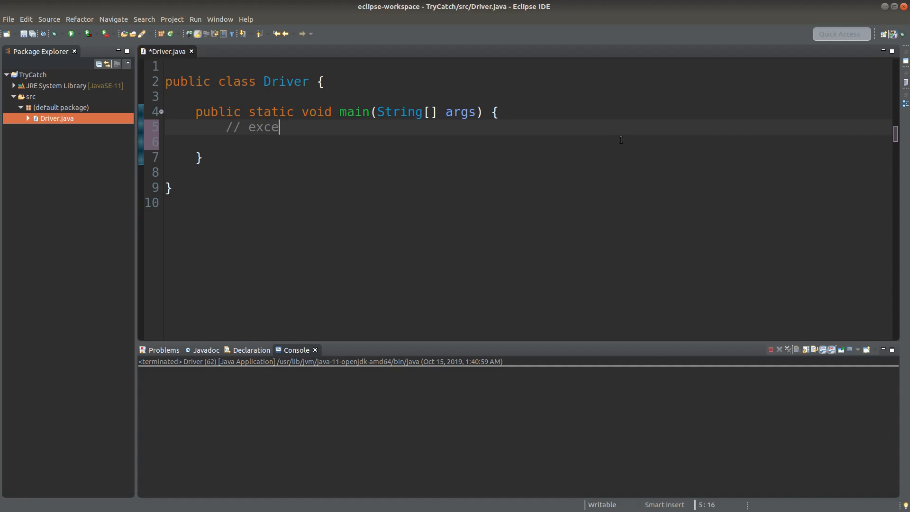
{"action": "type", "text": "ption handling"}
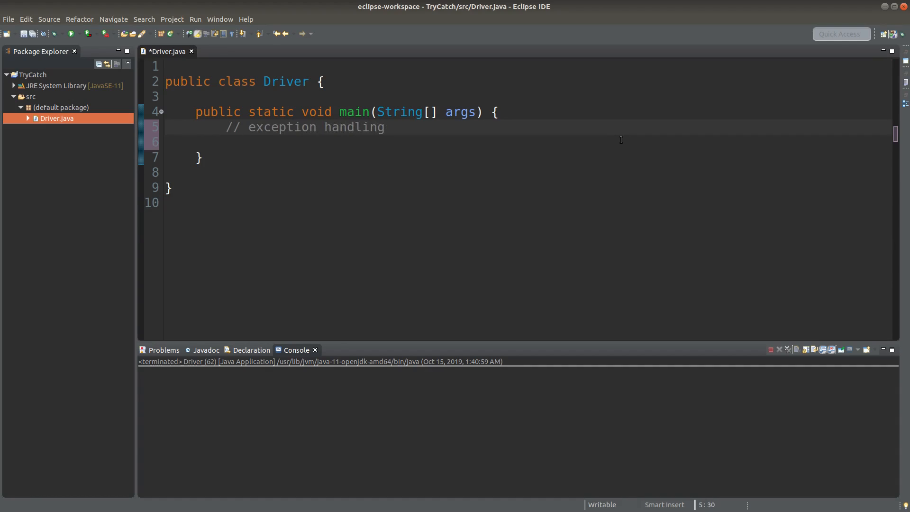
{"action": "type", "text": "to handle"}
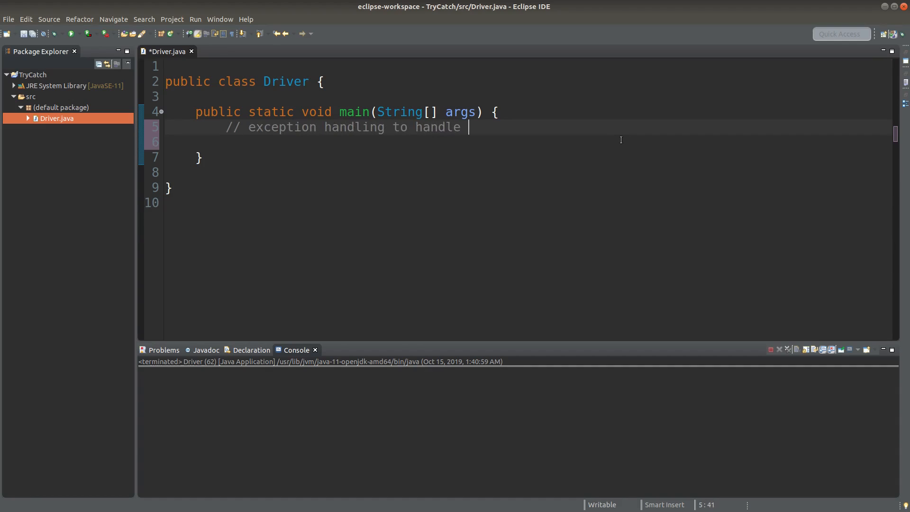
{"action": "type", "text": "runt"}
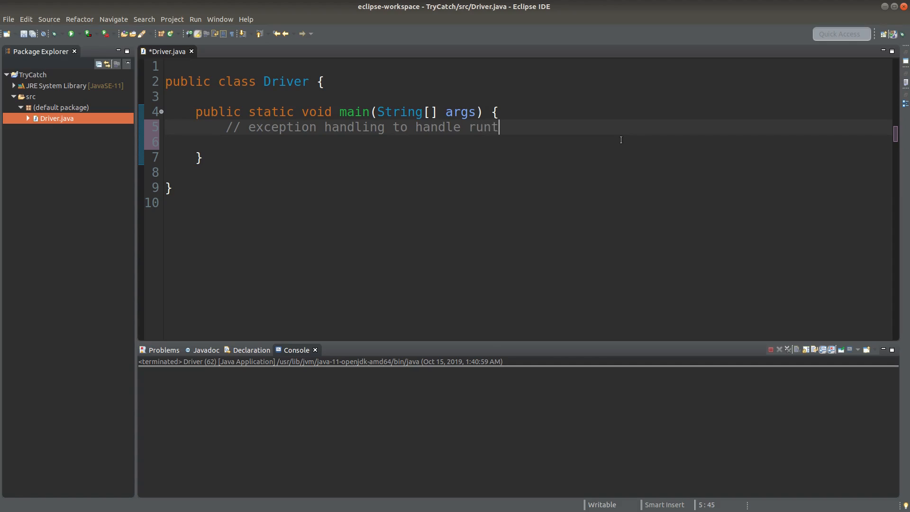
{"action": "type", "text": "ime errors"}
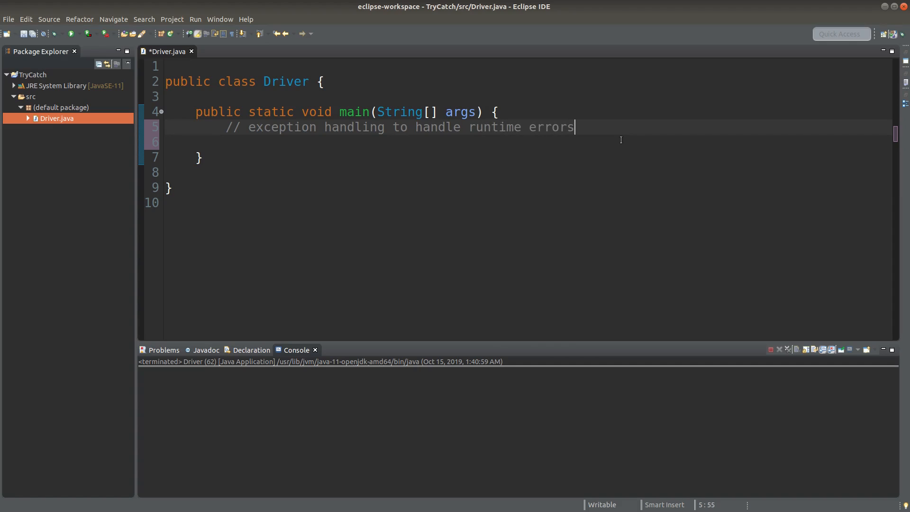
{"action": "type", "text": "grace"}
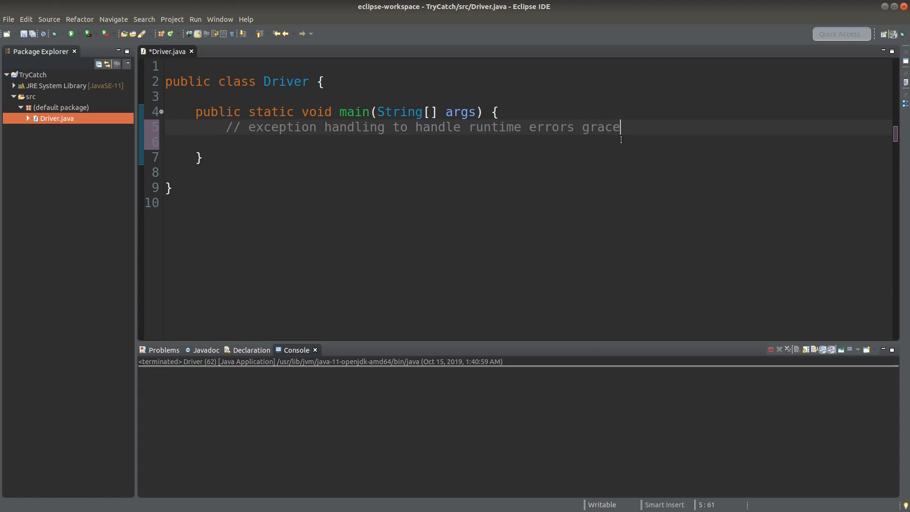
{"action": "type", "text": "fully"}
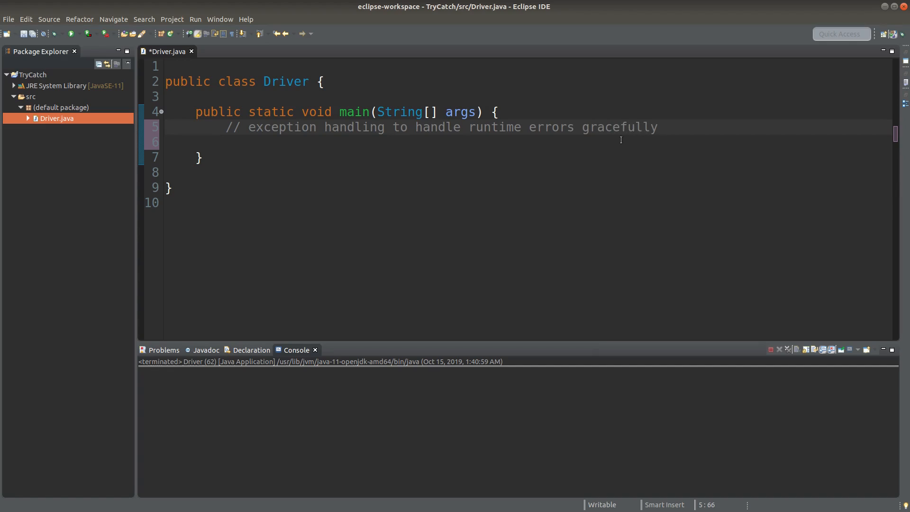
- Add a '// try-catch' comment line below the first comment
{"action": "left_click", "coordinate": [657, 127]}
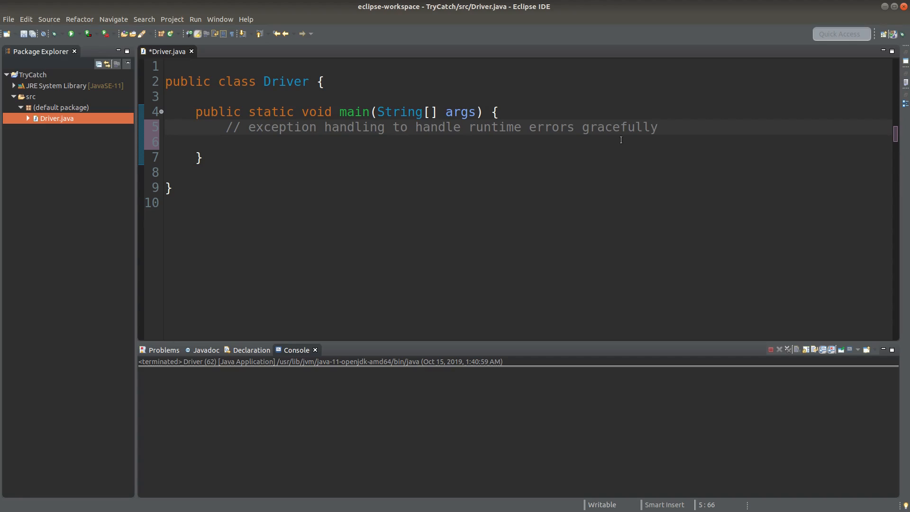
{"action": "left_click", "coordinate": [658, 127]}
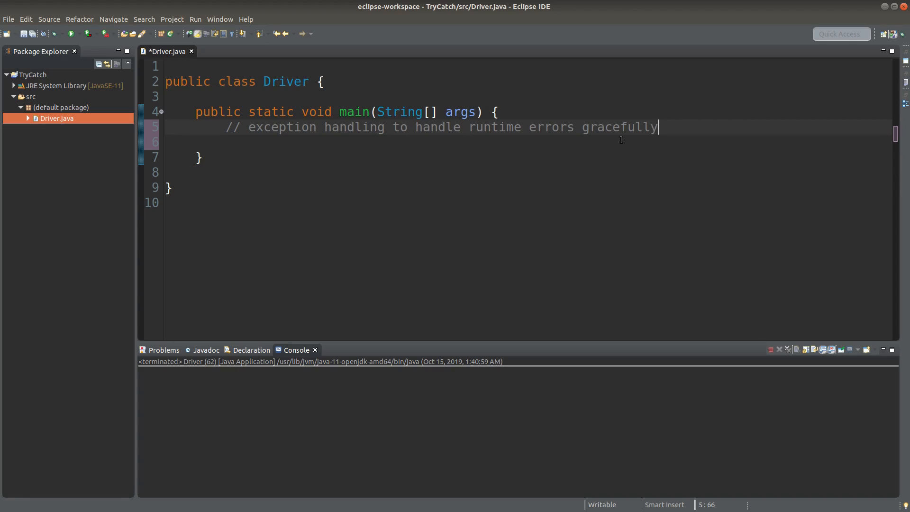
{"action": "type", "text": "/"}
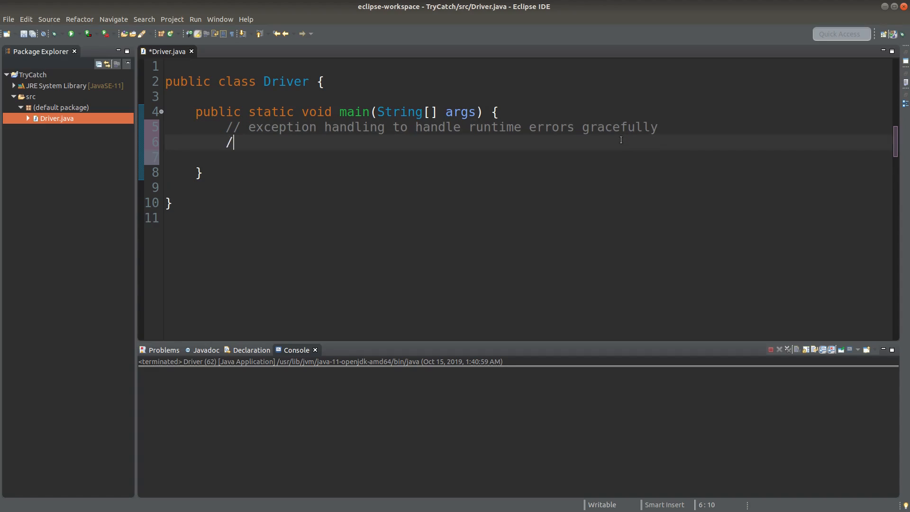
{"action": "type", "text": "/ try-catch"}
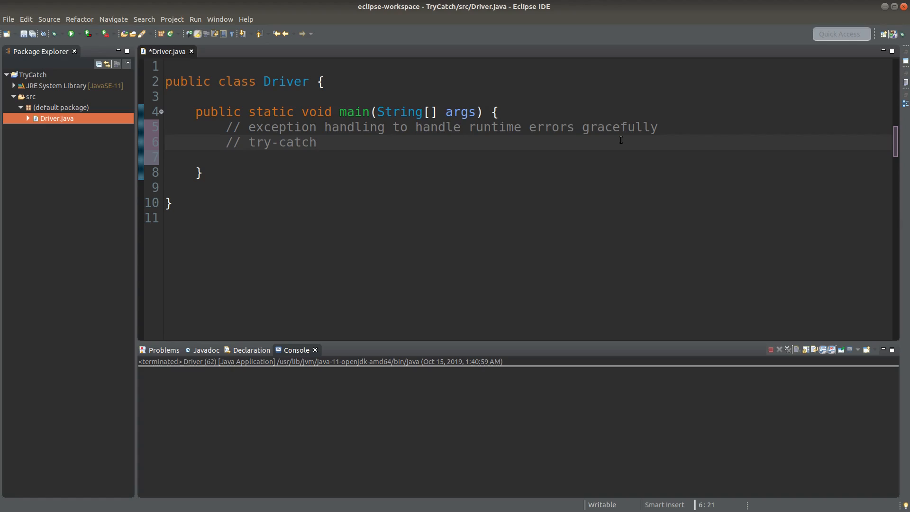
{"action": "left_click", "coordinate": [316, 142]}
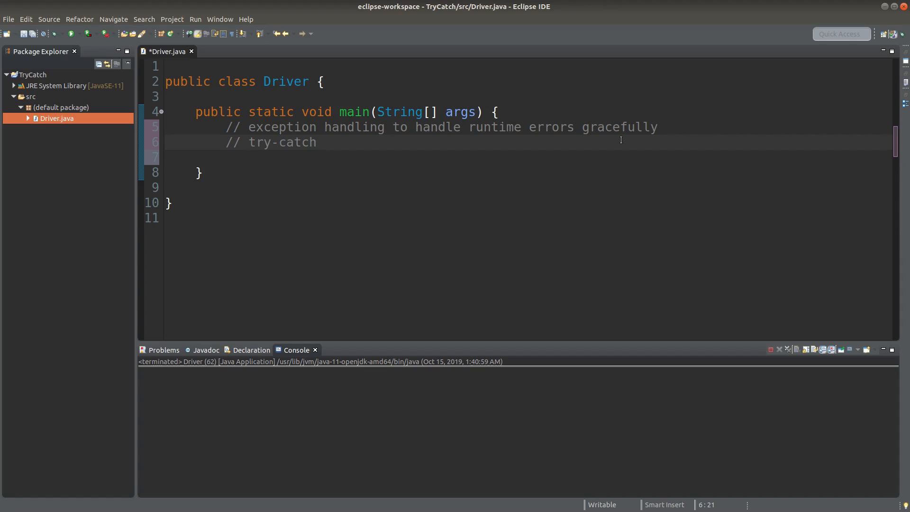
{"action": "left_click", "coordinate": [317, 142]}
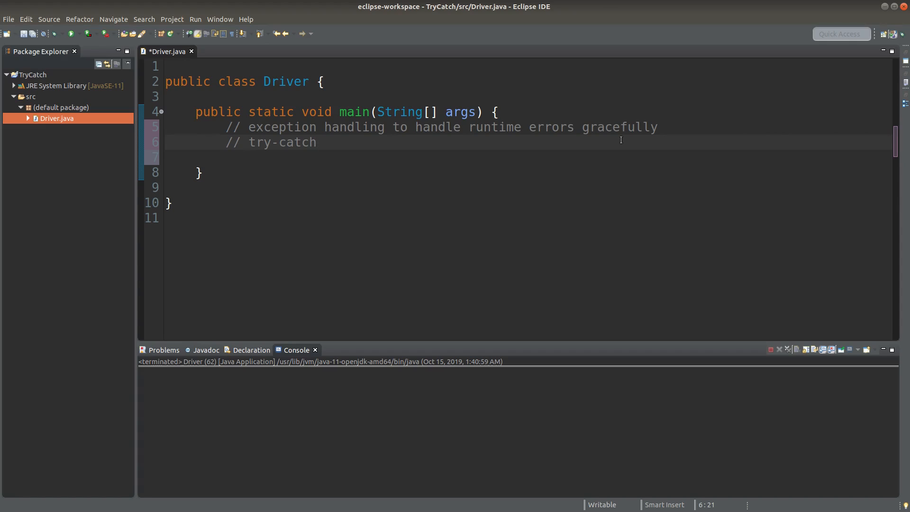
- Declare Scanner sc = new Scanner(System.in) on a new line in main
{"action": "key", "text": "Return"}
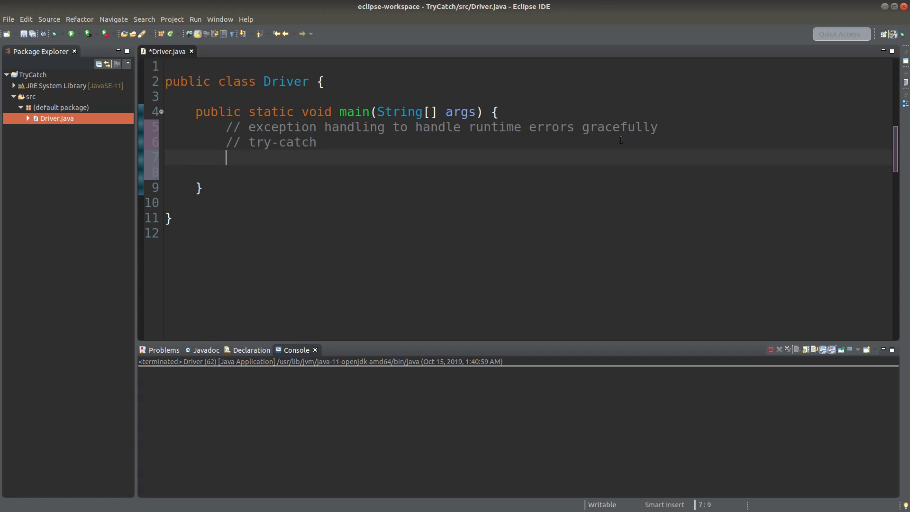
{"action": "type", "text": "Scanner sc = n"}
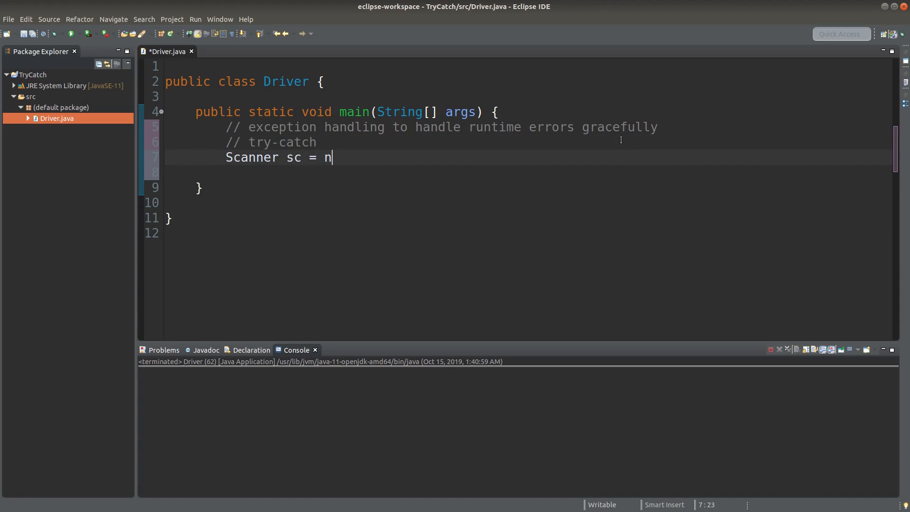
{"action": "type", "text": "ew Scanner"}
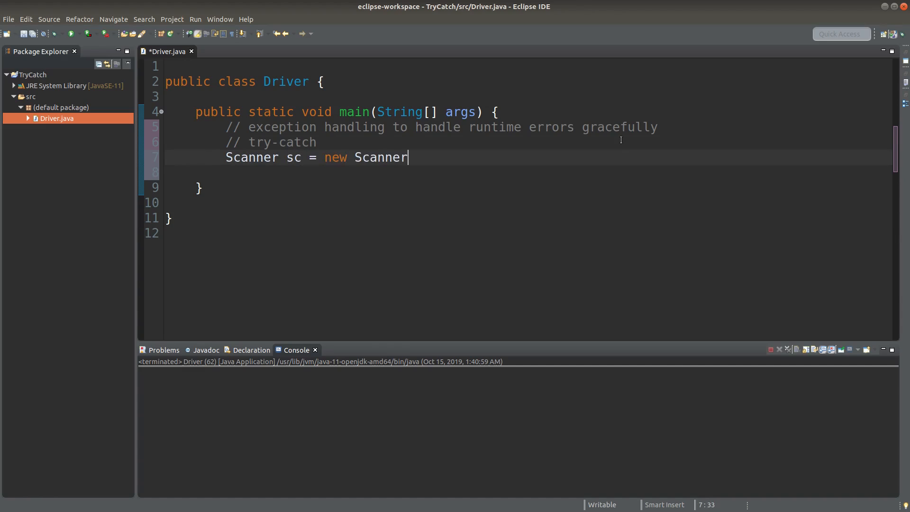
{"action": "type", "text": "(System.in);"}
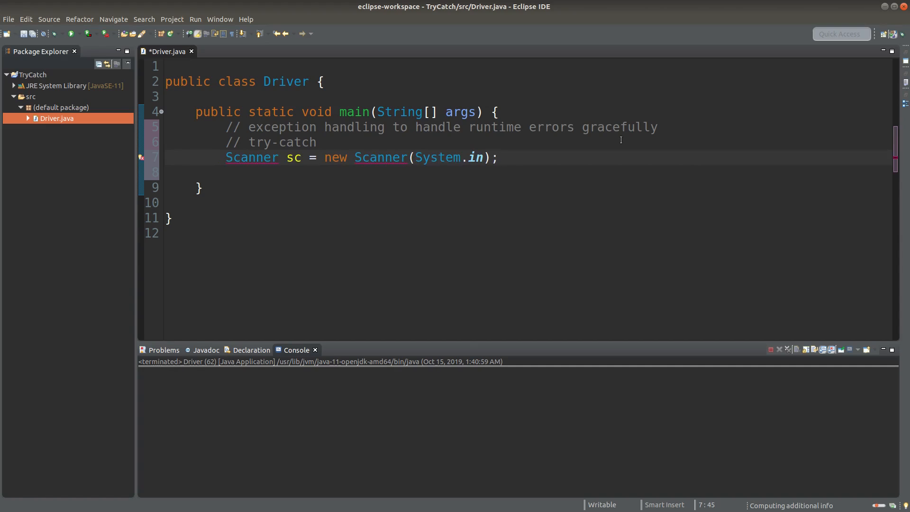
- Add 'import java.util.Scanner;' at the top of Driver.java
{"action": "left_click", "coordinate": [496, 158]}
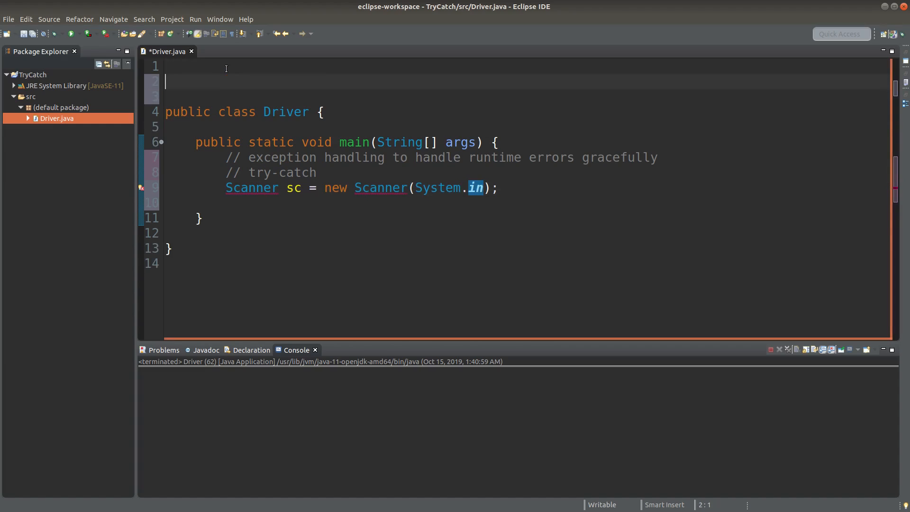
{"action": "type", "text": "import java.util.Scanner"}
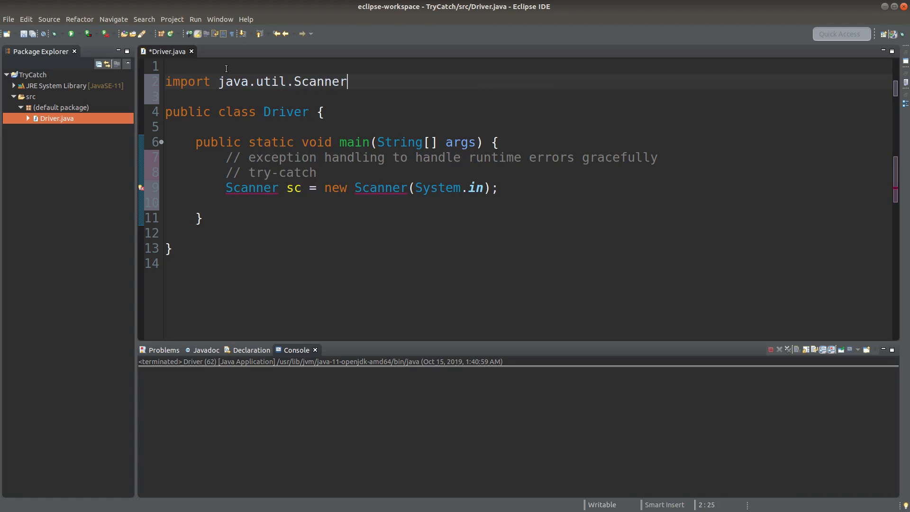
{"action": "type", "text": ";"}
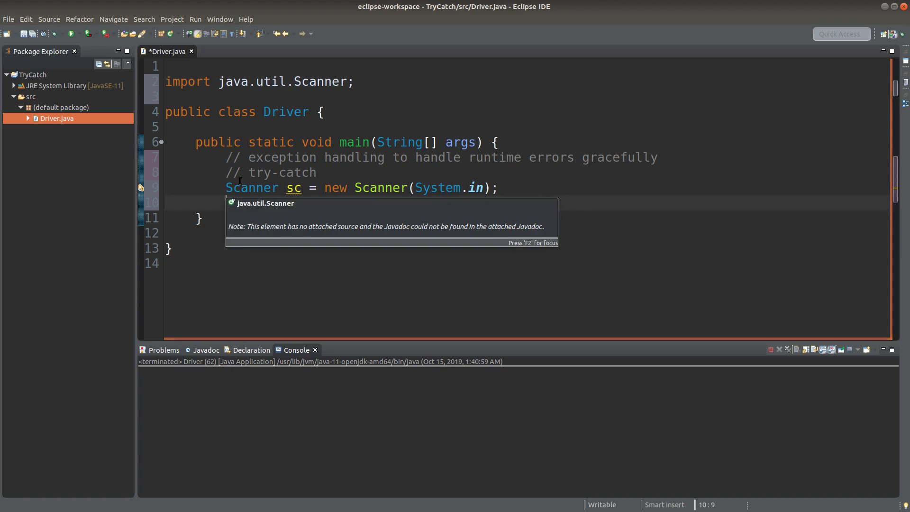
- Add a println prompting the user to enter an integer below the Scanner line
{"action": "left_click", "coordinate": [463, 202]}
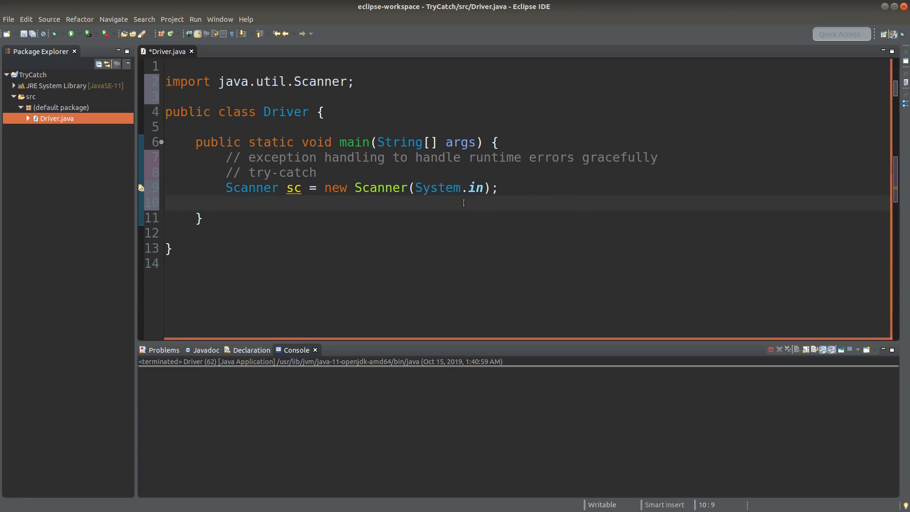
{"action": "type", "text": "System.out."}
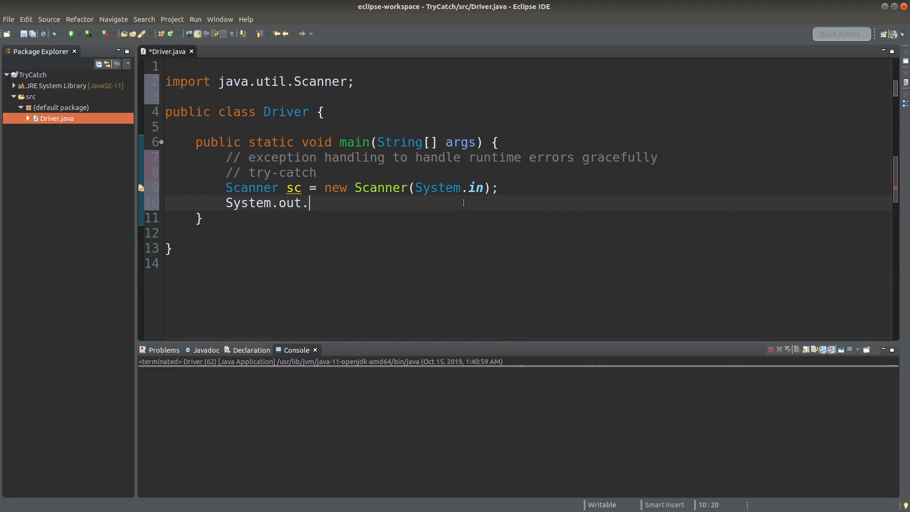
{"action": "type", "text": "println(\"E\""}
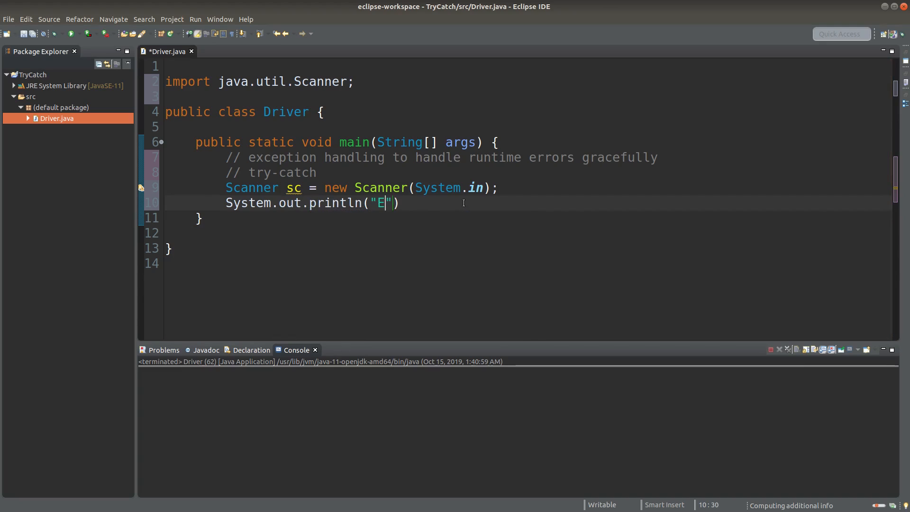
{"action": "type", "text": "nter an integ"}
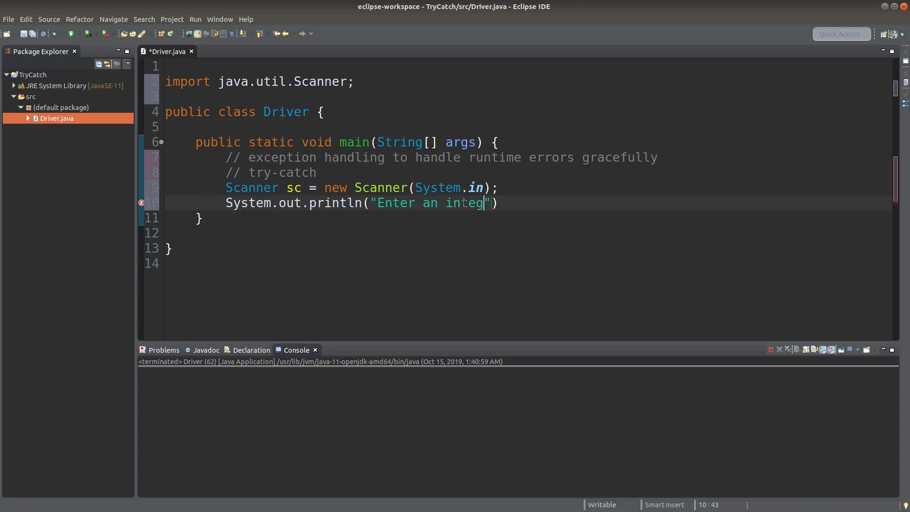
{"action": "type", "text": "er:"}
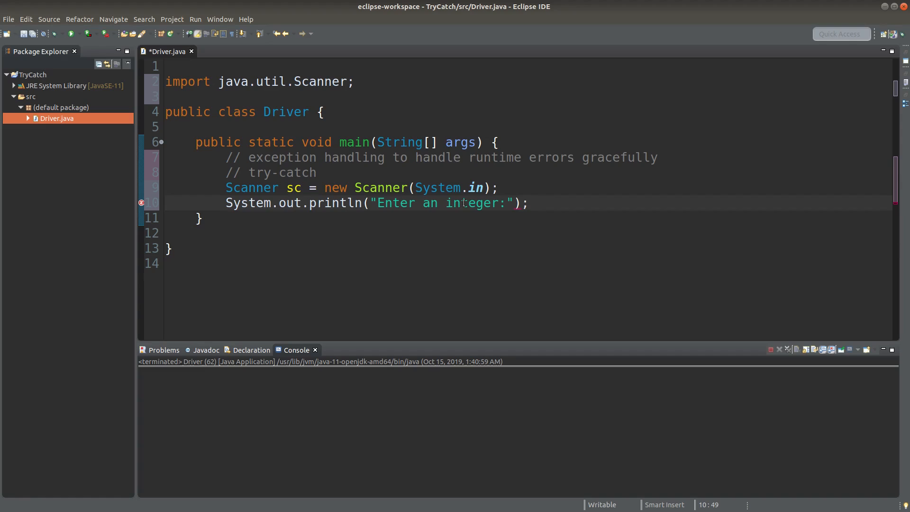
{"action": "left_click", "coordinate": [527, 203]}
{"action": "type", "text": "int a"}
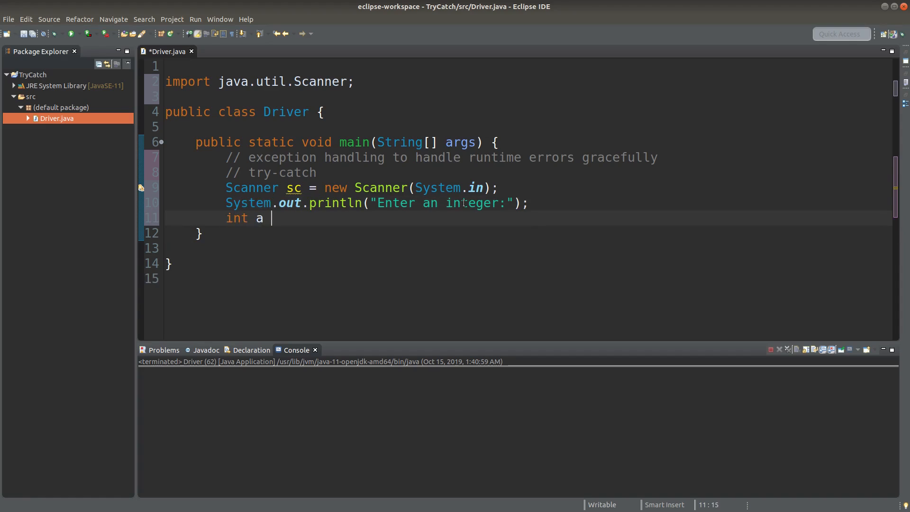
{"action": "type", "text": ";"}
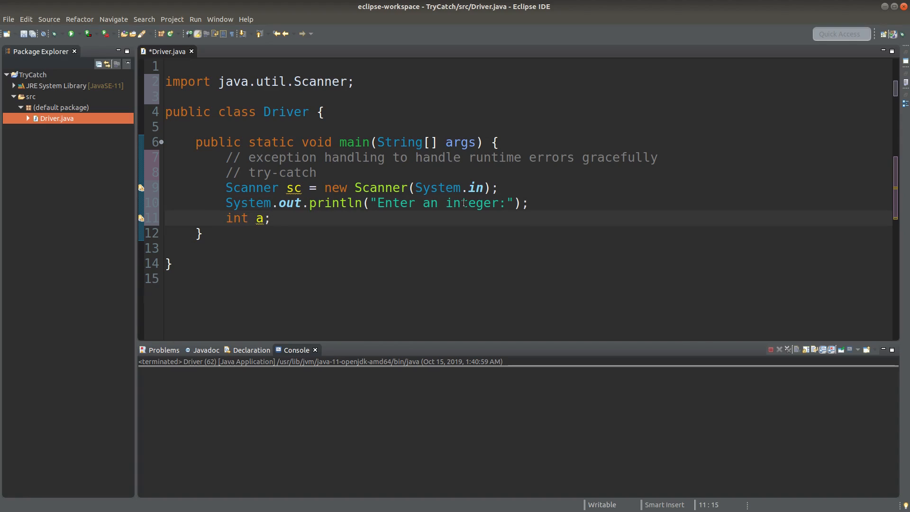
- Read a = sc.nextInt() and print "You entered " + a
{"action": "left_click", "coordinate": [271, 217]}
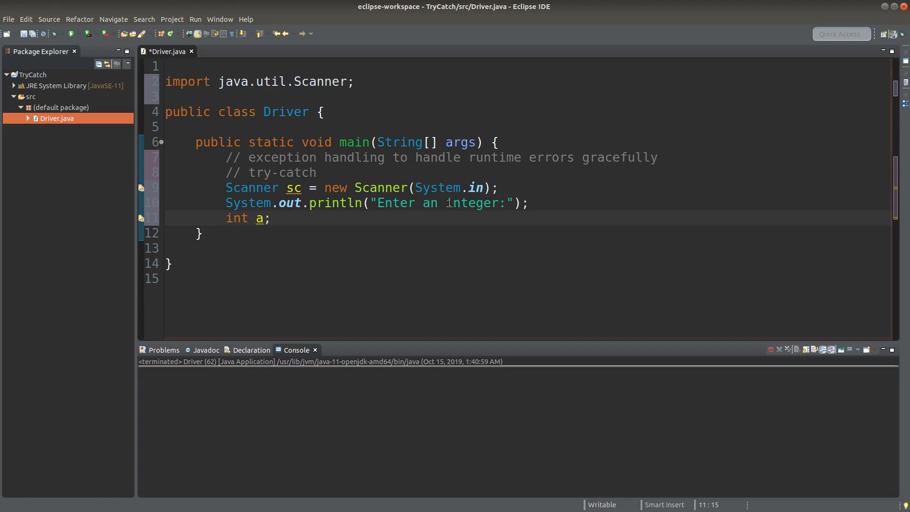
{"action": "left_click", "coordinate": [230, 218]}
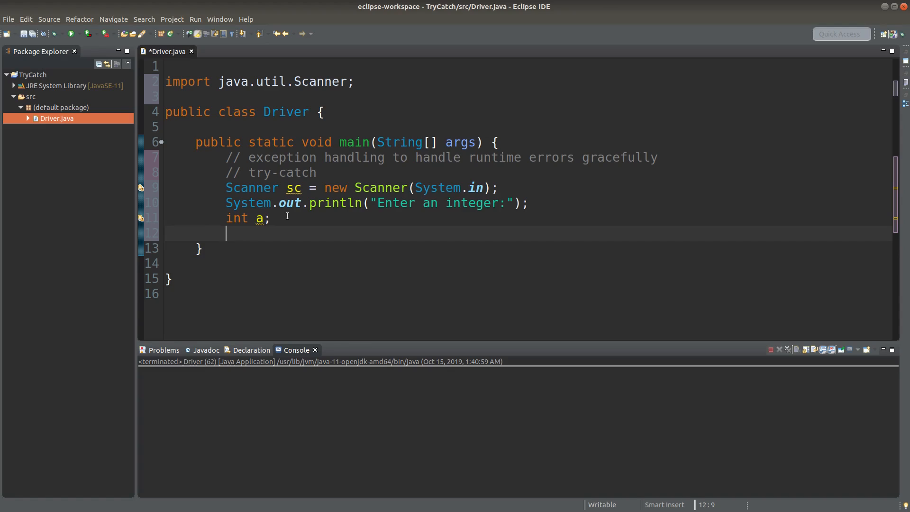
{"action": "type", "text": "a = sc"}
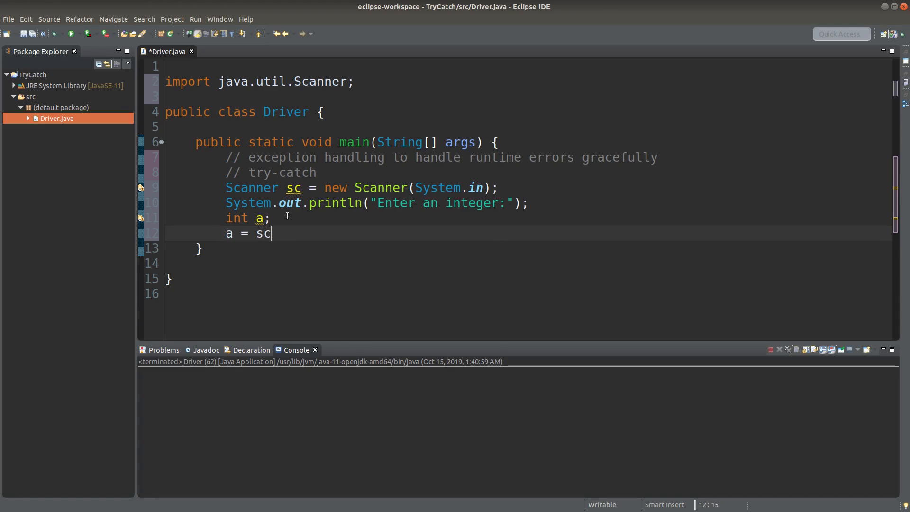
{"action": "type", "text": ".nextInt();"}
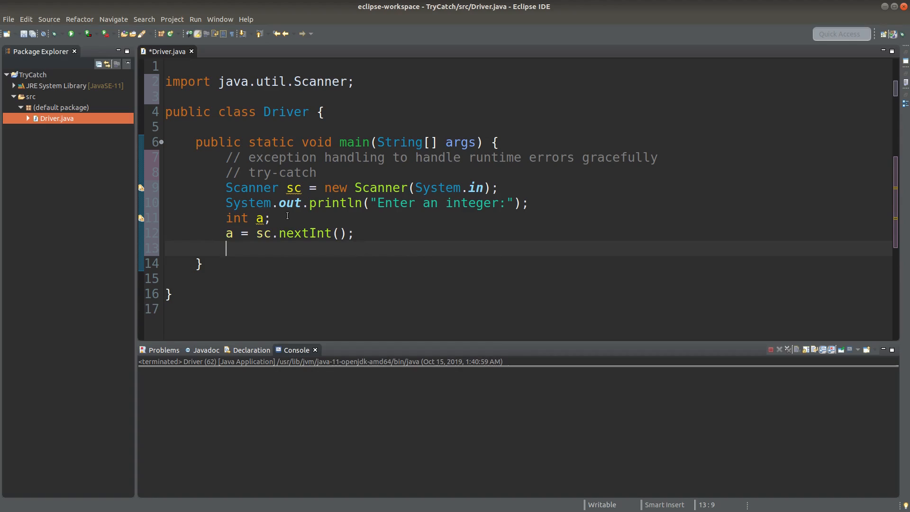
{"action": "type", "text": "Syus"}
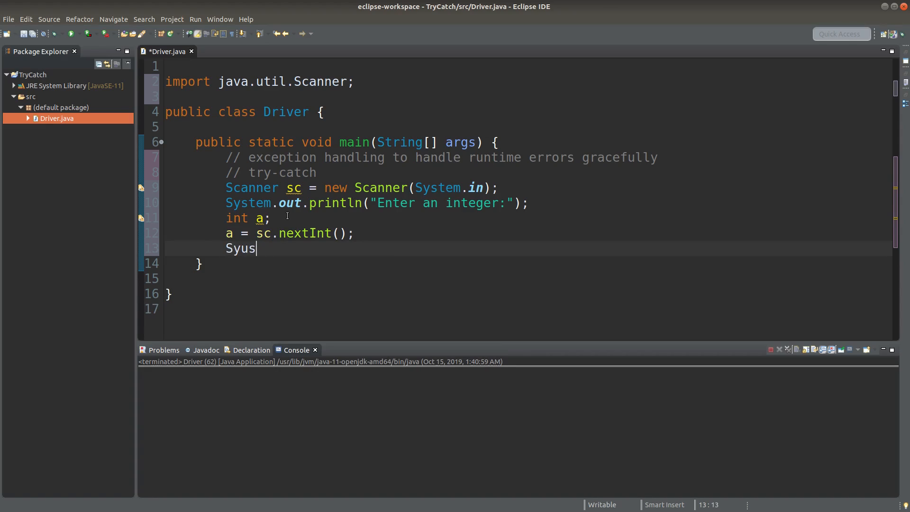
{"action": "type", "text": "stem.out."}
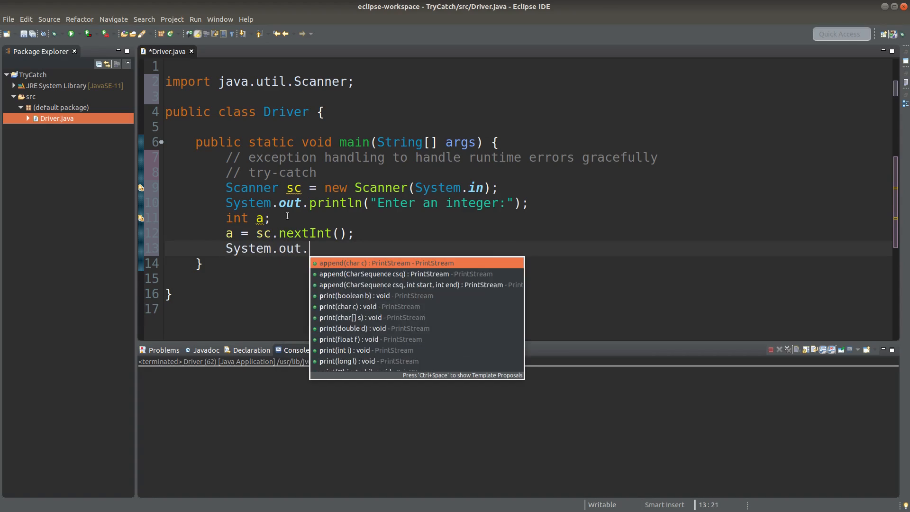
{"action": "type", "text": "println(\"You\""}
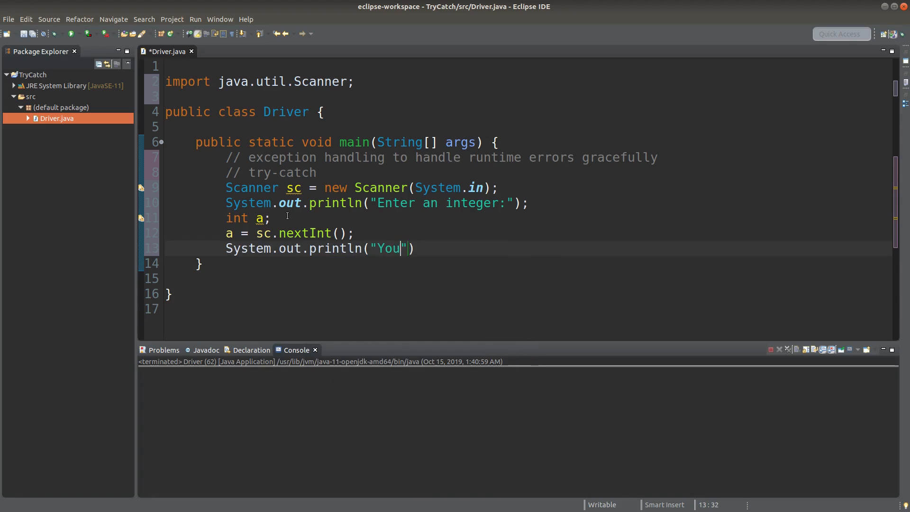
{"action": "type", "text": "entered"}
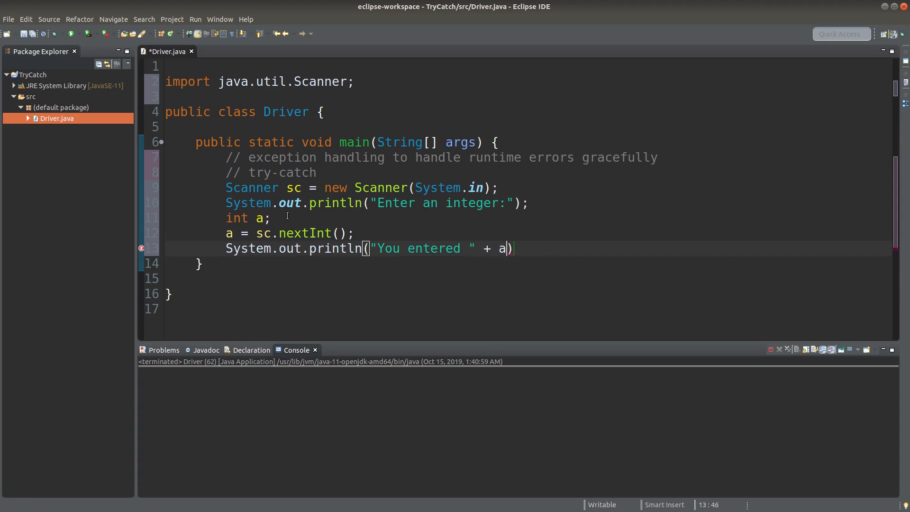
{"action": "type", "text": ";"}
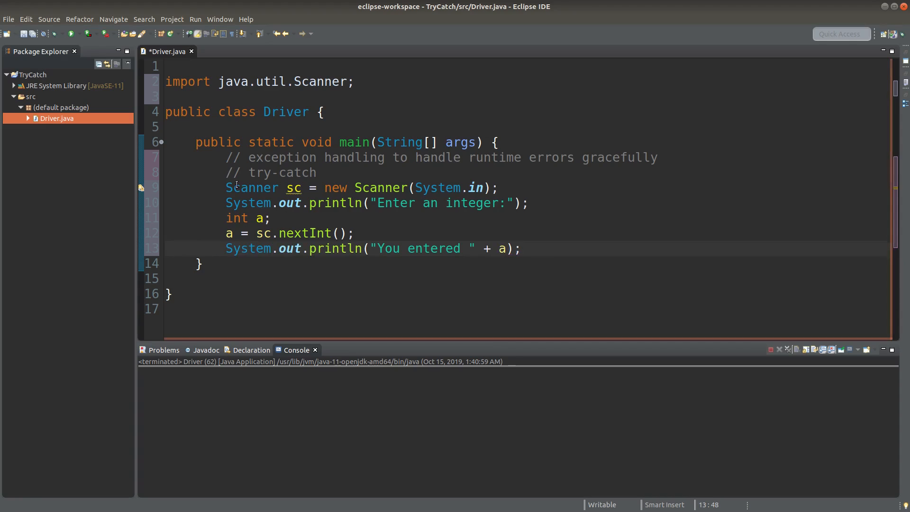
{"action": "mouse_move", "coordinate": [303, 233]}
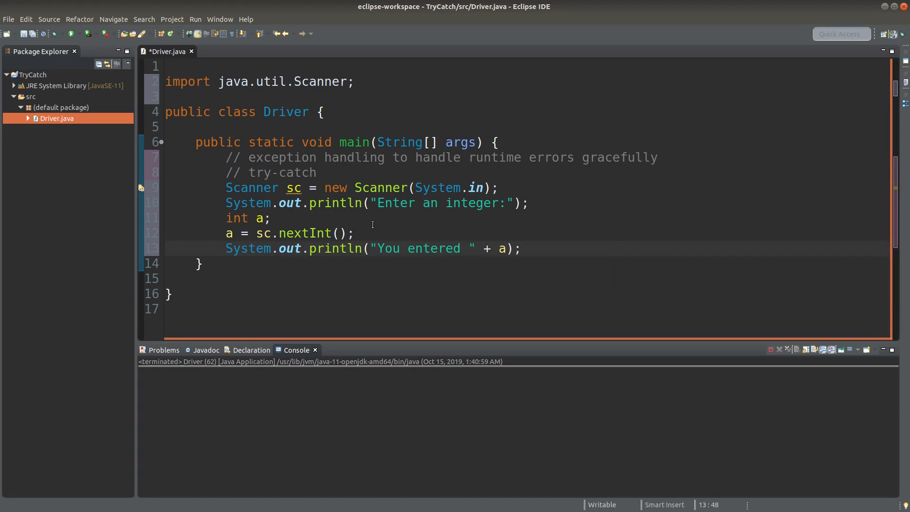
- Open a try { block on a new line after the int a declaration
{"action": "left_click", "coordinate": [278, 234]}
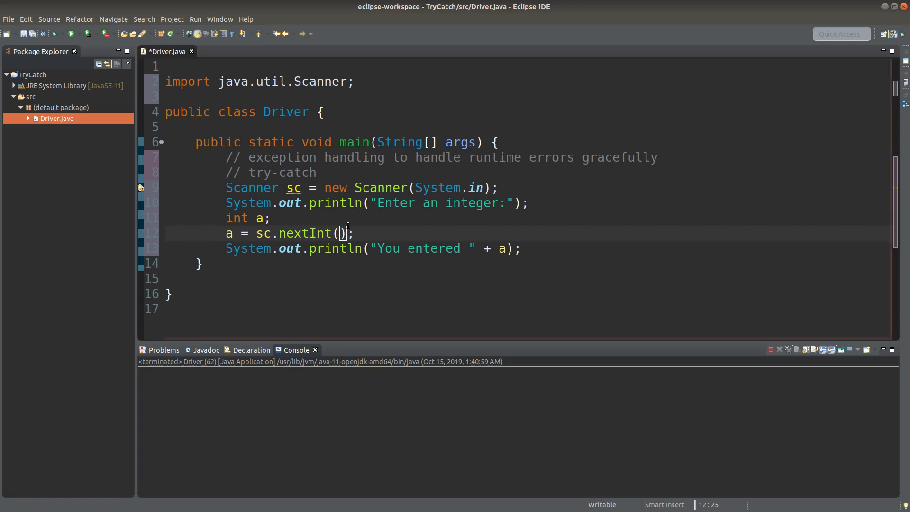
{"action": "left_click", "coordinate": [269, 218]}
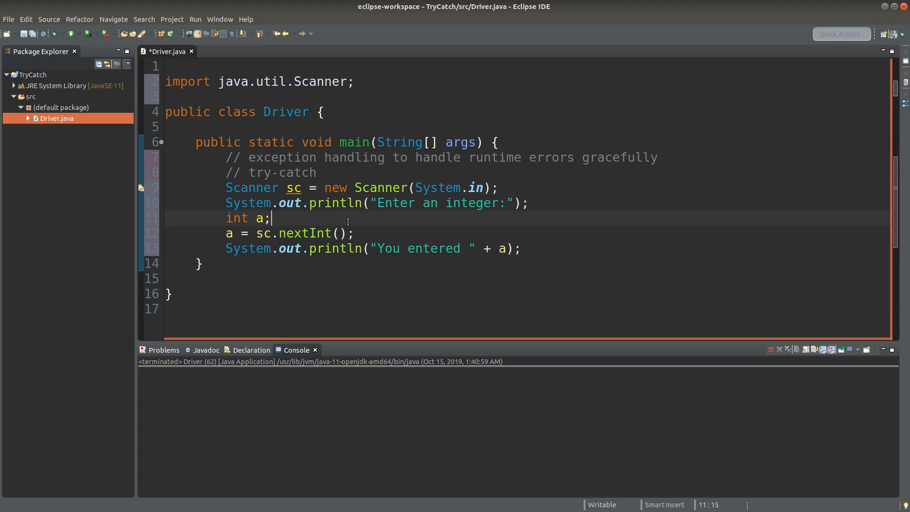
{"action": "mouse_move", "coordinate": [251, 173]}
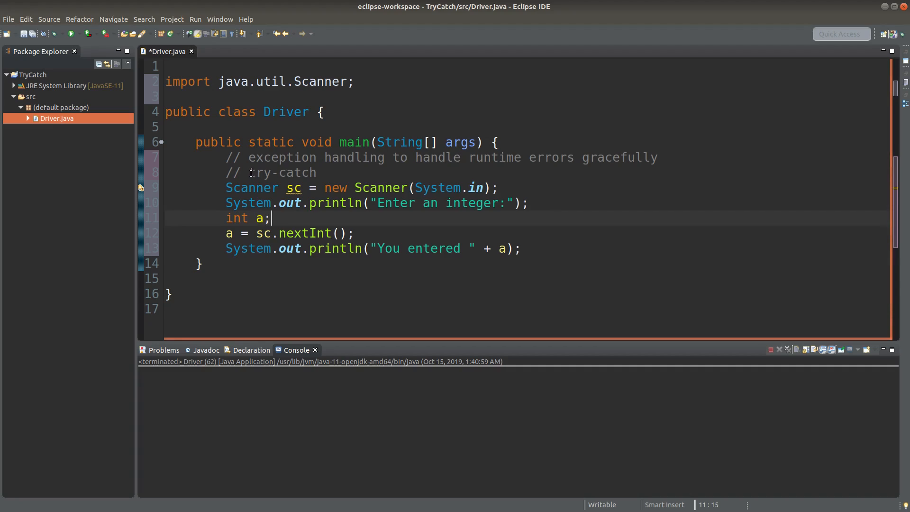
{"action": "double_click", "coordinate": [260, 173]}
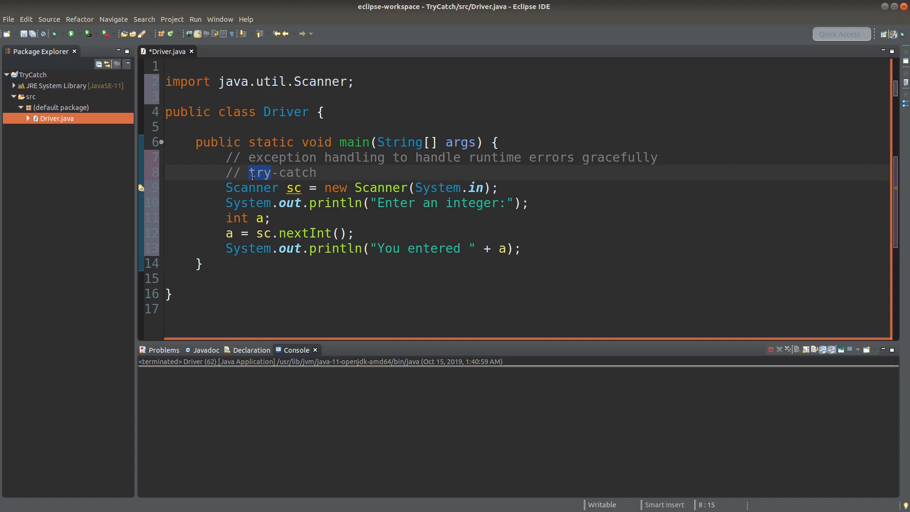
{"action": "key", "text": "Return"}
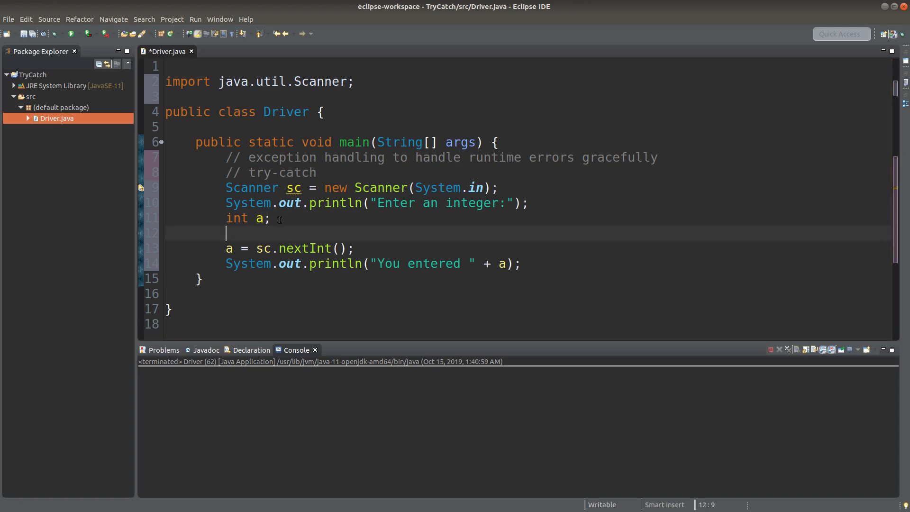
{"action": "type", "text": "try {"}
{"action": "type", "text": "}"}
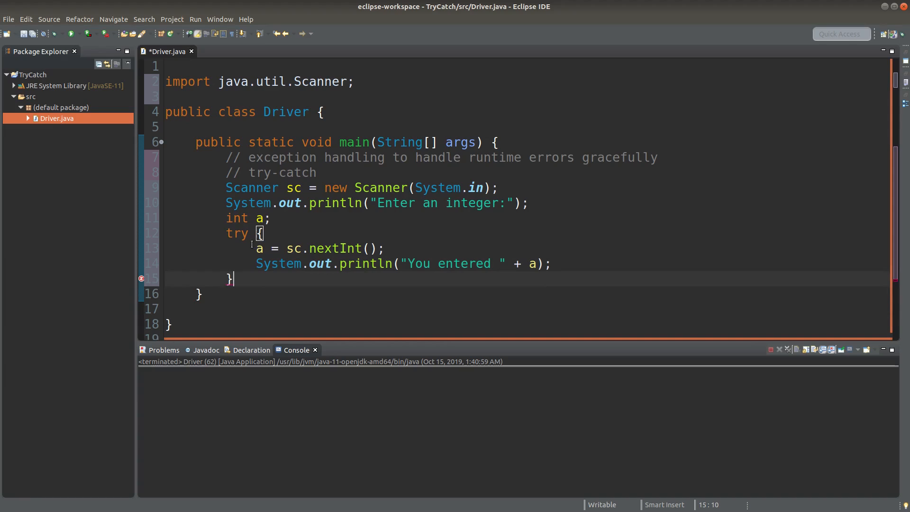
- Add try-block comments: check for an integer, if not catch this without printing the number
{"action": "double_click", "coordinate": [319, 248]}
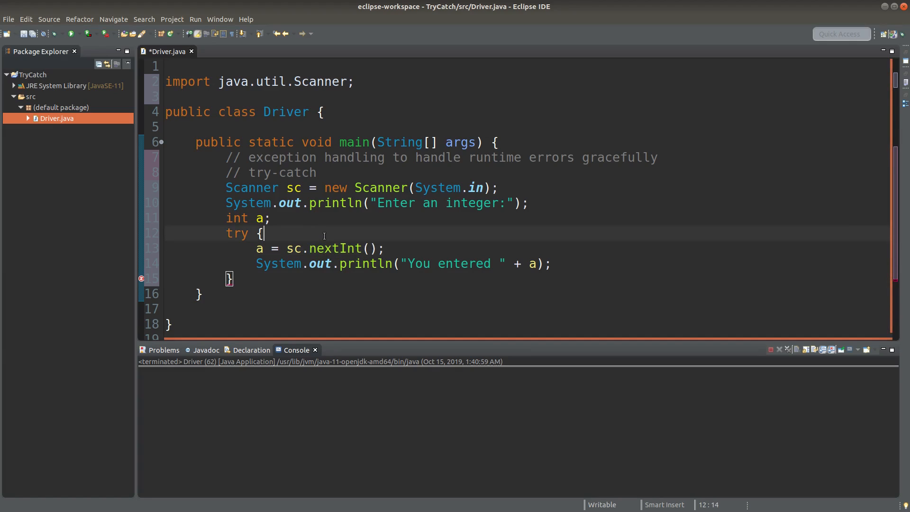
{"action": "type", "text": "// check if \"a\" is"}
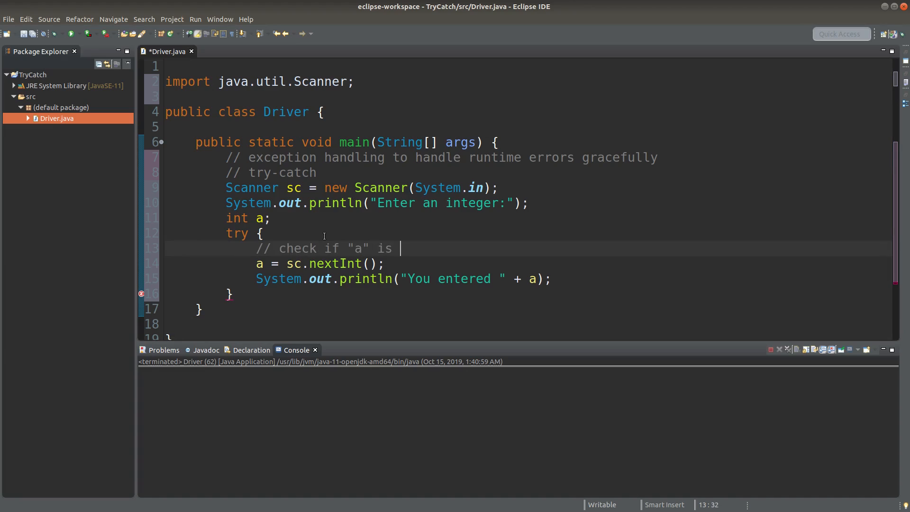
{"action": "type", "text": "an integer"}
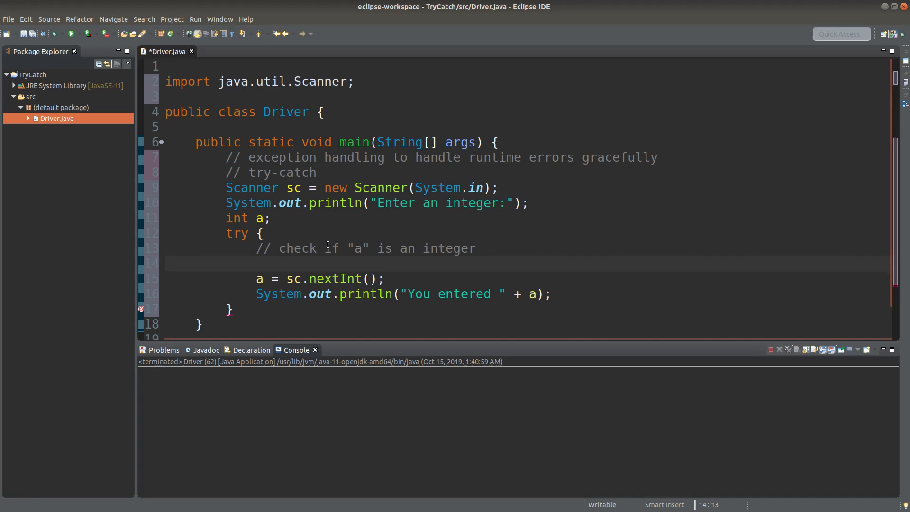
{"action": "type", "text": "// if no"}
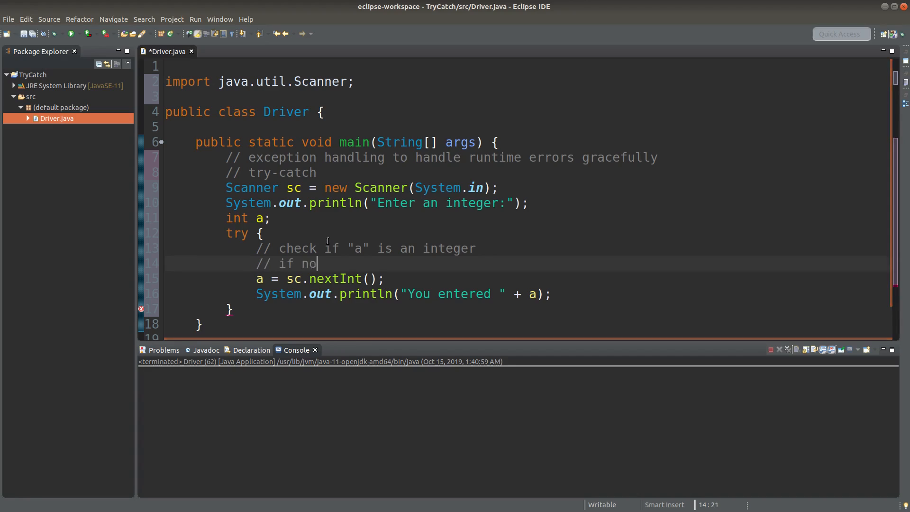
{"action": "type", "text": "t, catch this exception immediately"}
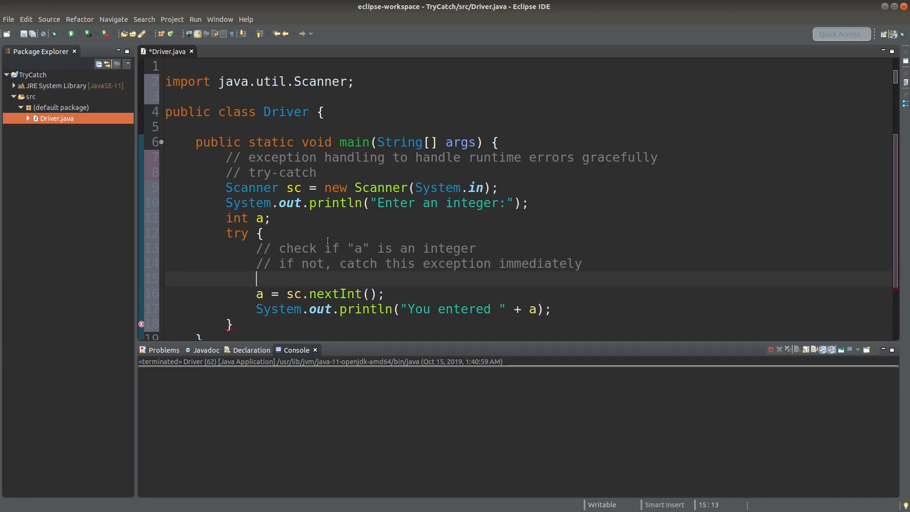
{"action": "type", "text": "// without pri"}
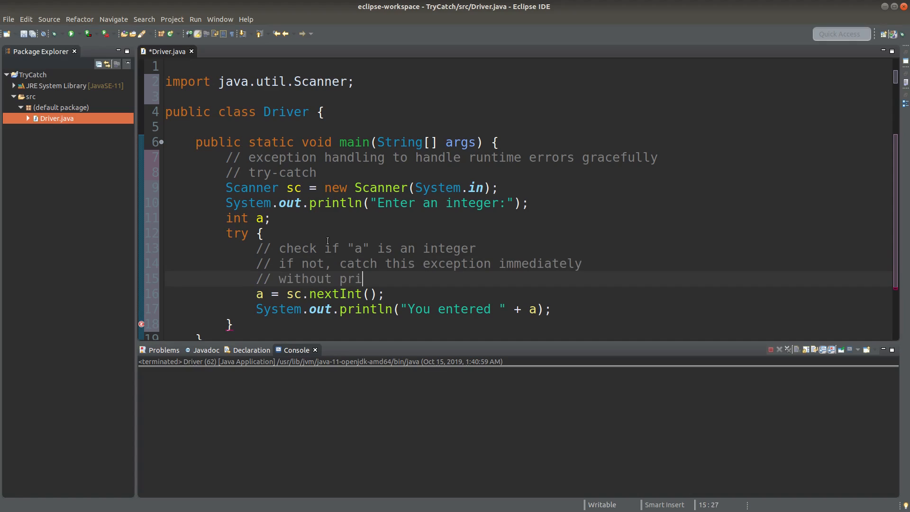
{"action": "type", "text": "nting t"}
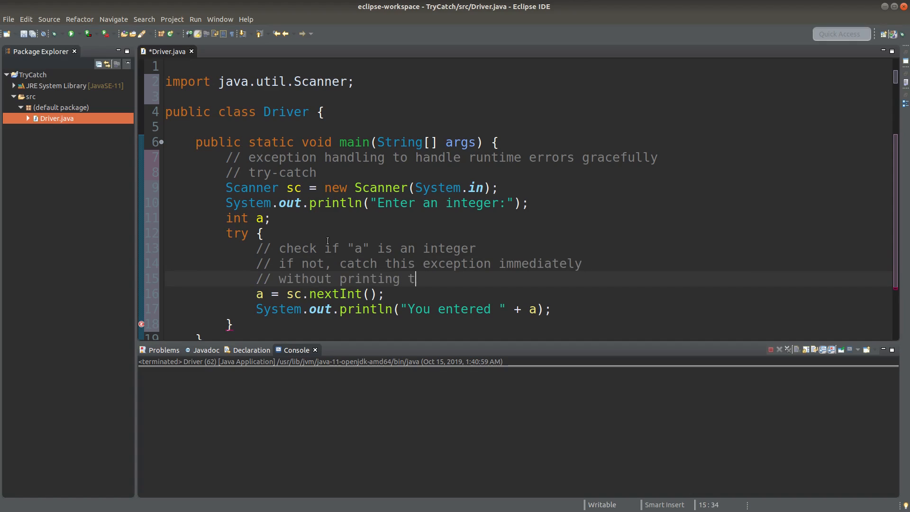
{"action": "type", "text": "he number"}
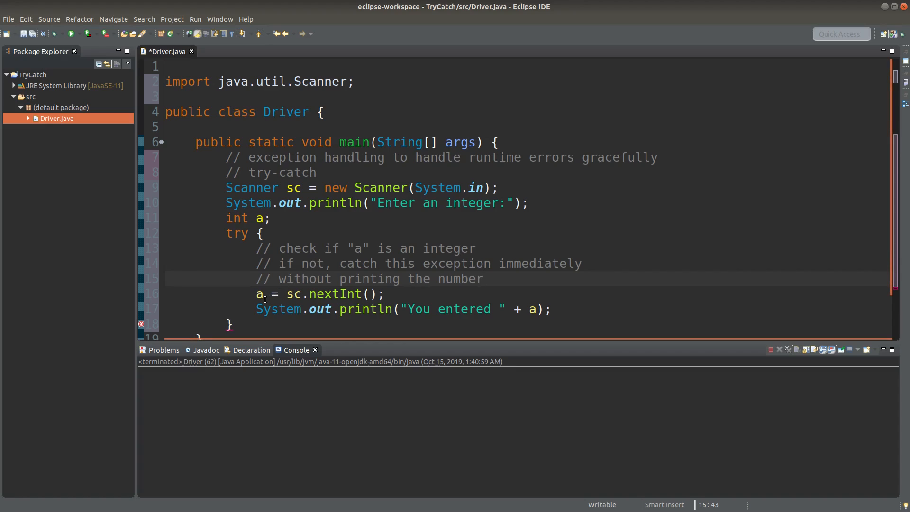
{"action": "scroll", "scroll_direction": "down", "scroll_amount": 3}
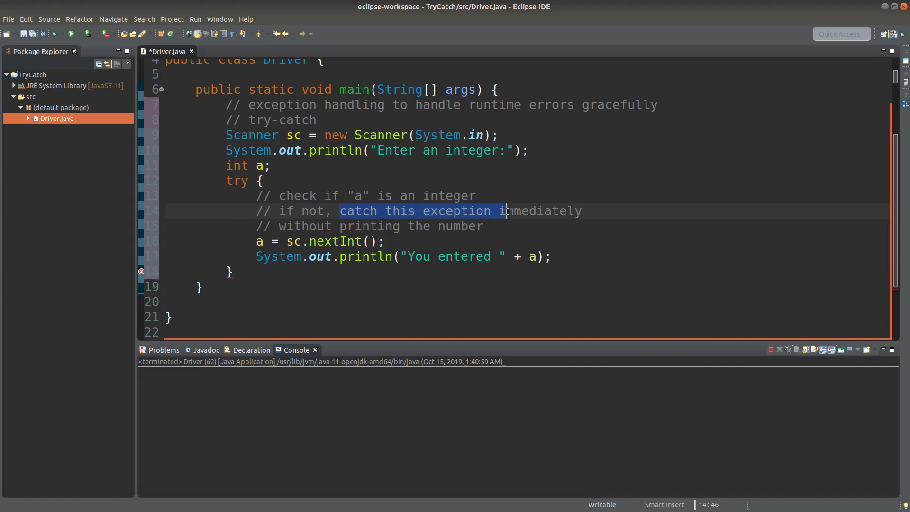
{"action": "left_click", "coordinate": [559, 256]}
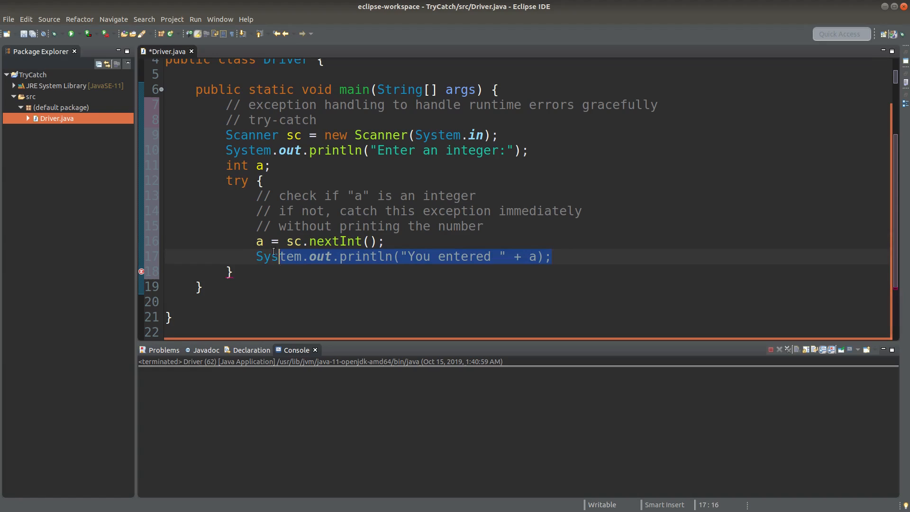
{"action": "left_click", "coordinate": [238, 272]}
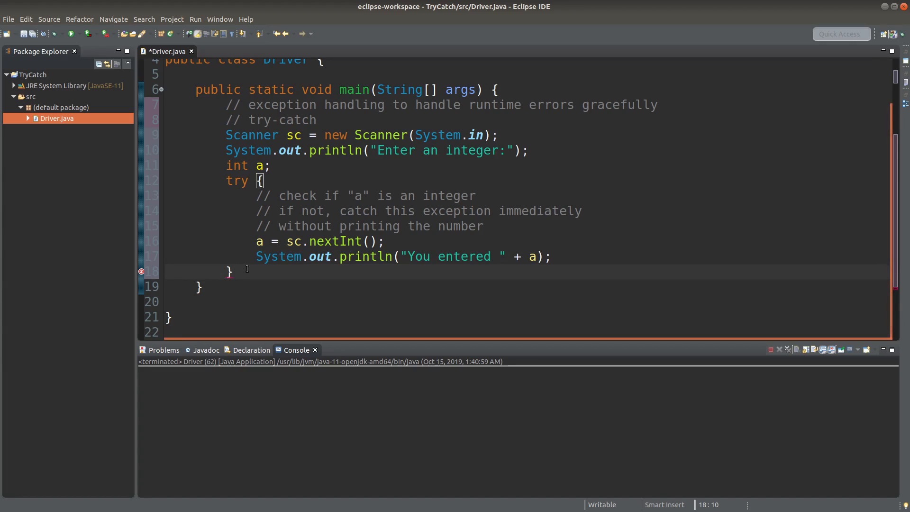
- Type catch (InputMismatchException ex) after the try block, leaving the type unresolved
{"action": "type", "text": "cat"}
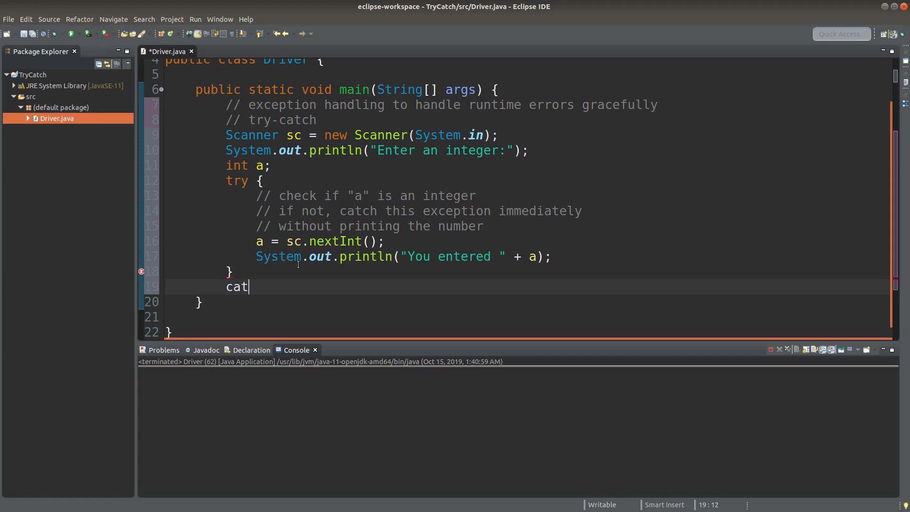
{"action": "type", "text": "ch (Input"}
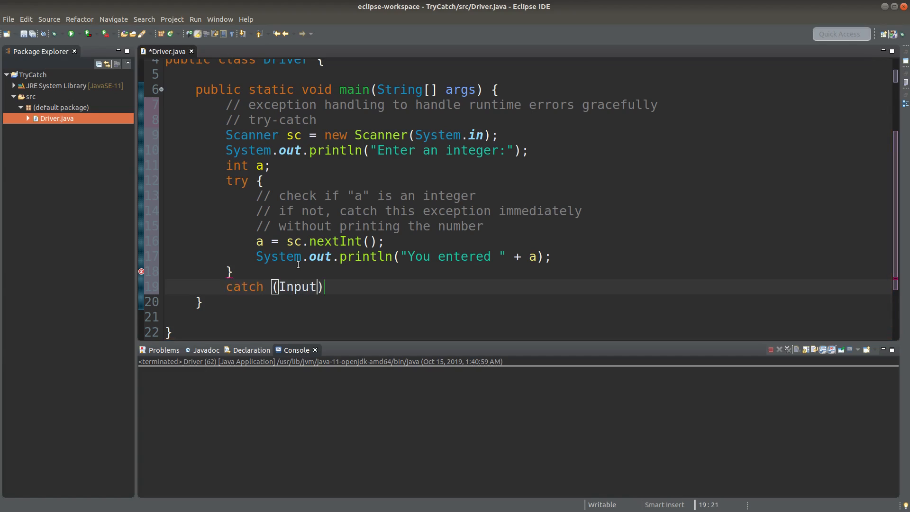
{"action": "type", "text": "Mis"}
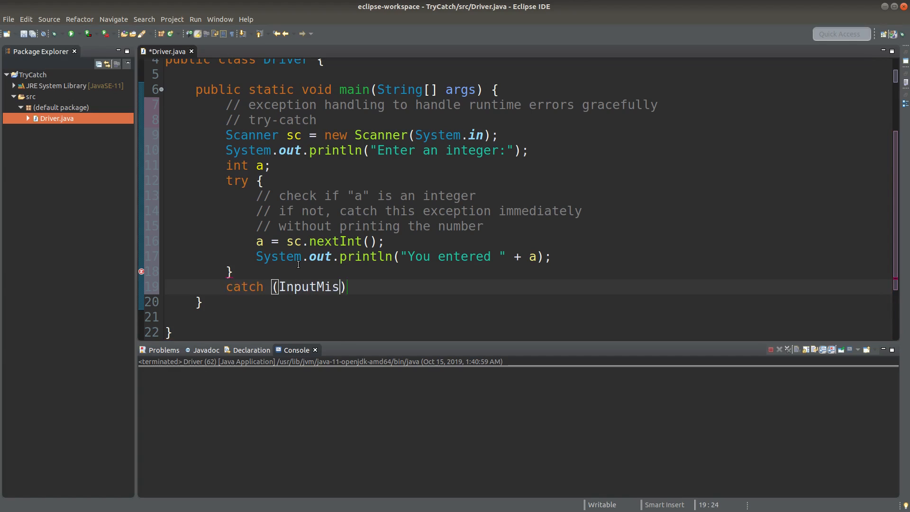
{"action": "type", "text": "matchExcpe"}
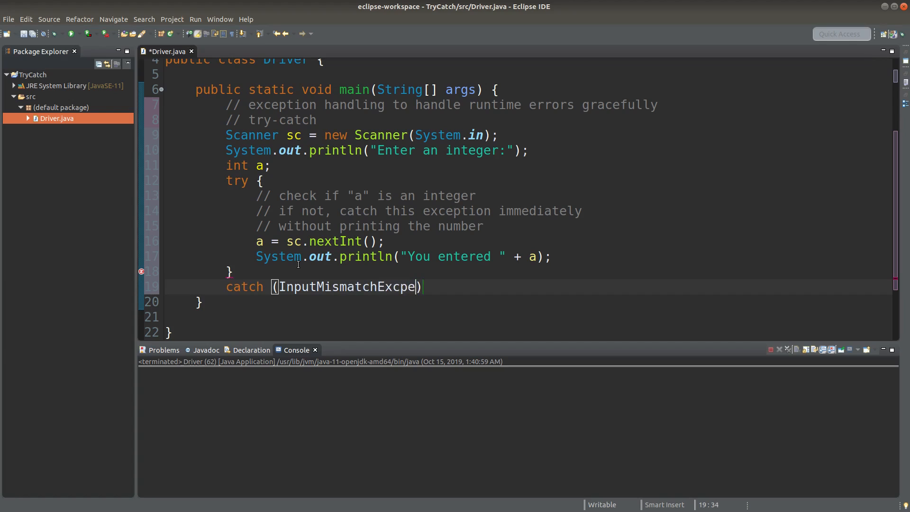
{"action": "type", "text": "ot"}
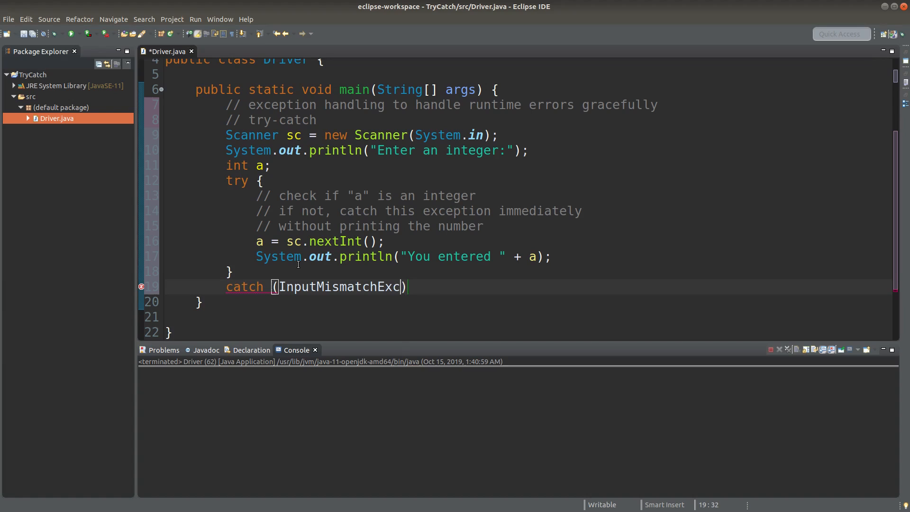
{"action": "type", "text": "eption ex"}
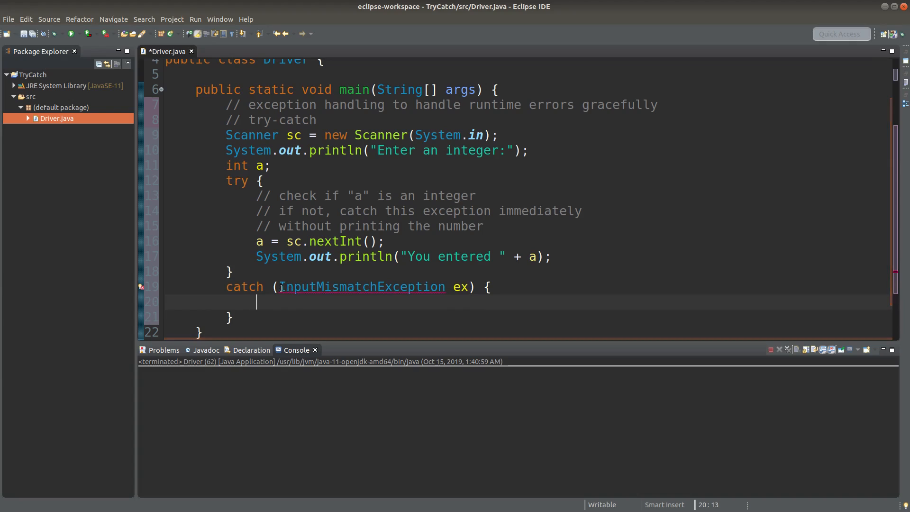
{"action": "double_click", "coordinate": [362, 287]}
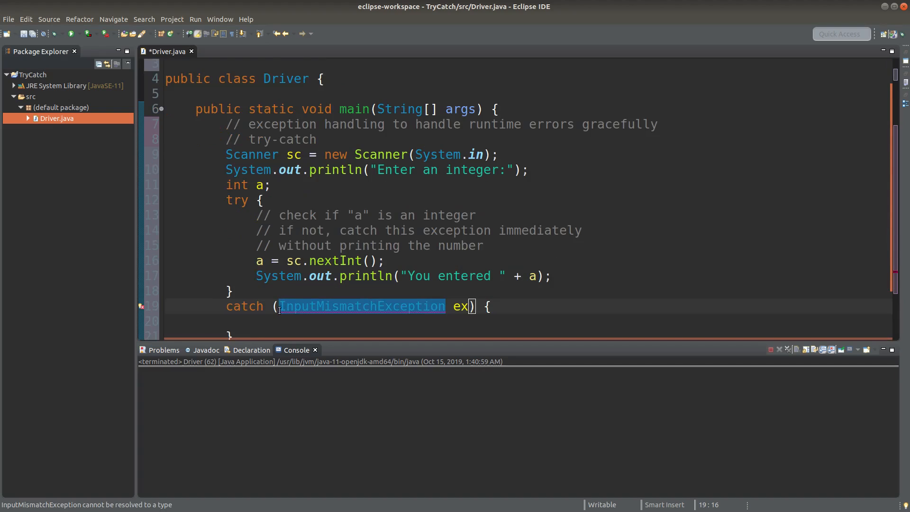
- Import java.util.InputMismatchException below the Scanner import
{"action": "left_click", "coordinate": [139, 306]}
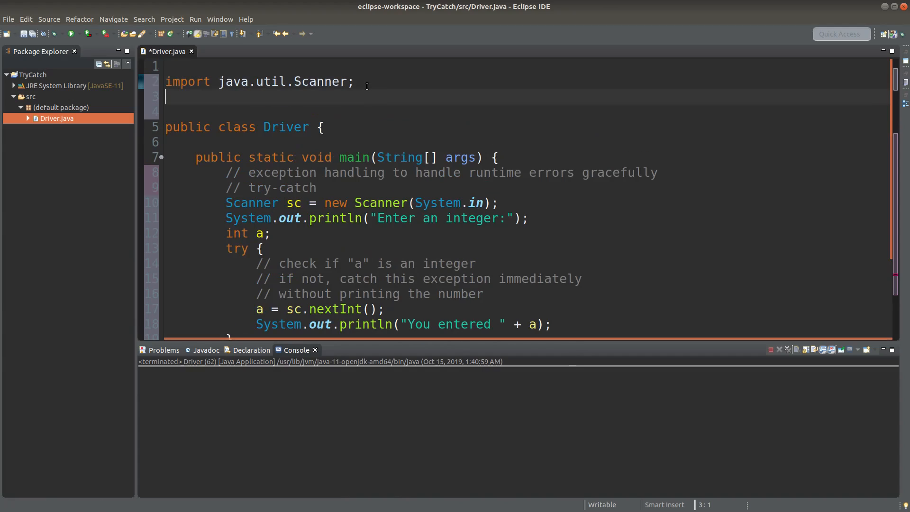
{"action": "type", "text": "import java"}
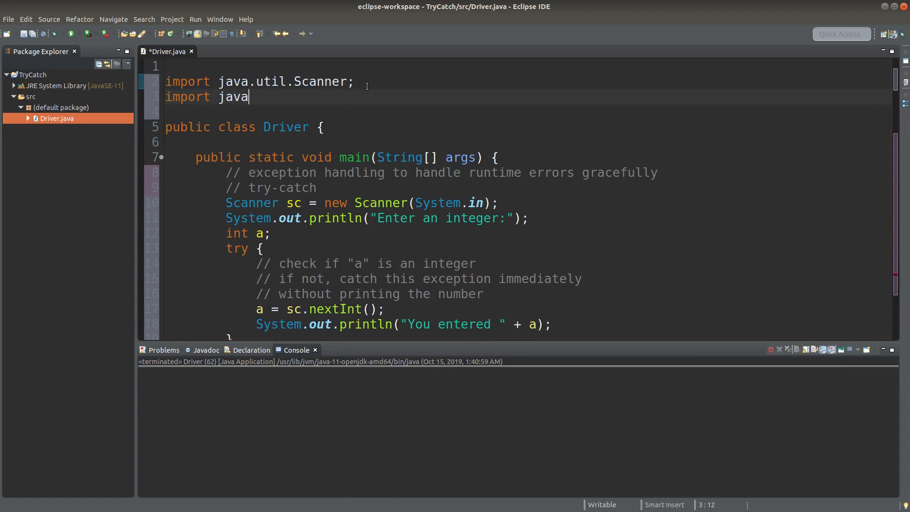
{"action": "type", "text": ".util.InputMismat"}
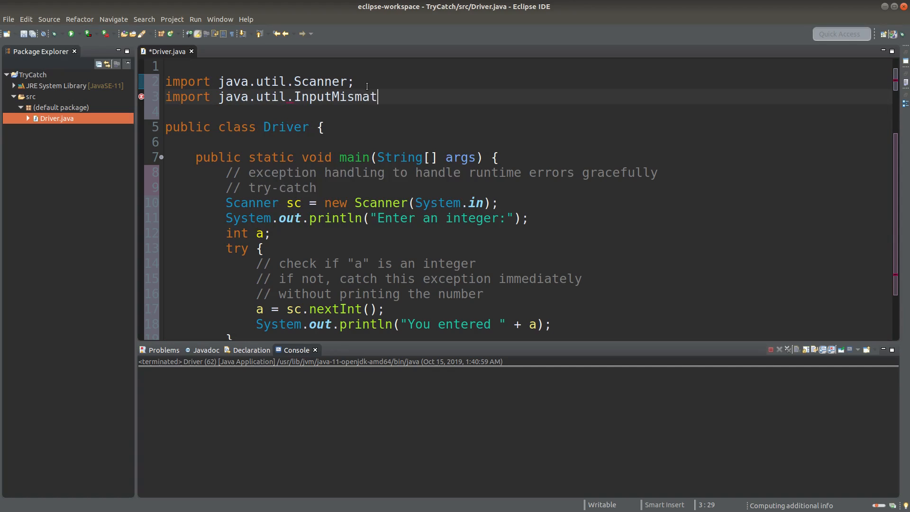
{"action": "type", "text": "chException"}
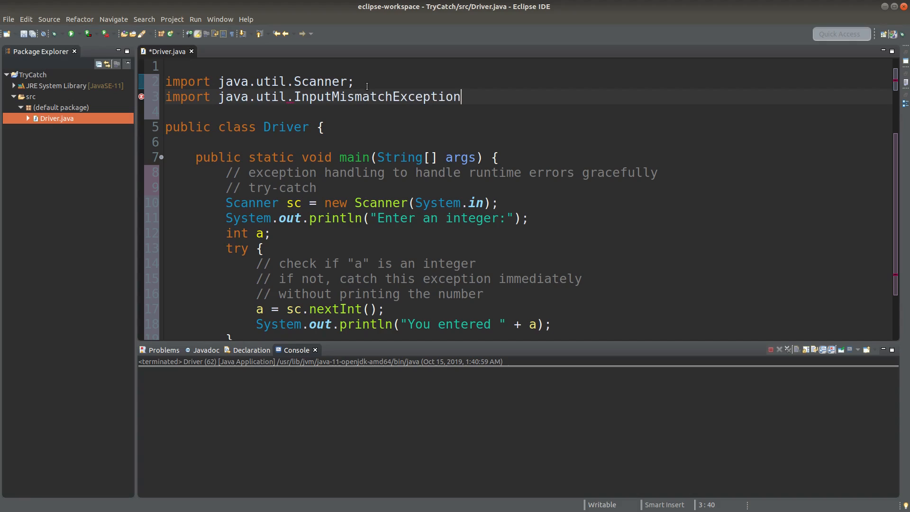
{"action": "type", "text": ";"}
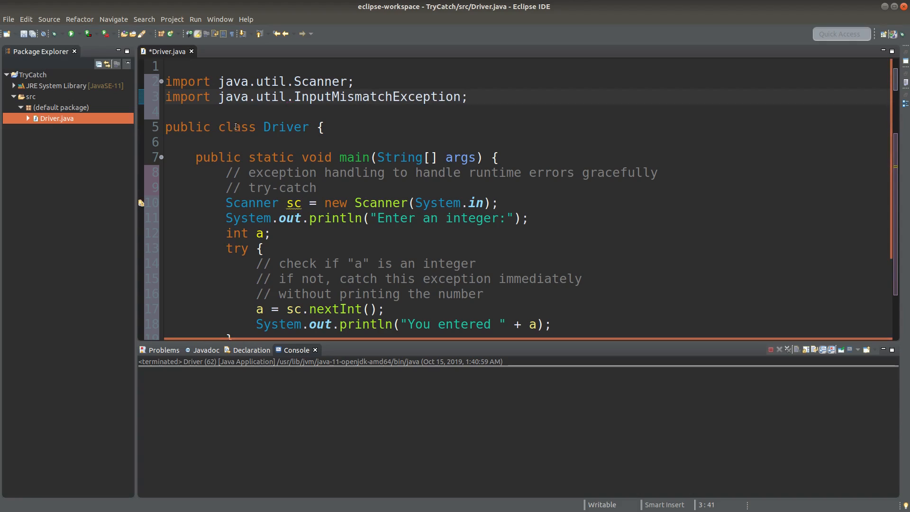
{"action": "left_click", "coordinate": [468, 96]}
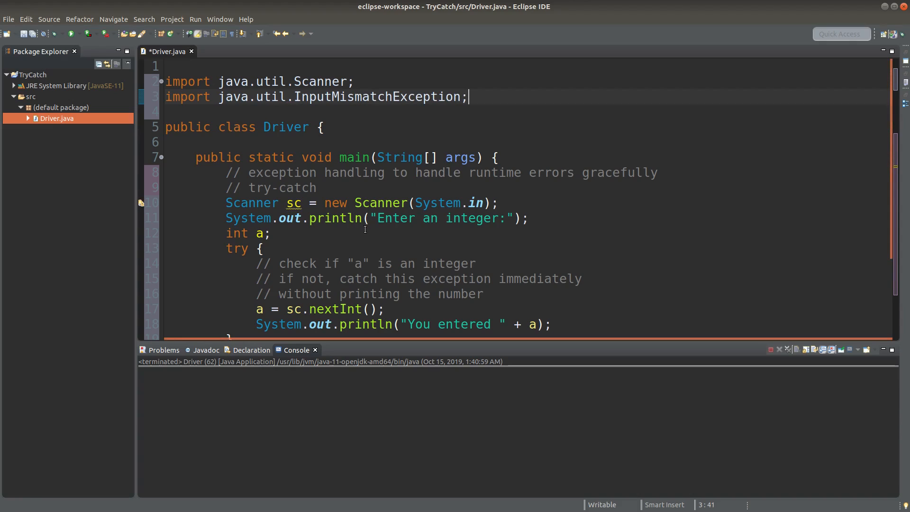
{"action": "scroll", "scroll_direction": "down", "scroll_amount": 3}
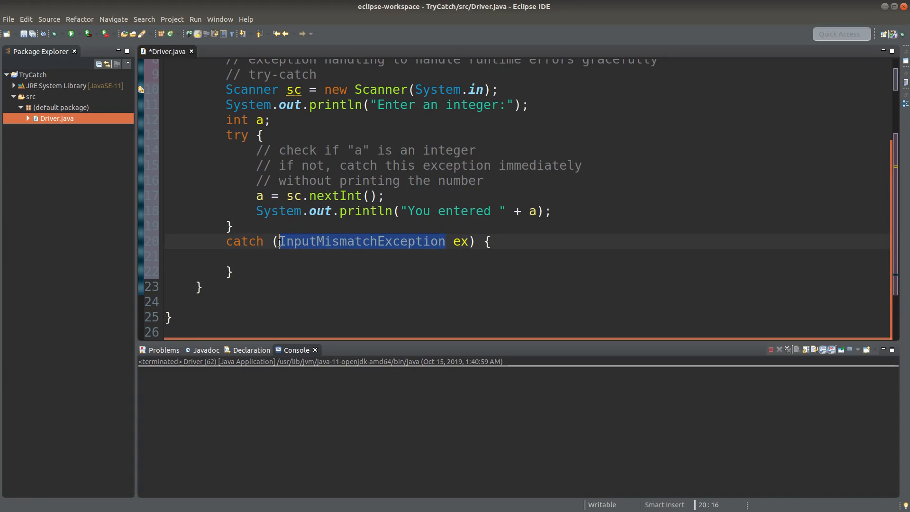
- Print "You didn't enter a number." inside the catch body
{"action": "left_click", "coordinate": [270, 261]}
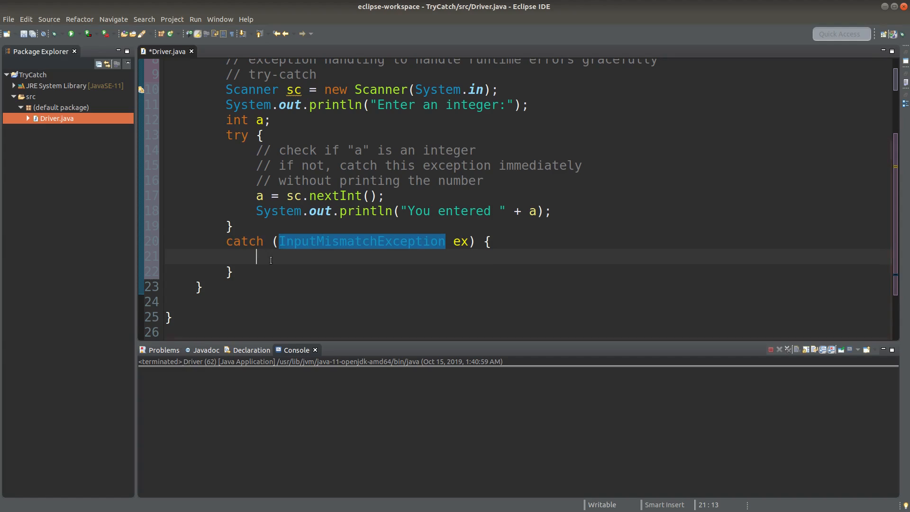
{"action": "type", "text": "System.out."}
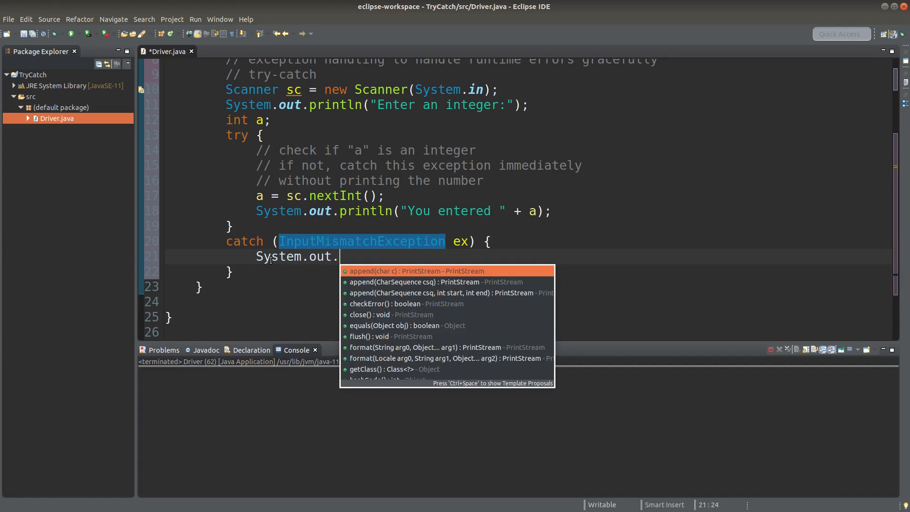
{"action": "type", "text": "println(\"Y\""}
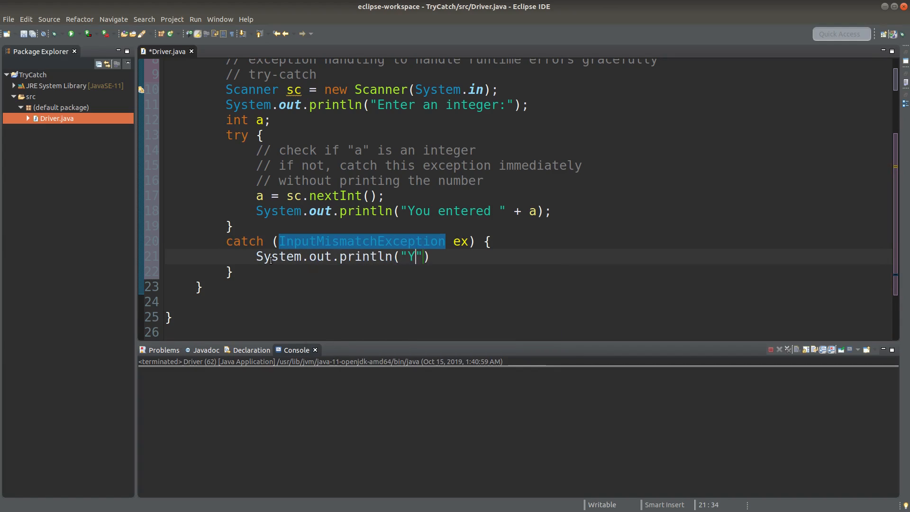
{"action": "type", "text": "ou didn"}
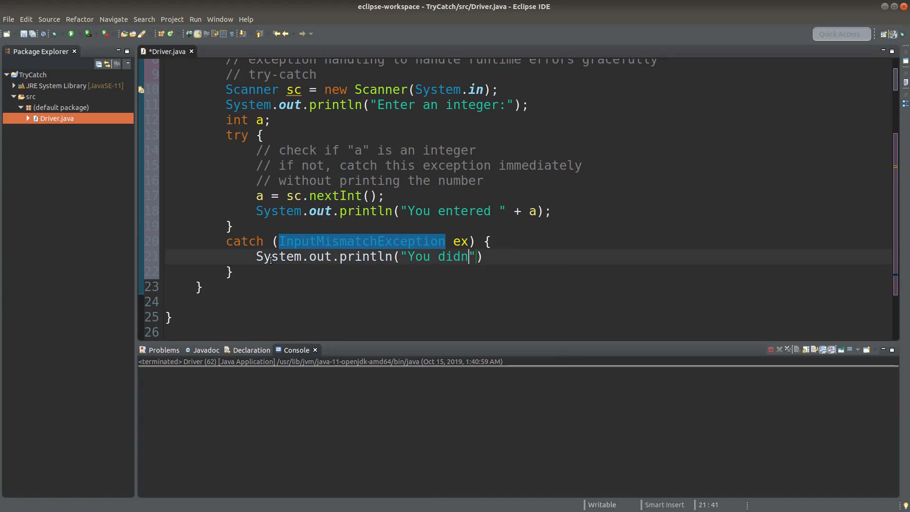
{"action": "type", "text": "'t enter an"}
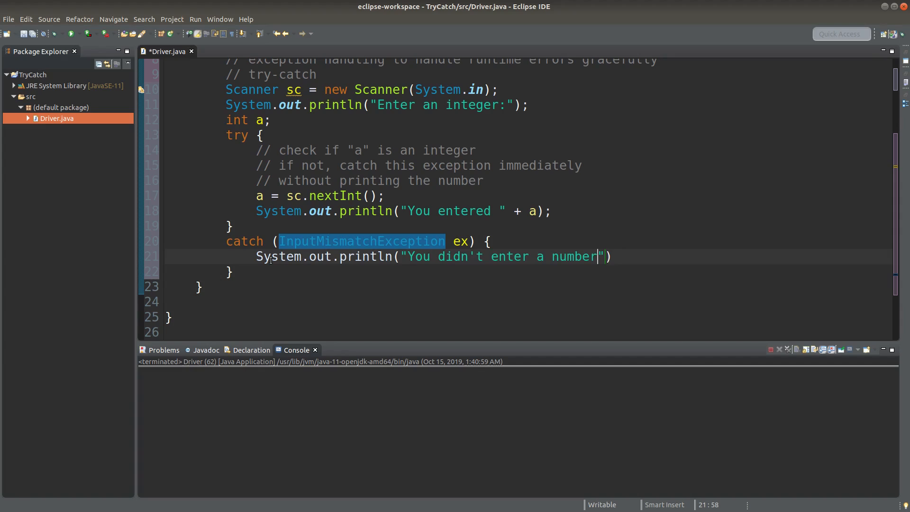
{"action": "type", "text": ".);"}
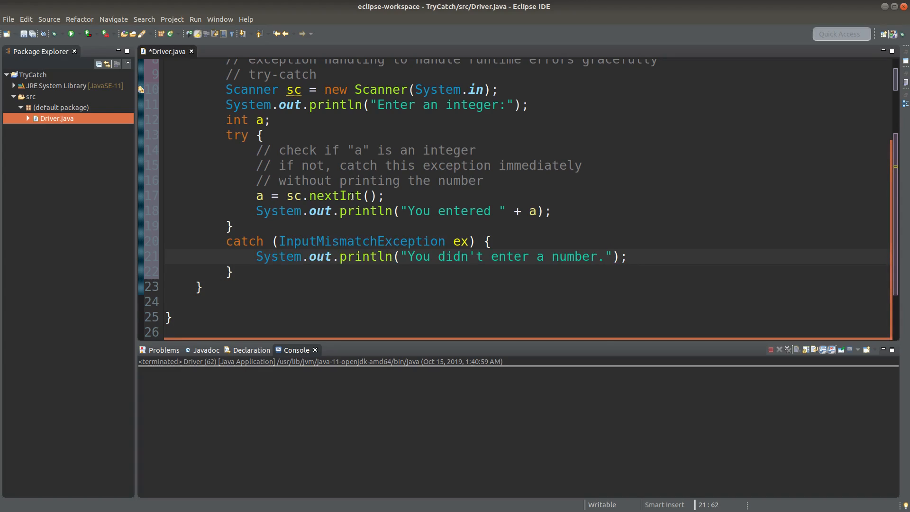
{"action": "mouse_move", "coordinate": [341, 196]}
{"action": "type", "text": "System.out."}
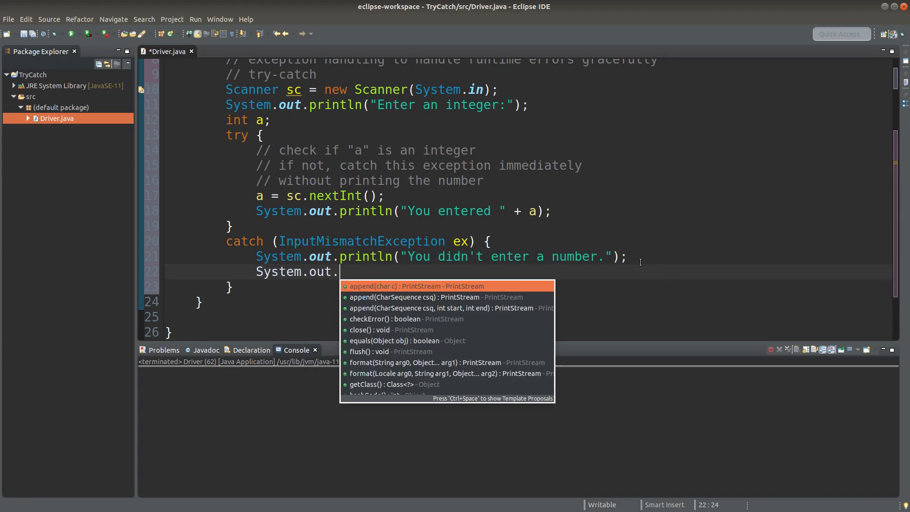
- Print the exception ex in the catch block and check the try block boundaries
{"action": "type", "text": "println(e"}
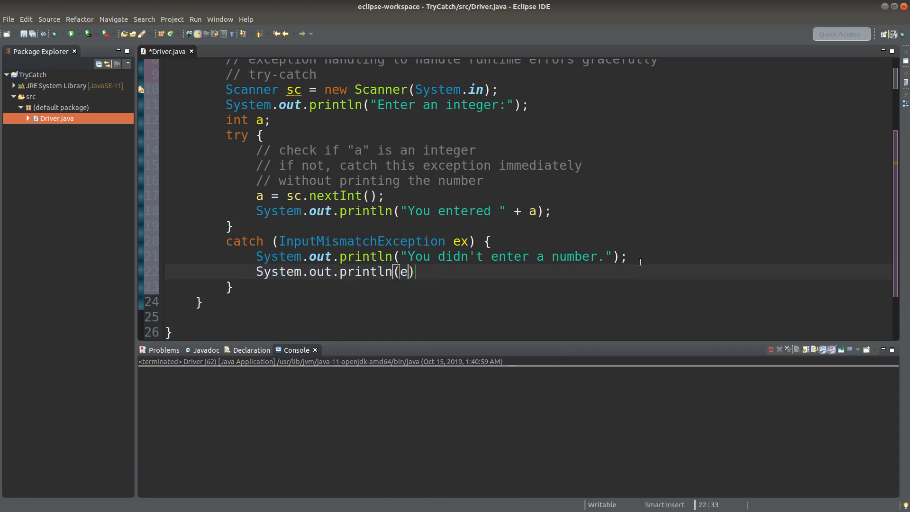
{"action": "type", "text": "x"}
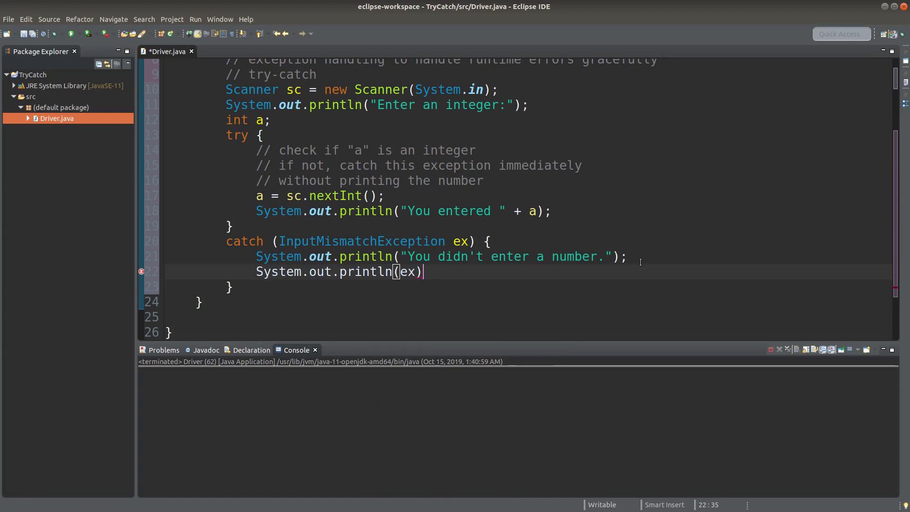
{"action": "type", "text": ";"}
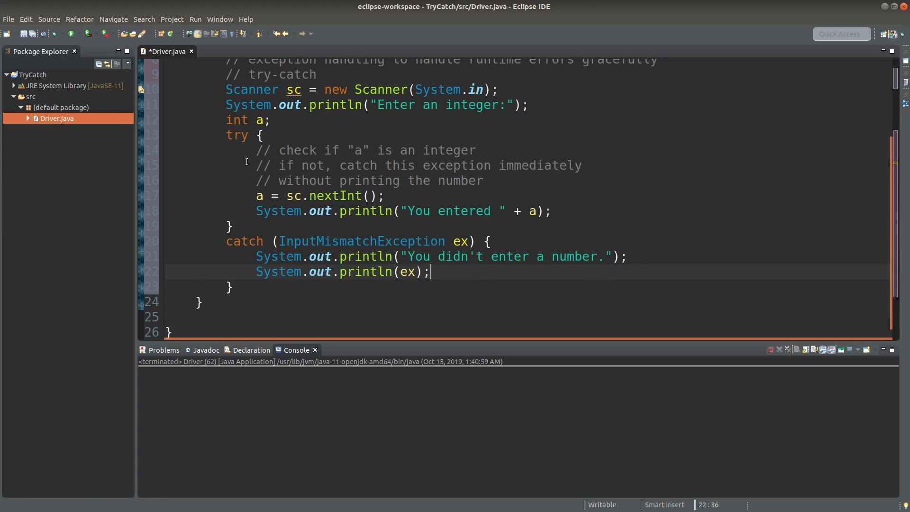
{"action": "left_click", "coordinate": [227, 136]}
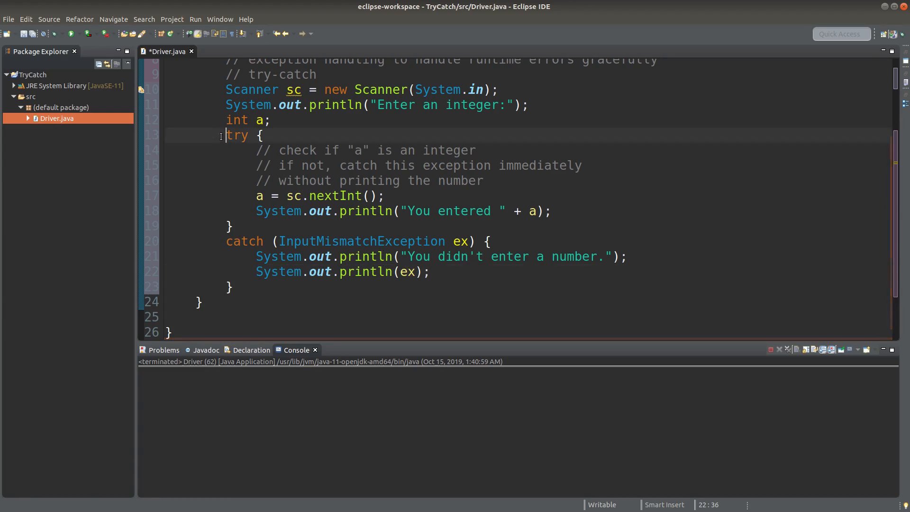
{"action": "left_click", "coordinate": [445, 279]}
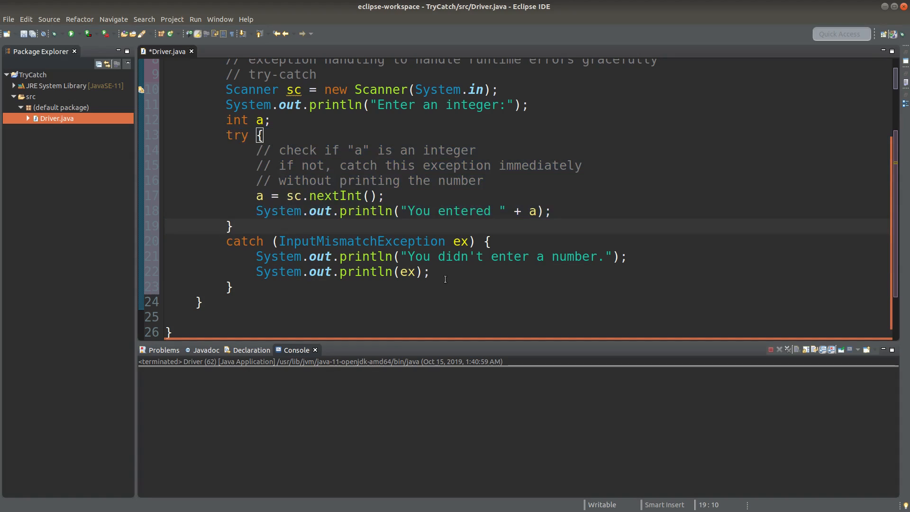
{"action": "left_click", "coordinate": [431, 272]}
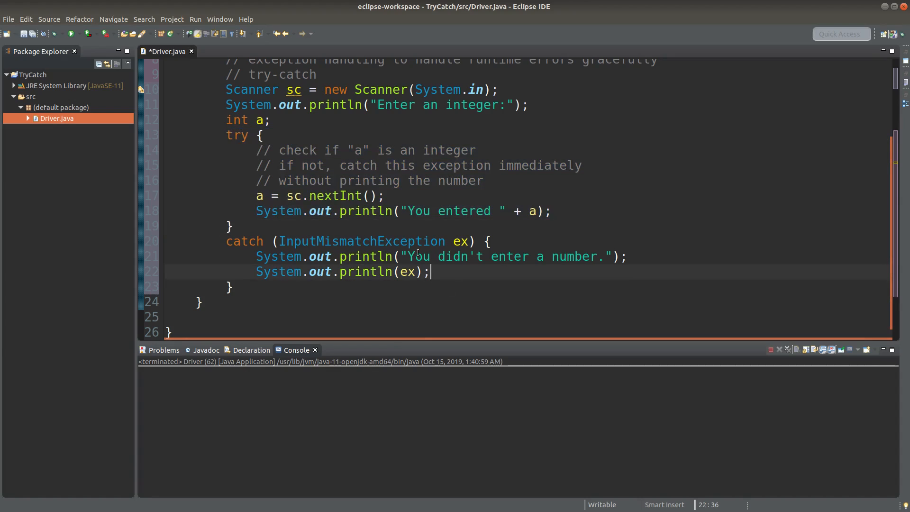
{"action": "mouse_move", "coordinate": [340, 238]}
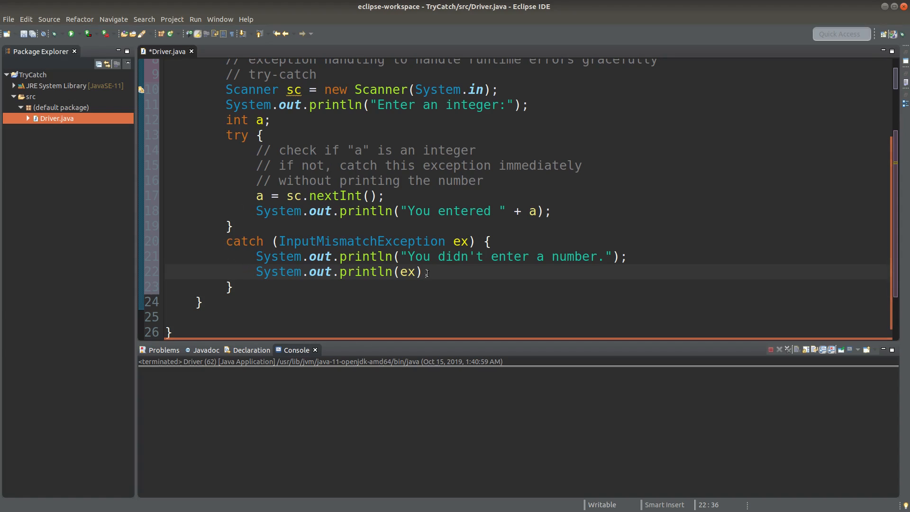
- Print "Try it again next time." in the catch block
{"action": "type", "text": "Sys"}
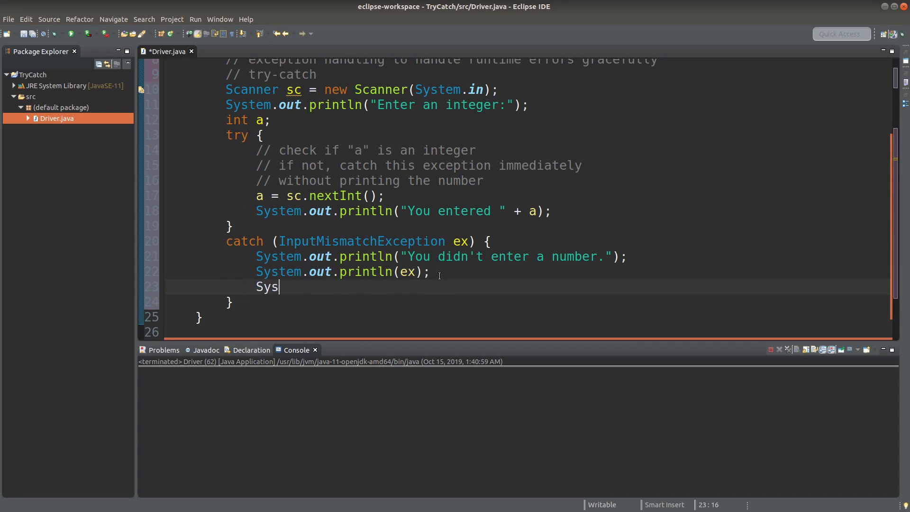
{"action": "type", "text": "tem.nanoTim"}
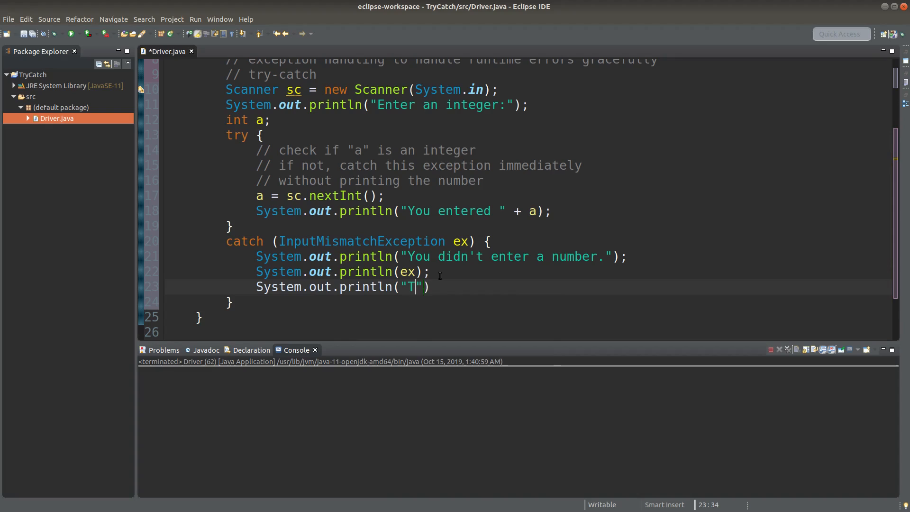
{"action": "type", "text": "ry it ag"}
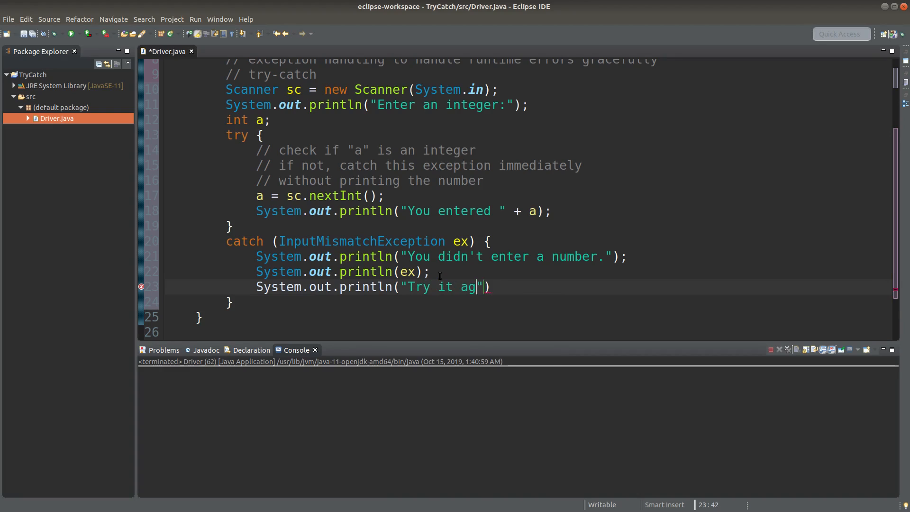
{"action": "type", "text": "ain next time."}
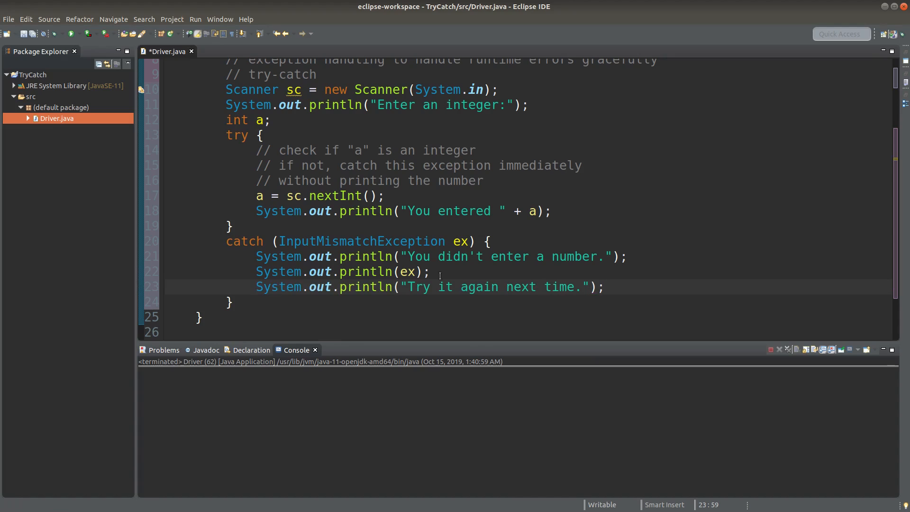
{"action": "mouse_move", "coordinate": [567, 277]}
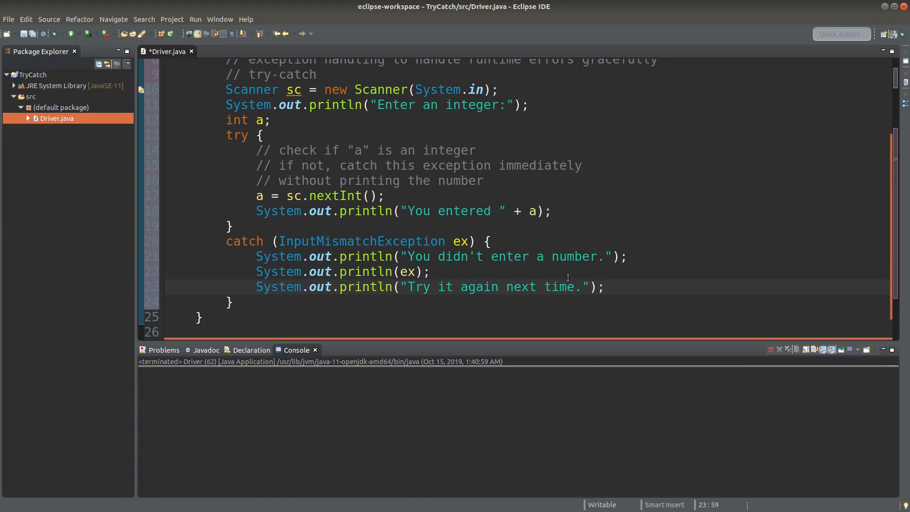
- Insert an empty line right after the catch block's closing brace
{"action": "scroll", "scroll_direction": "down", "scroll_amount": 3}
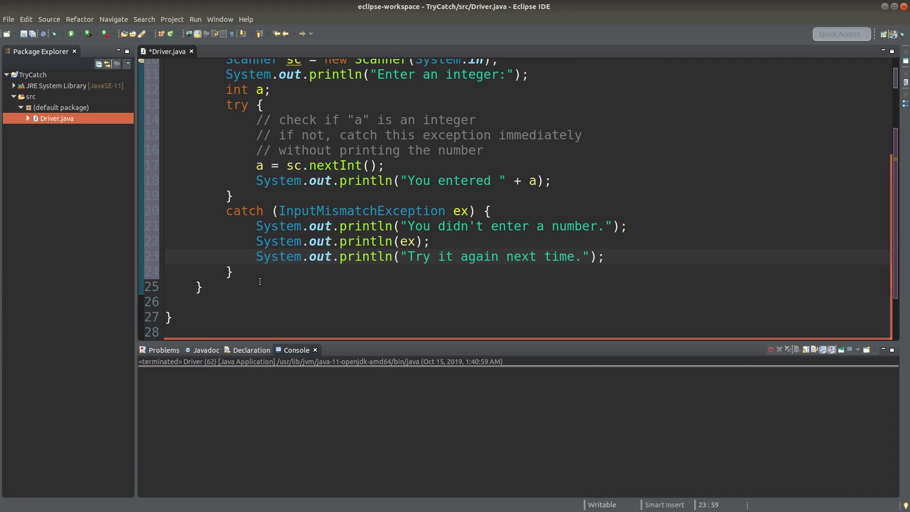
{"action": "key", "text": "Return"}
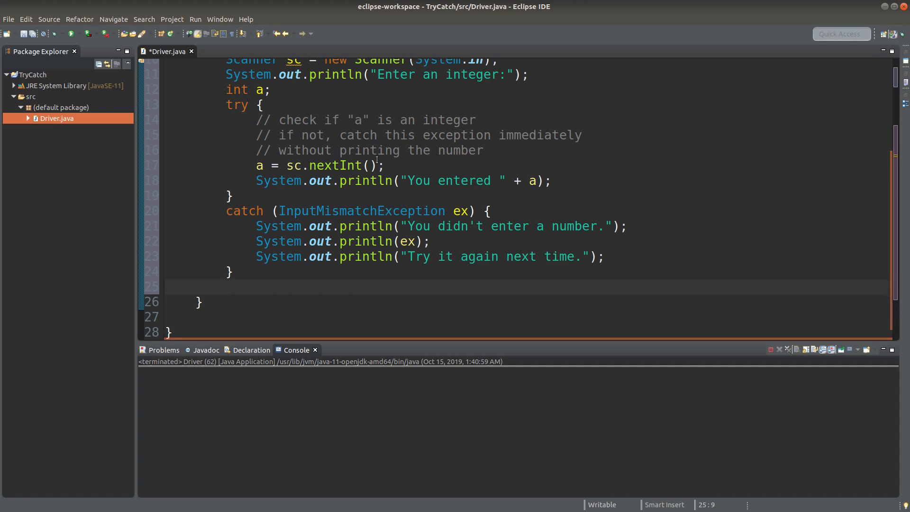
{"action": "left_click", "coordinate": [227, 289]}
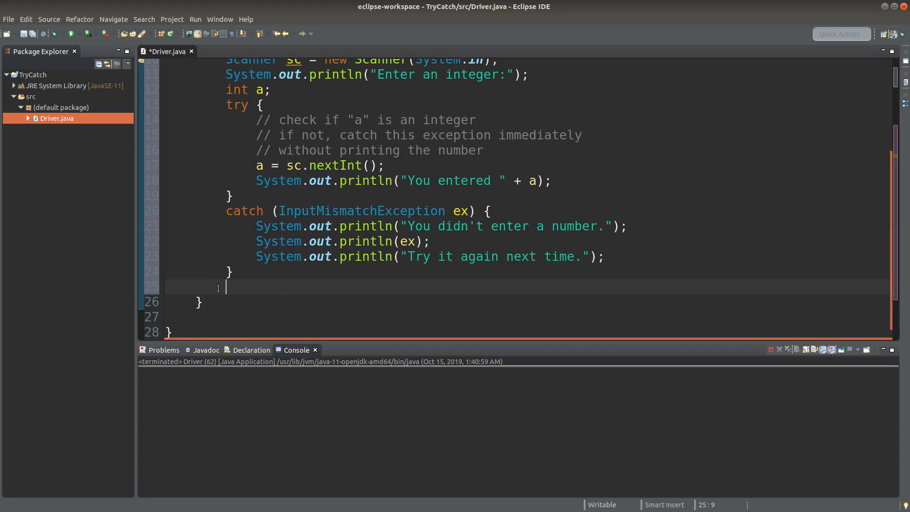
{"action": "mouse_move", "coordinate": [230, 287]}
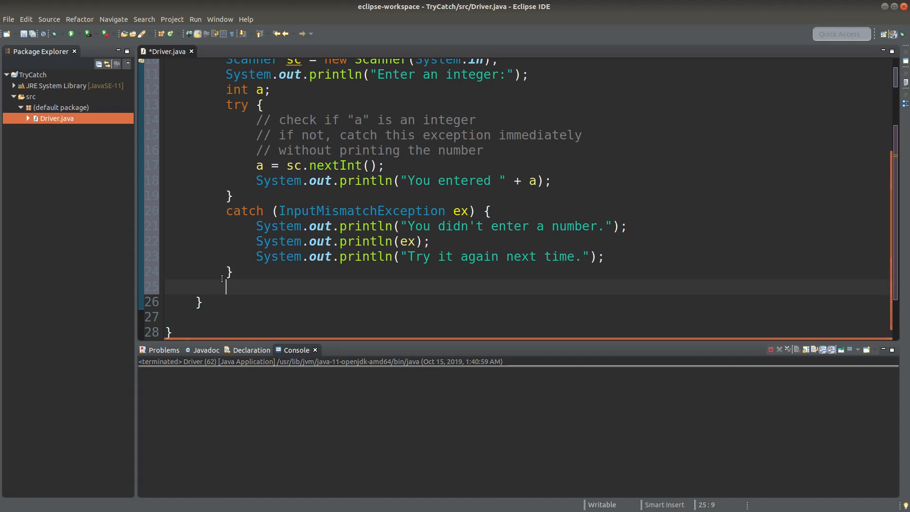
- Print "You entered a valid input or the program catchs the exception right." after the catch
{"action": "type", "text": "System.out"}
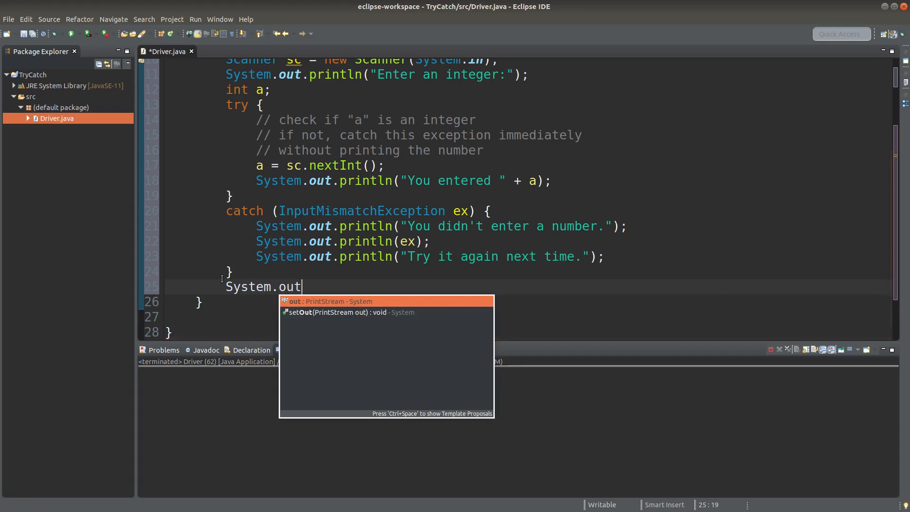
{"action": "type", "text": ".println(\"You\""}
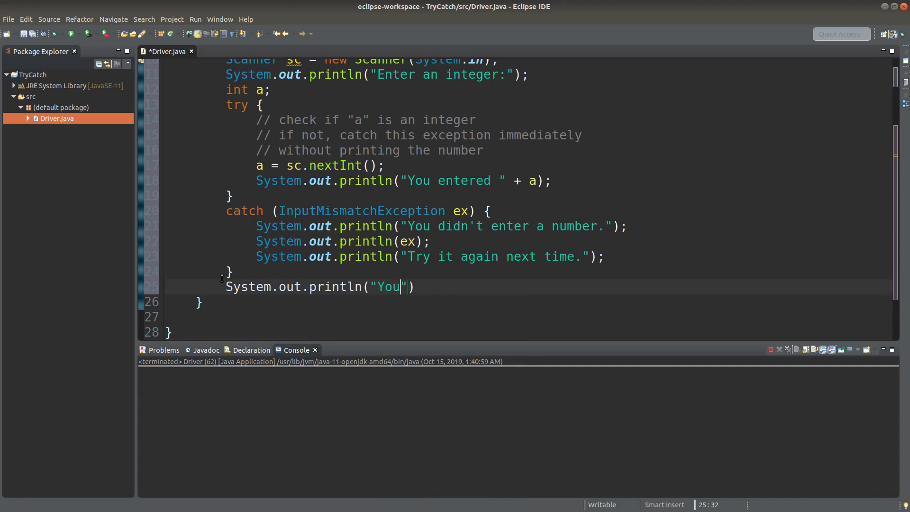
{"action": "type", "text": "entered a valid inp"}
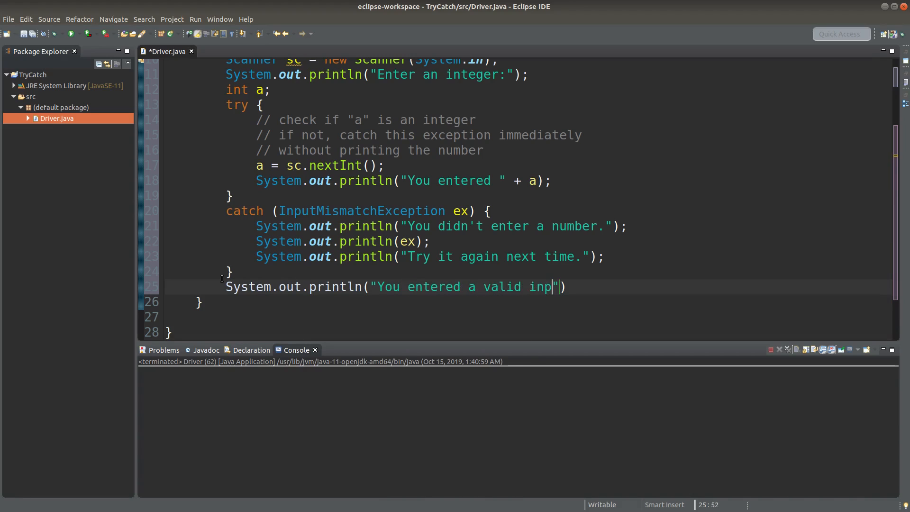
{"action": "type", "text": "ut or"}
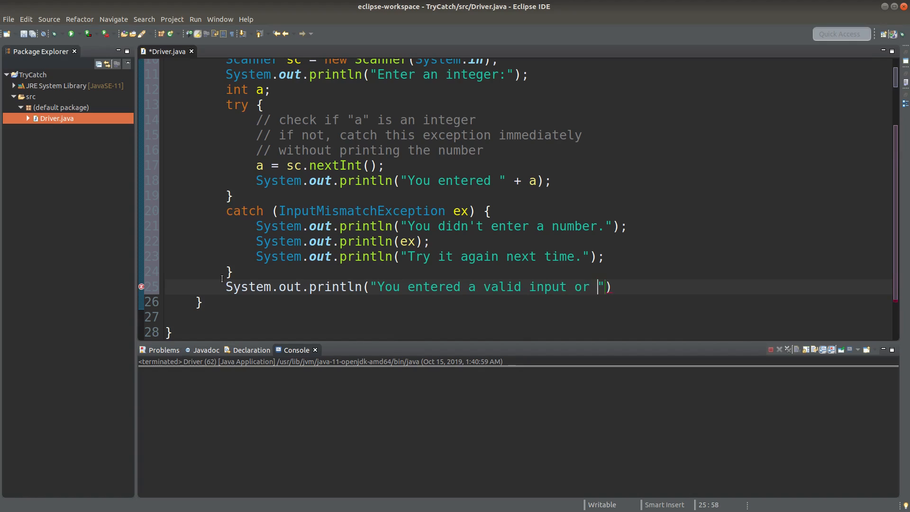
{"action": "type", "text": "the program"}
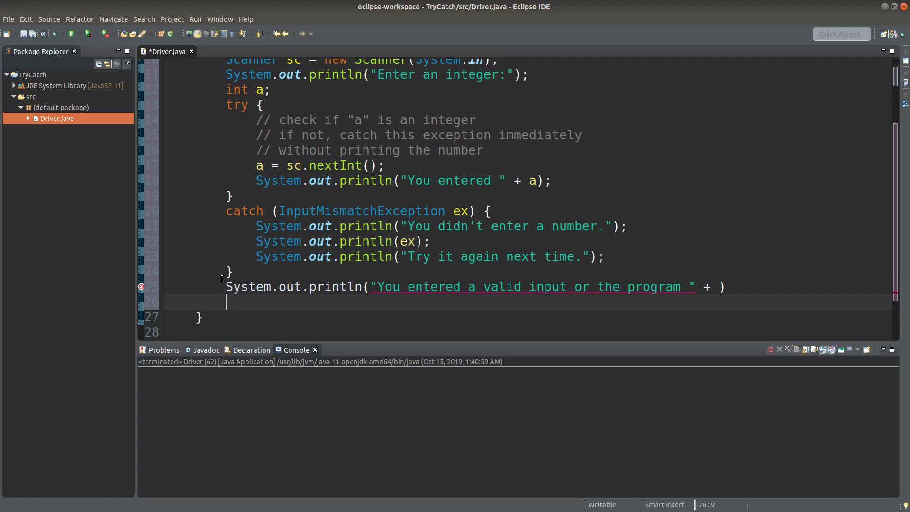
{"action": "double_click", "coordinate": [248, 286]}
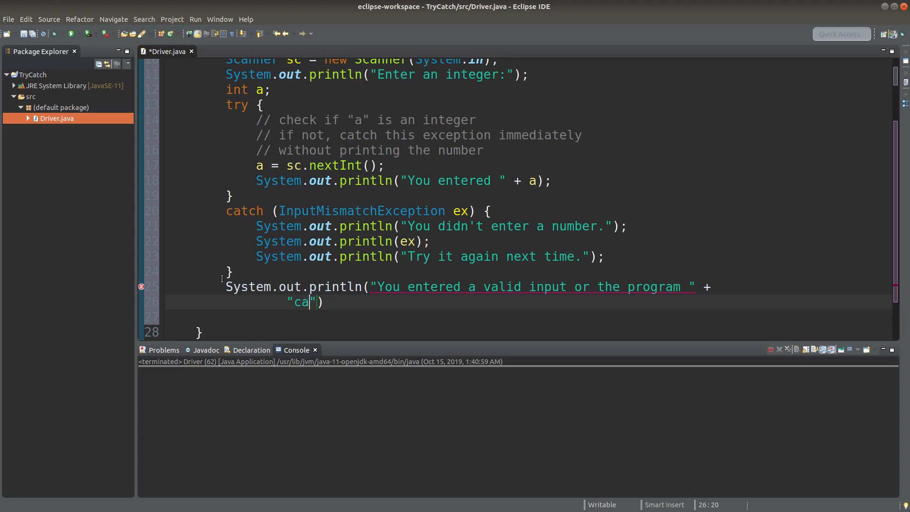
{"action": "type", "text": "tchs the"}
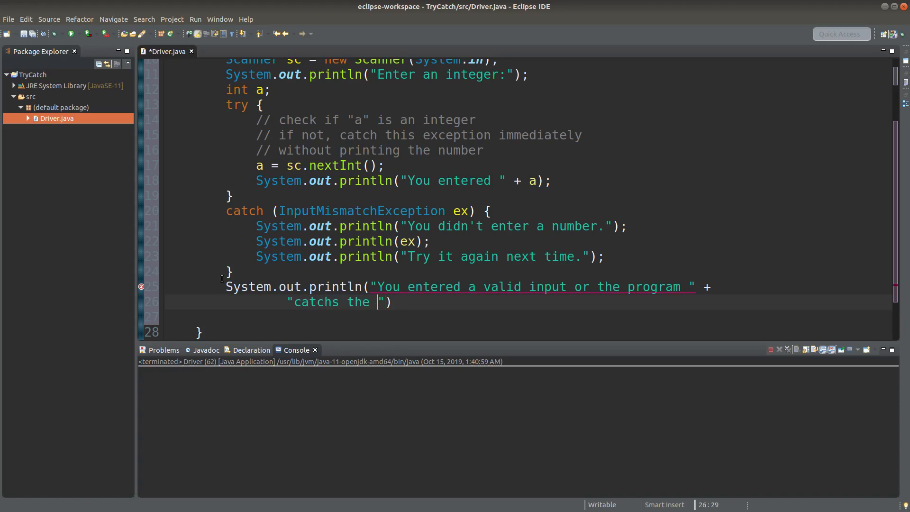
{"action": "type", "text": "exception right."}
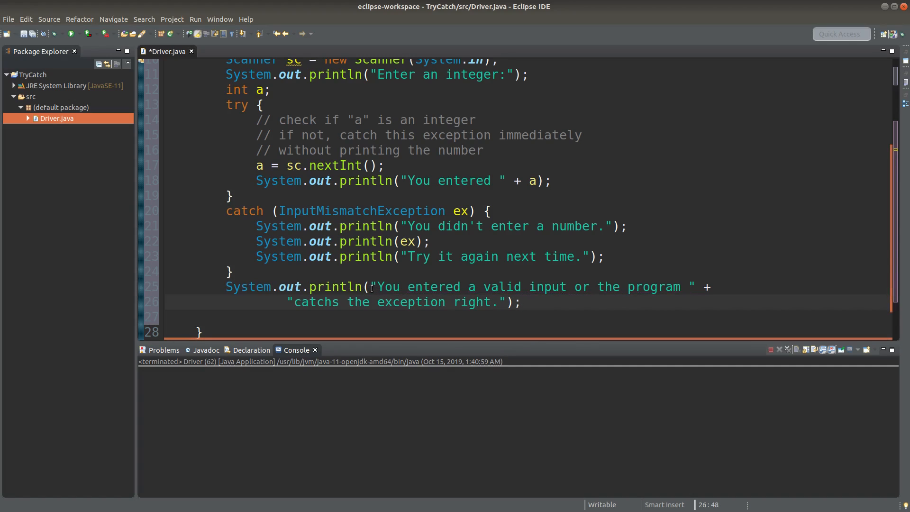
{"action": "left_click", "coordinate": [520, 302]}
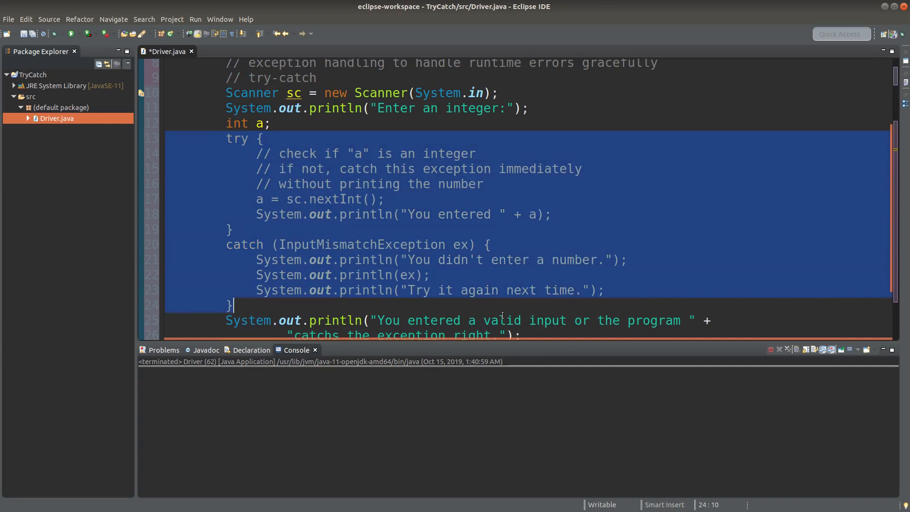
- Add sc.close() after the final message and save Driver.java
{"action": "scroll", "scroll_direction": "down", "scroll_amount": 3}
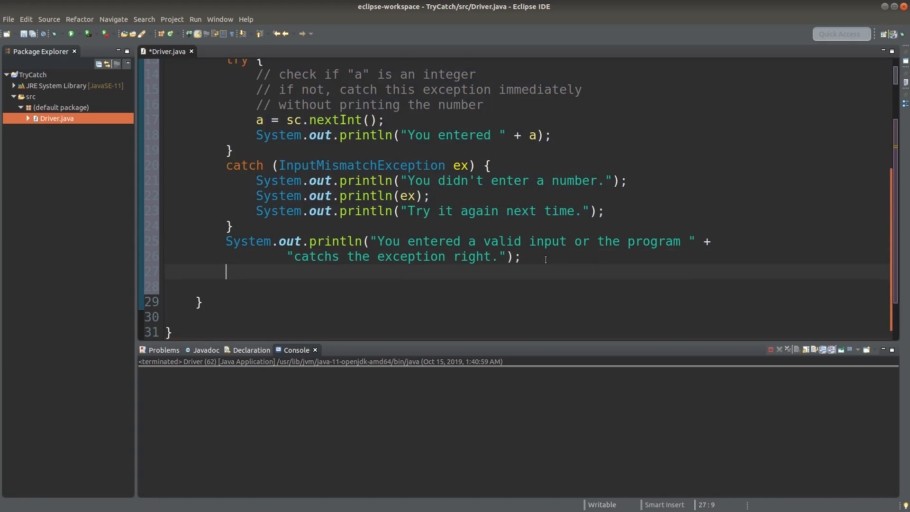
{"action": "type", "text": "sc.close();"}
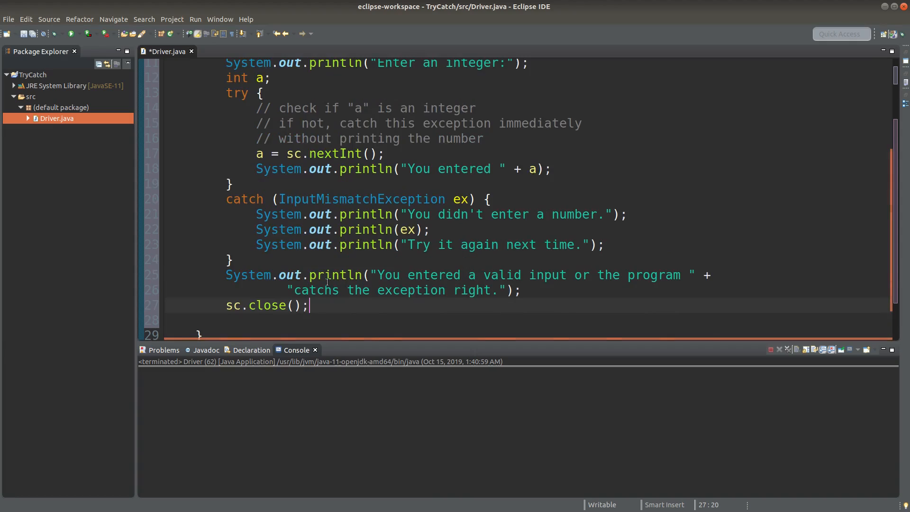
{"action": "scroll", "scroll_direction": "up", "scroll_amount": 3}
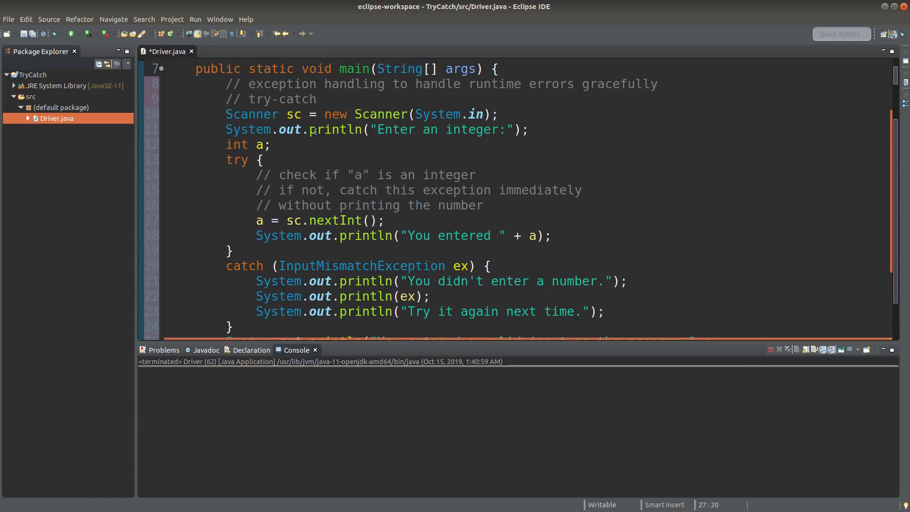
{"action": "scroll", "scroll_direction": "down", "scroll_amount": 3}
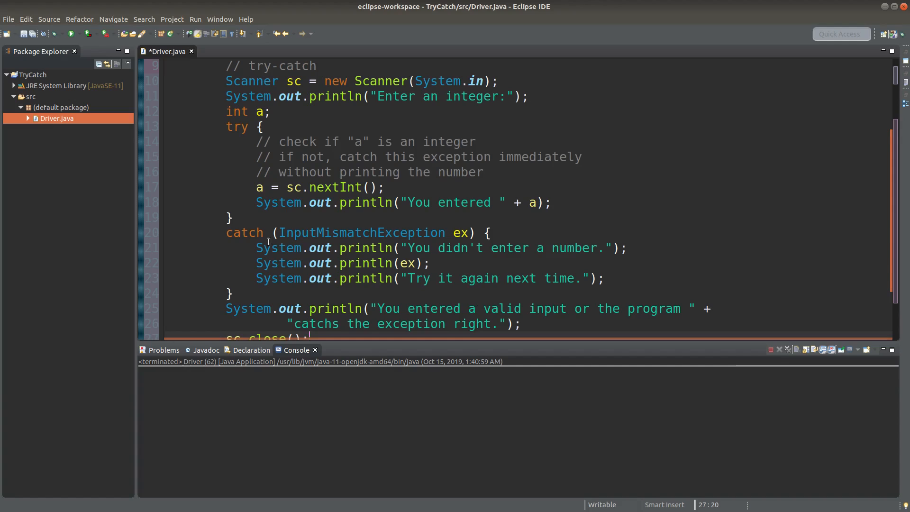
{"action": "scroll", "scroll_direction": "down", "scroll_amount": 3}
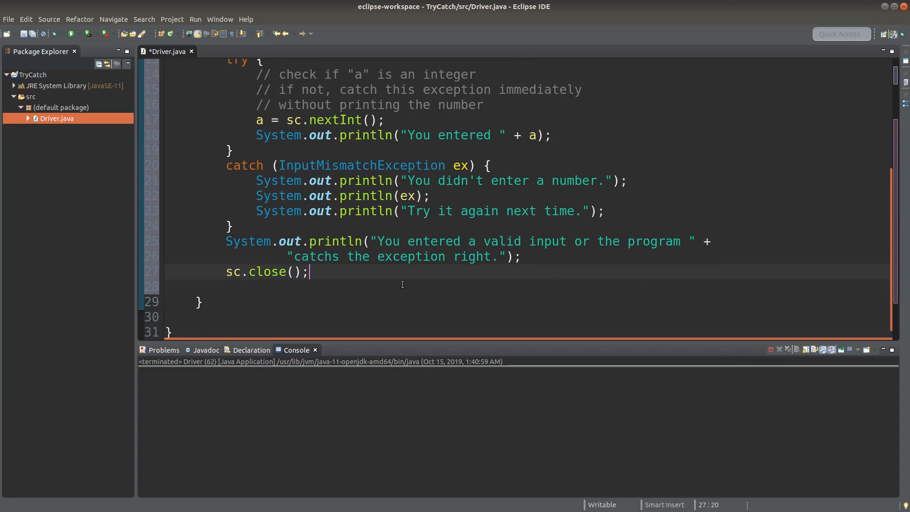
{"action": "scroll", "scroll_direction": "up", "scroll_amount": 3}
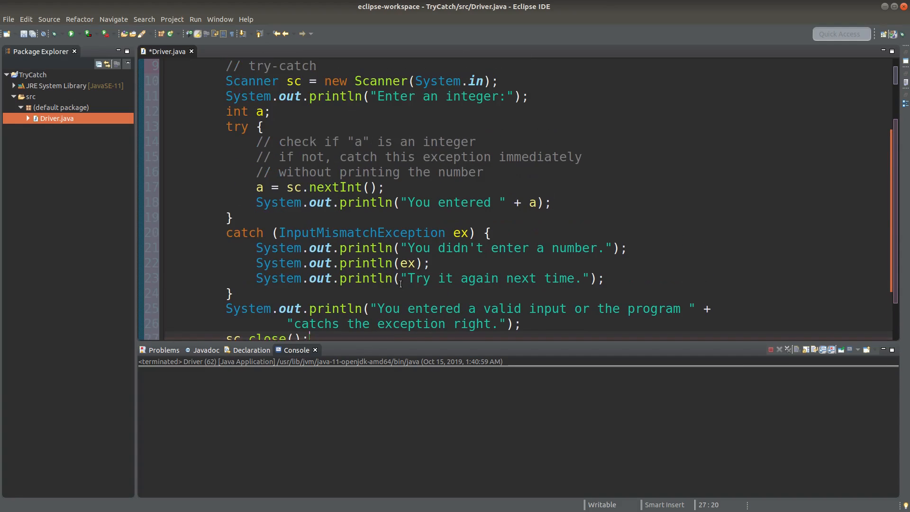
{"action": "key", "text": "ctrl+s"}
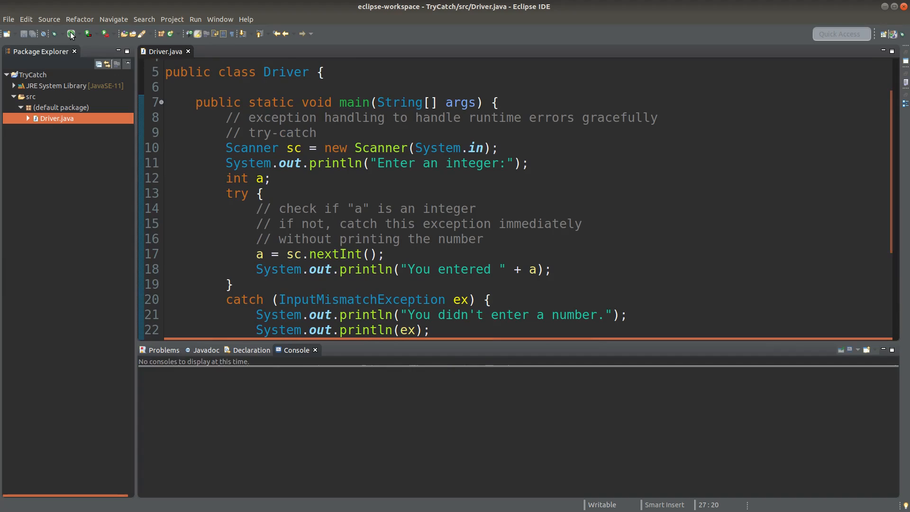
- Run the Driver program and enter 9 as input in the Console
{"action": "left_click", "coordinate": [70, 33]}
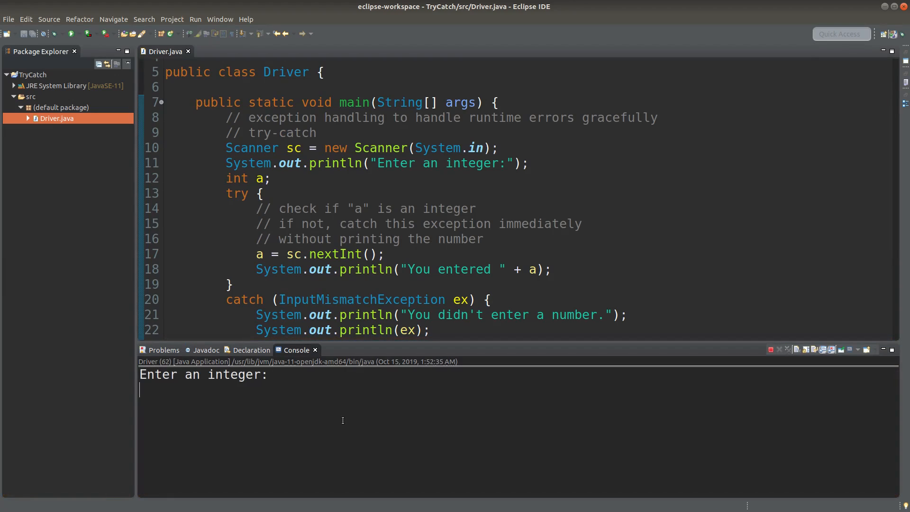
{"action": "type", "text": "9"}
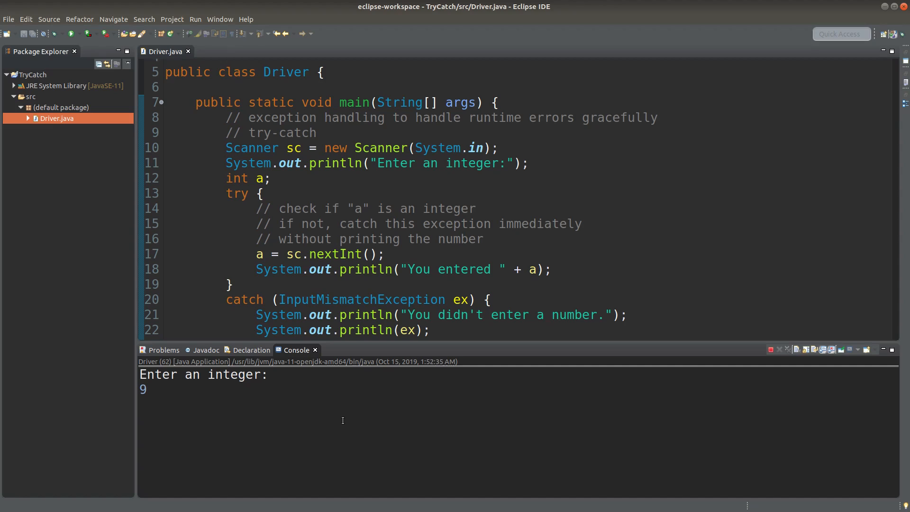
{"action": "scroll", "scroll_direction": "down", "scroll_amount": 3}
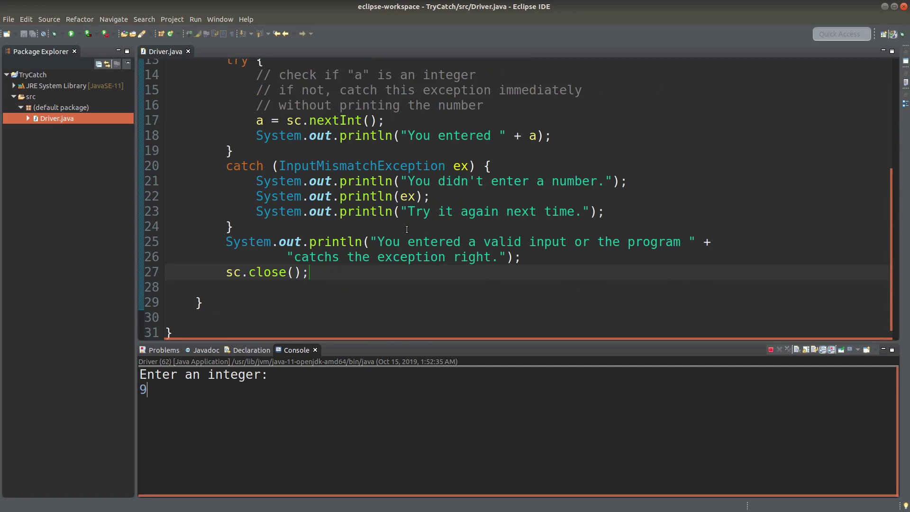
{"action": "key", "text": "Return"}
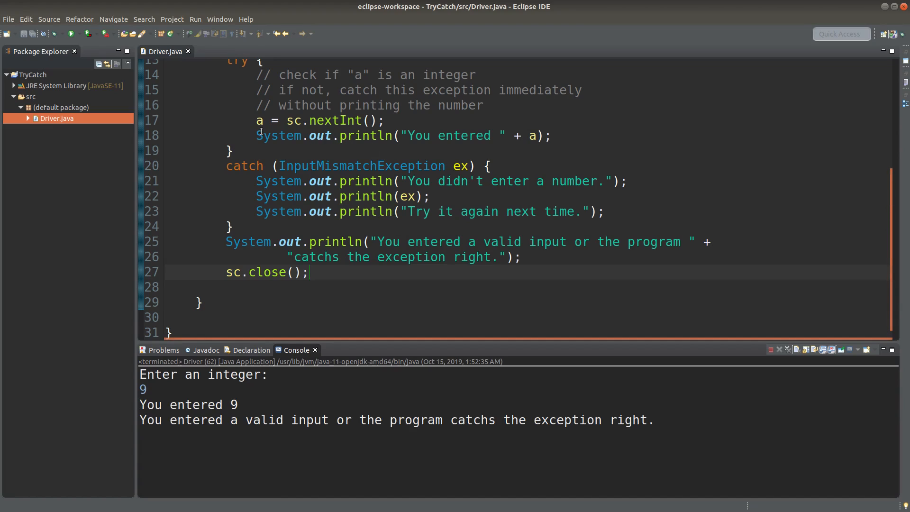
{"action": "scroll", "scroll_direction": "up", "scroll_amount": 3}
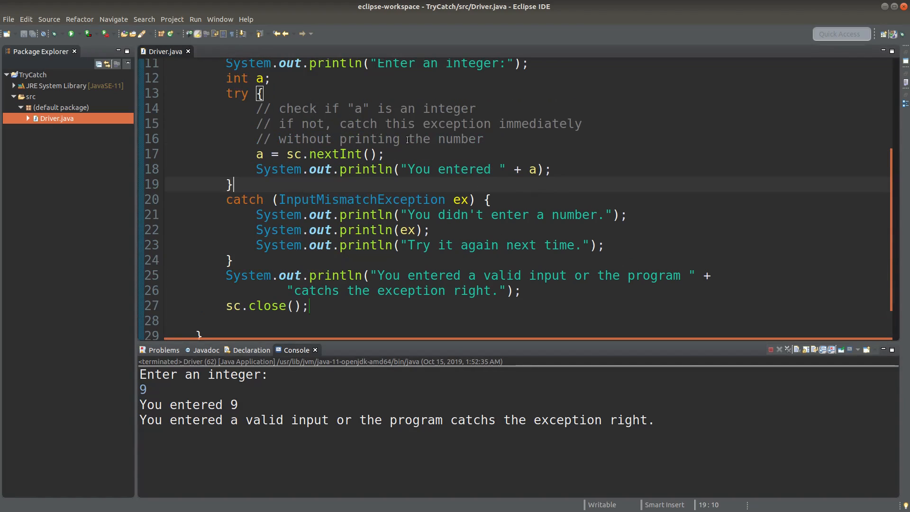
{"action": "mouse_move", "coordinate": [334, 153]}
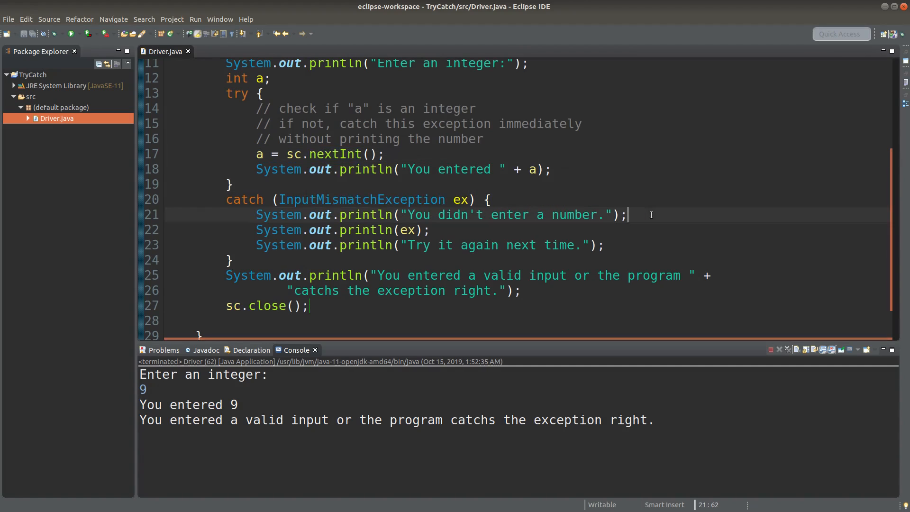
- Select the statements printing the entered number and the valid-input message
{"action": "left_click", "coordinate": [532, 169]}
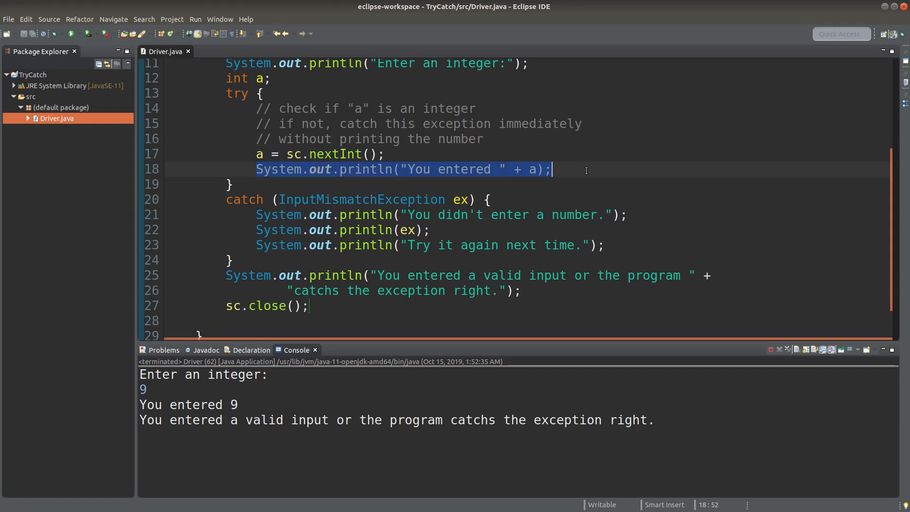
{"action": "left_click", "coordinate": [262, 154]}
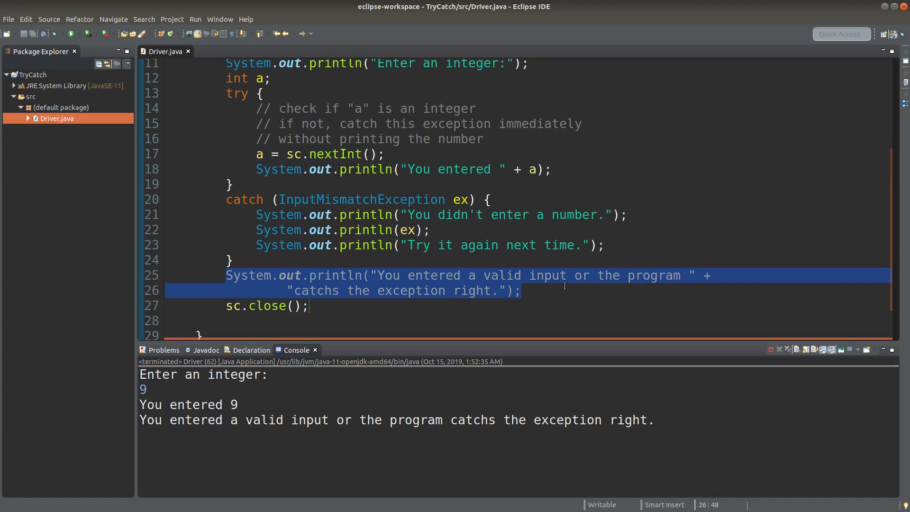
{"action": "left_click", "coordinate": [328, 275]}
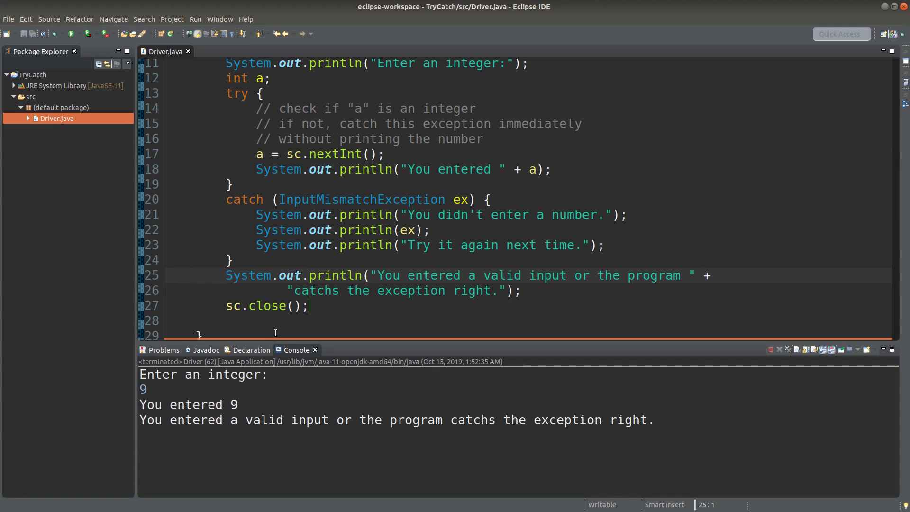
{"action": "scroll", "scroll_direction": "up", "scroll_amount": 3}
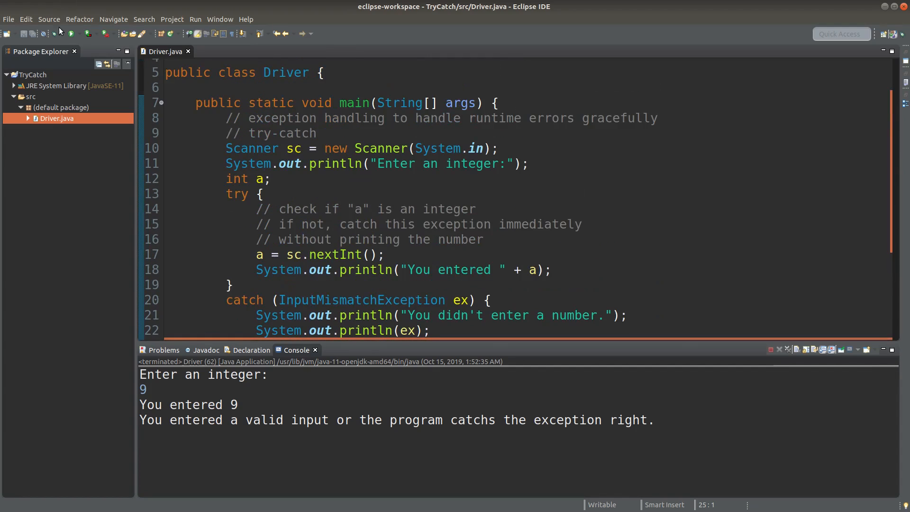
- Rerun Driver and submit 'hello' to trigger InputMismatchException
{"action": "left_click", "coordinate": [88, 33]}
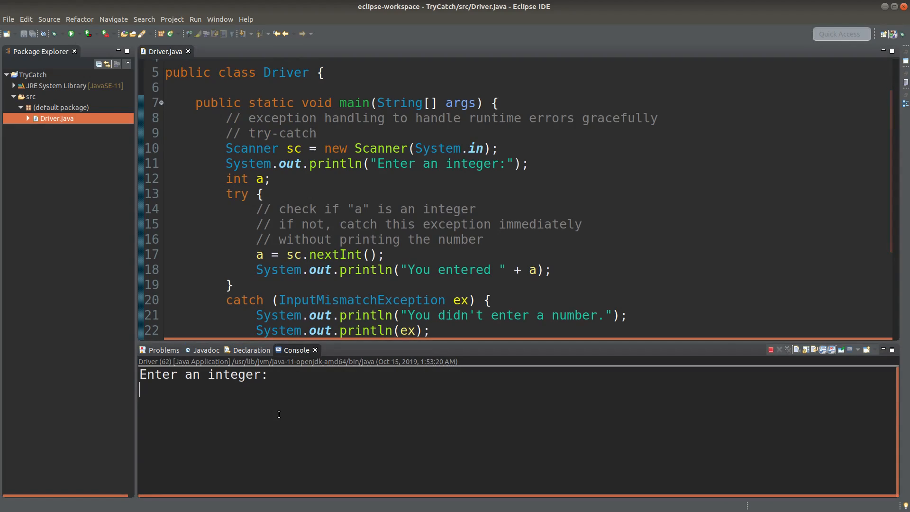
{"action": "type", "text": "hell"}
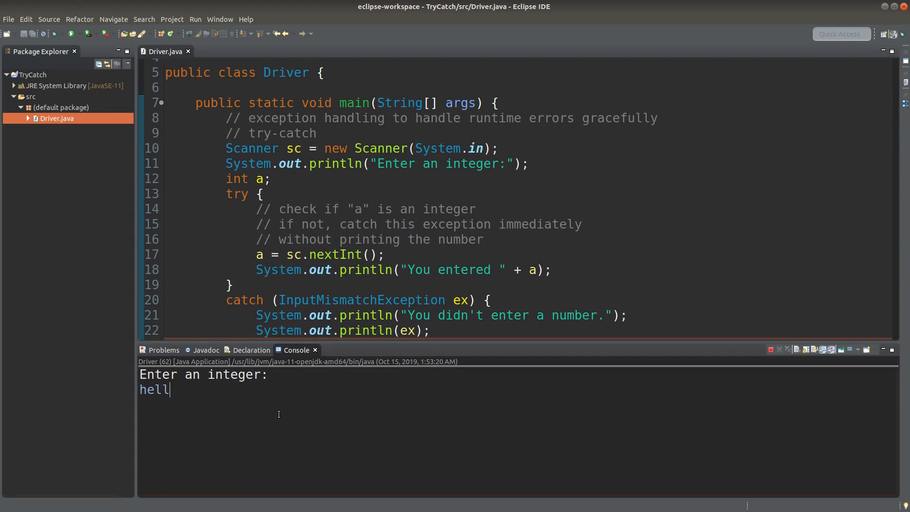
{"action": "type", "text": "o"}
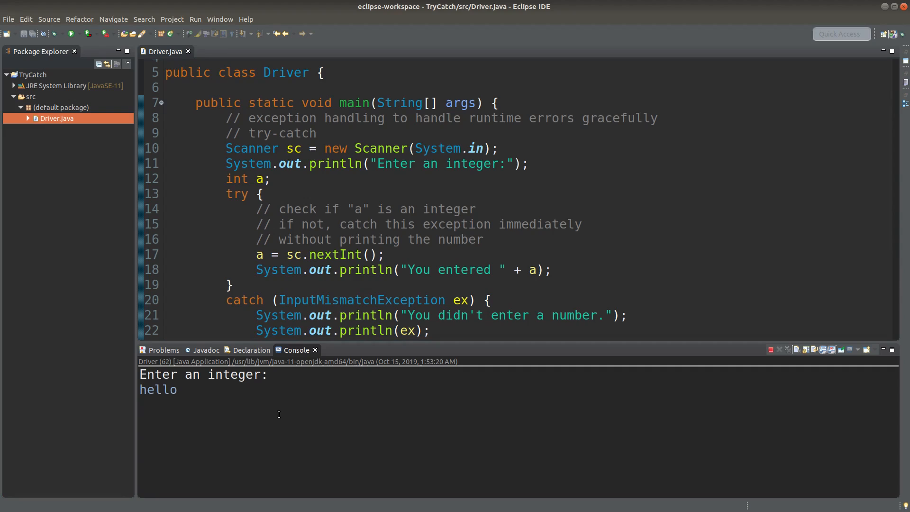
{"action": "scroll", "scroll_direction": "down", "scroll_amount": 3}
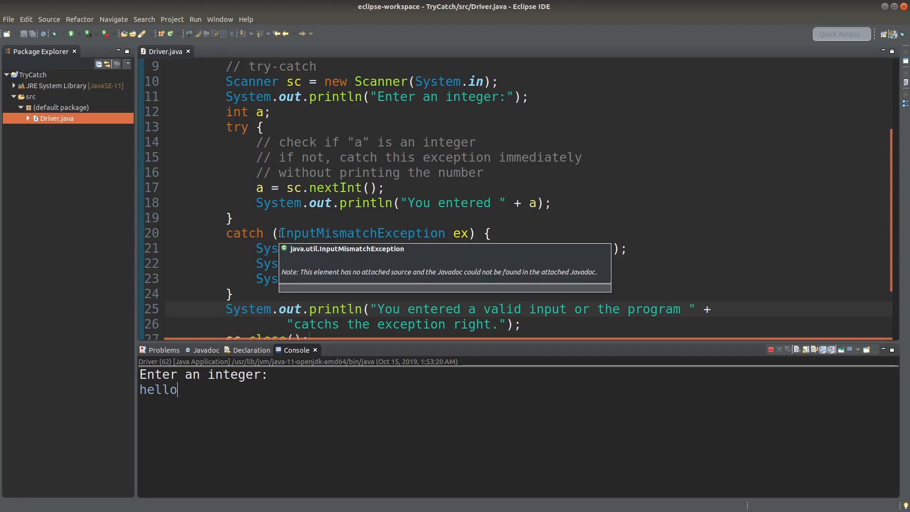
{"action": "mouse_move", "coordinate": [424, 233]}
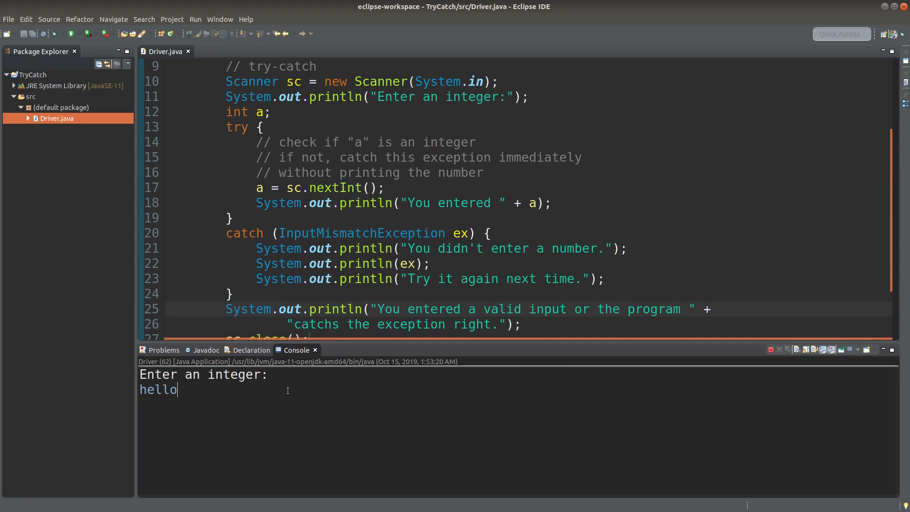
{"action": "key", "text": "Return"}
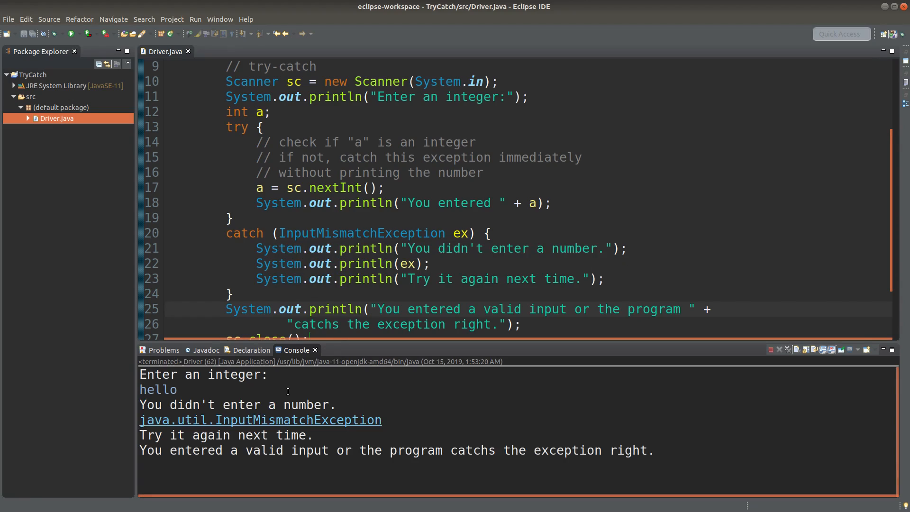
{"action": "mouse_move", "coordinate": [421, 342]}
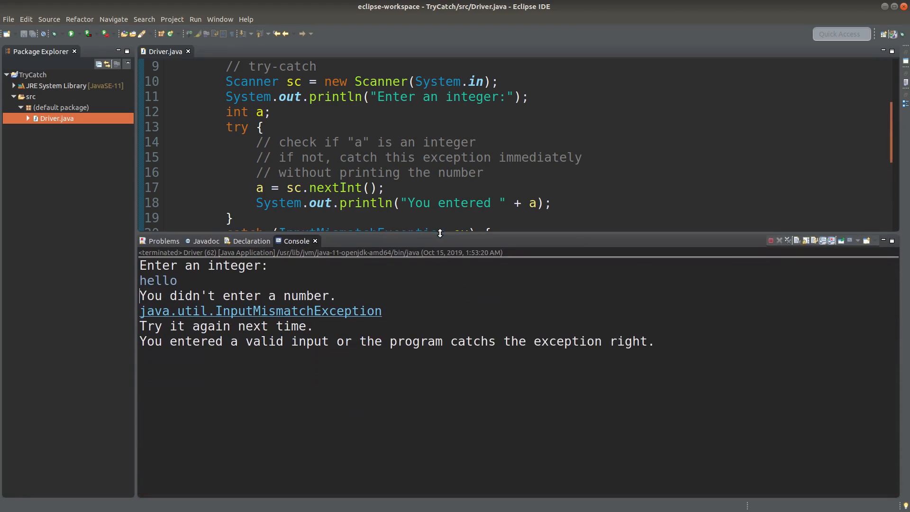
{"action": "scroll", "scroll_direction": "down", "scroll_amount": 3}
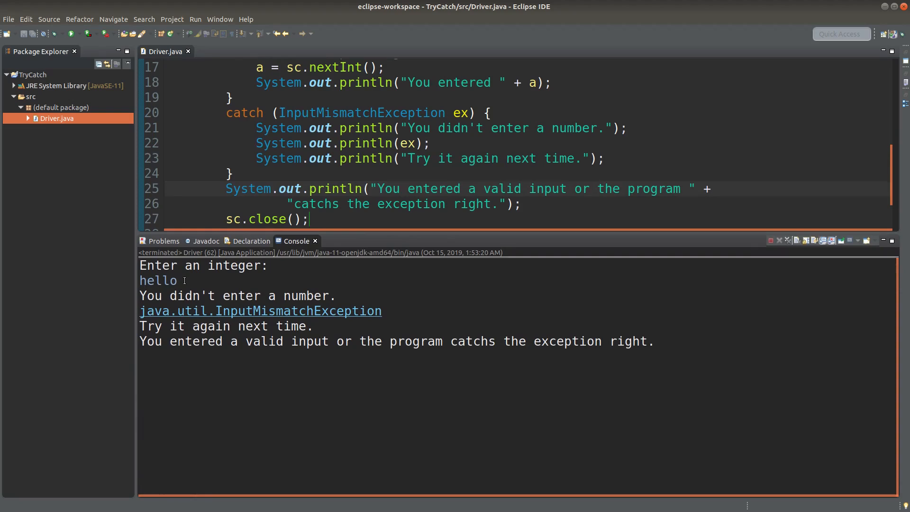
{"action": "scroll", "scroll_direction": "up", "scroll_amount": 3}
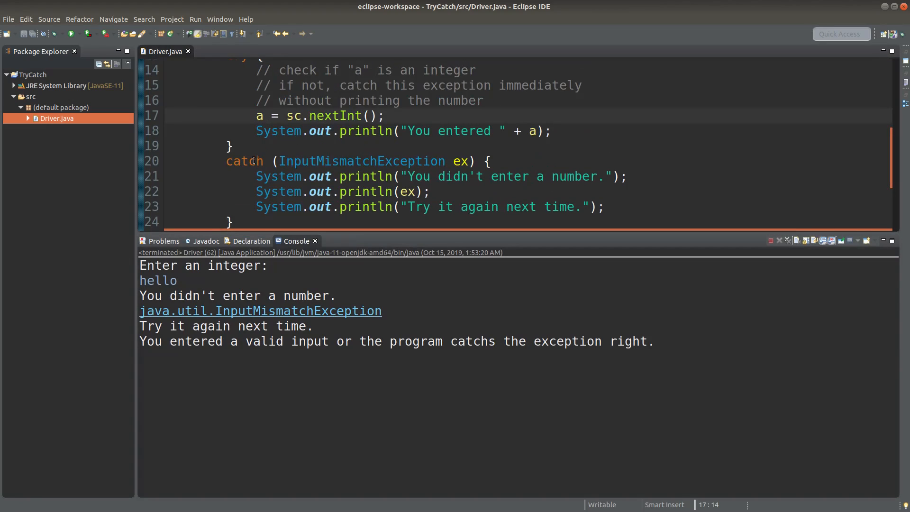
{"action": "scroll", "scroll_direction": "up", "scroll_amount": 3}
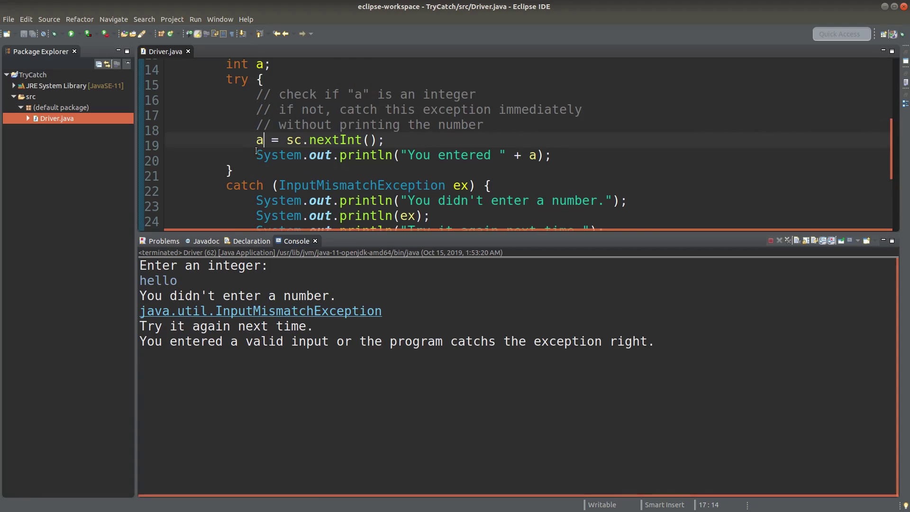
{"action": "scroll", "scroll_direction": "up", "scroll_amount": 3}
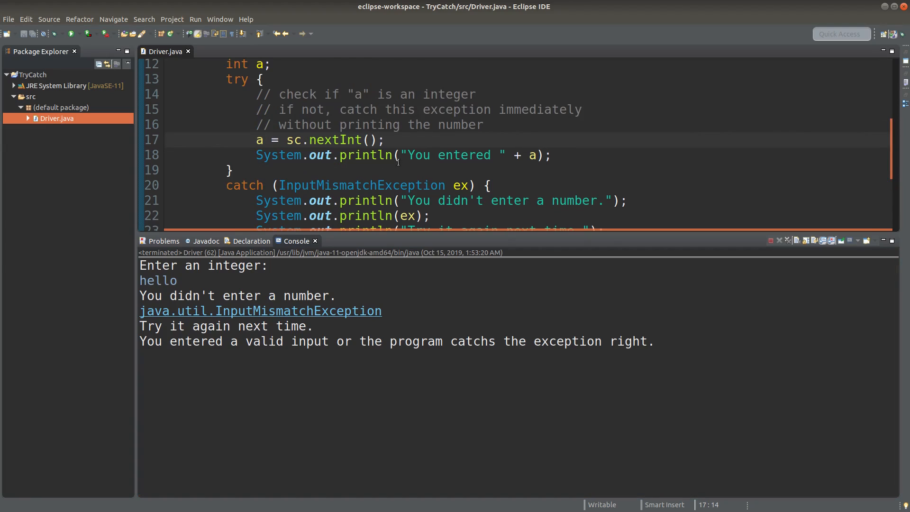
{"action": "left_click", "coordinate": [538, 155]}
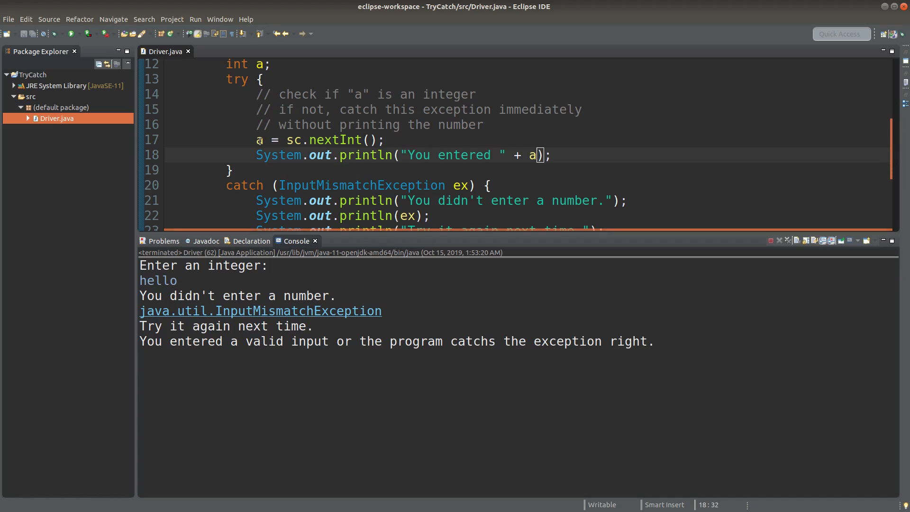
{"action": "left_click", "coordinate": [259, 139]}
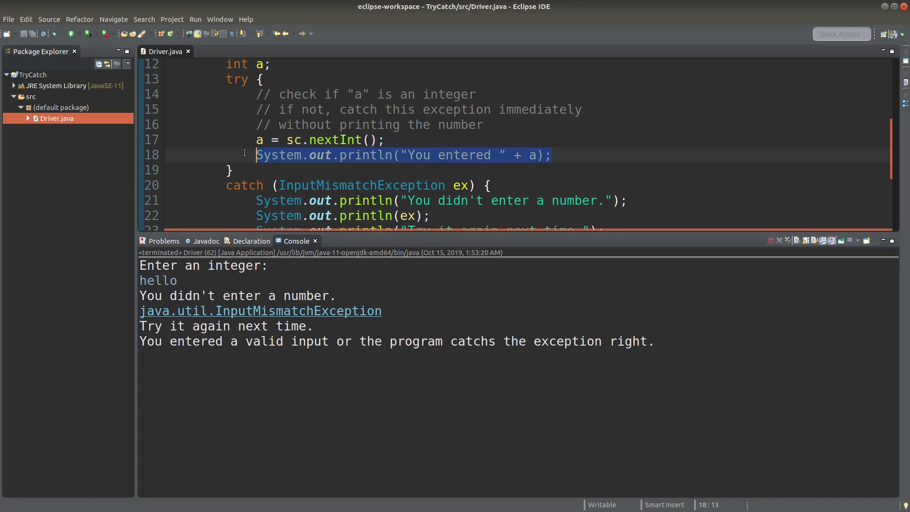
{"action": "left_click", "coordinate": [325, 139]}
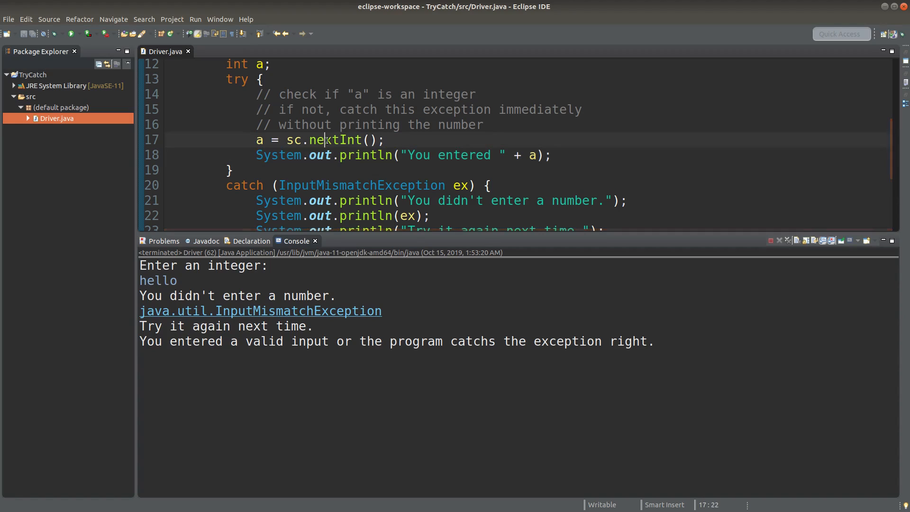
{"action": "scroll", "scroll_direction": "down", "scroll_amount": 3}
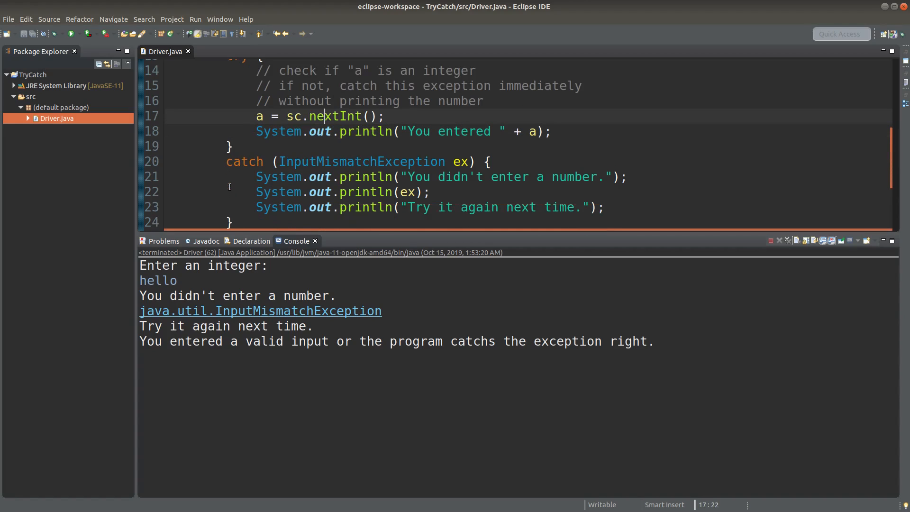
{"action": "scroll", "scroll_direction": "down", "scroll_amount": 3}
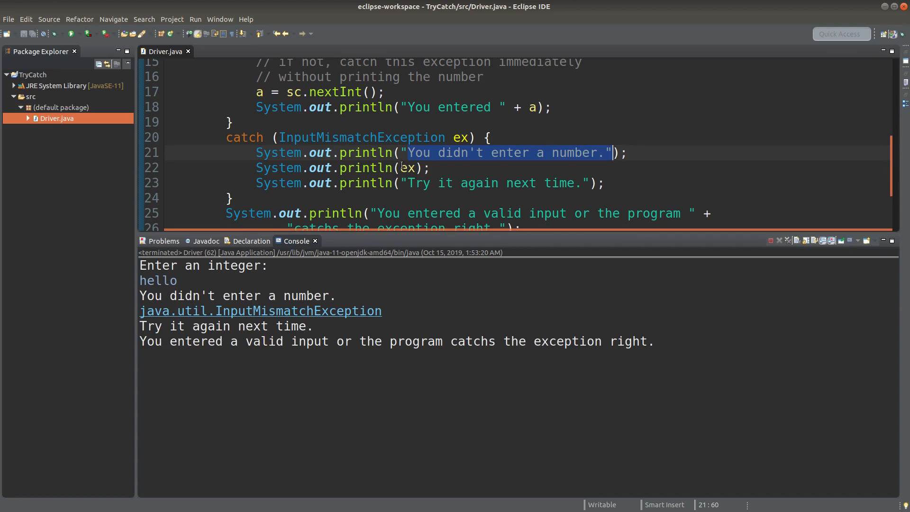
{"action": "double_click", "coordinate": [406, 168]}
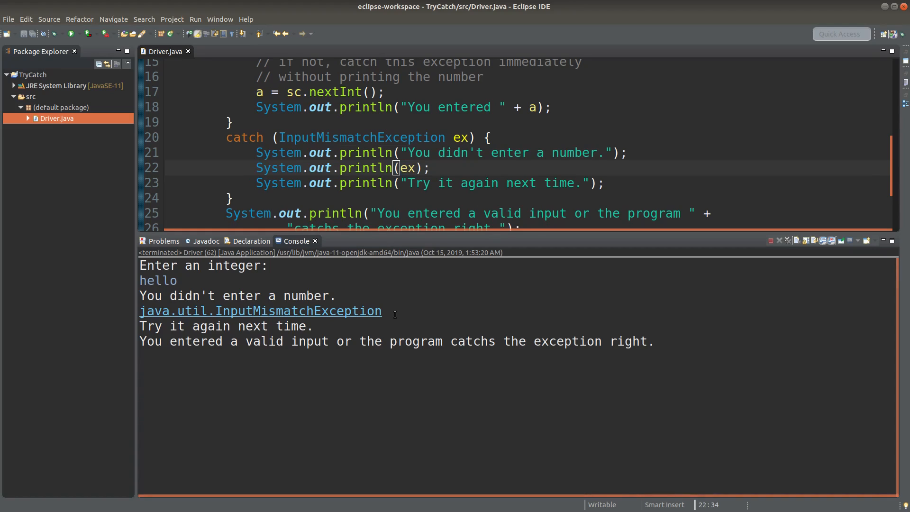
{"action": "double_click", "coordinate": [261, 310]}
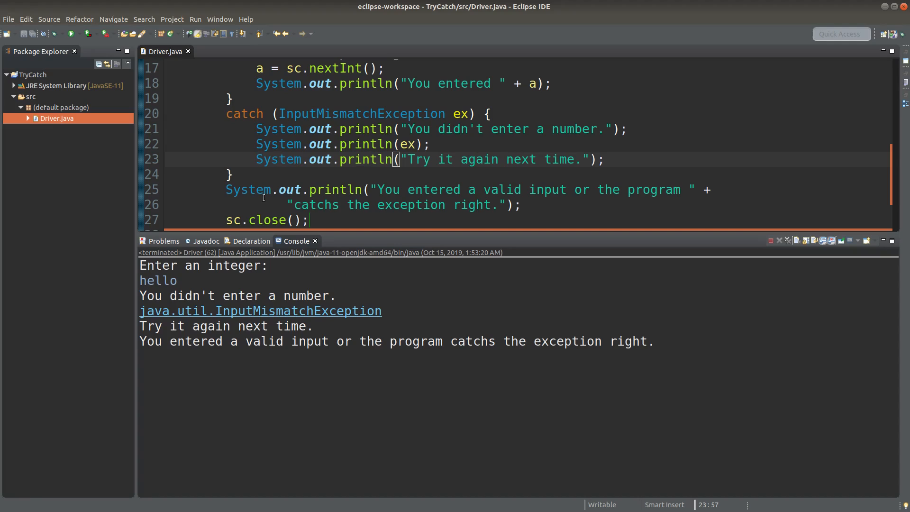
{"action": "mouse_move", "coordinate": [376, 189]}
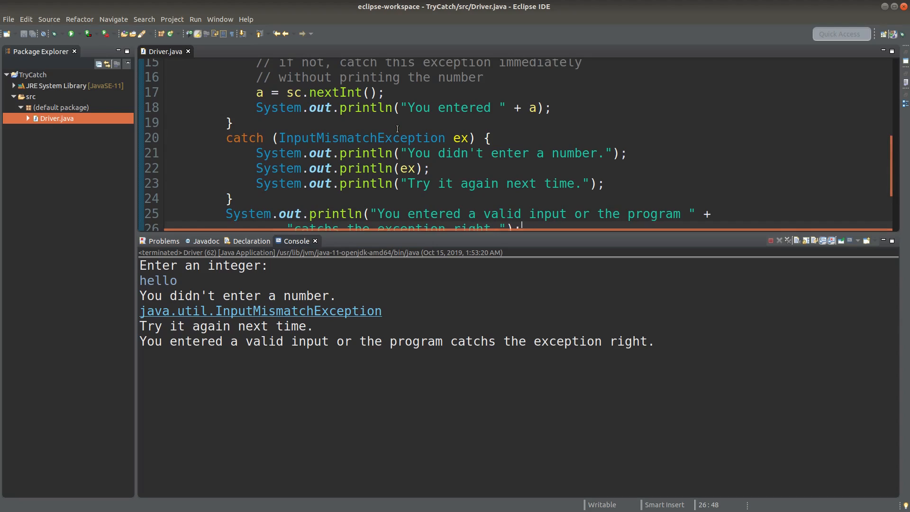
{"action": "scroll", "scroll_direction": "up", "scroll_amount": 3}
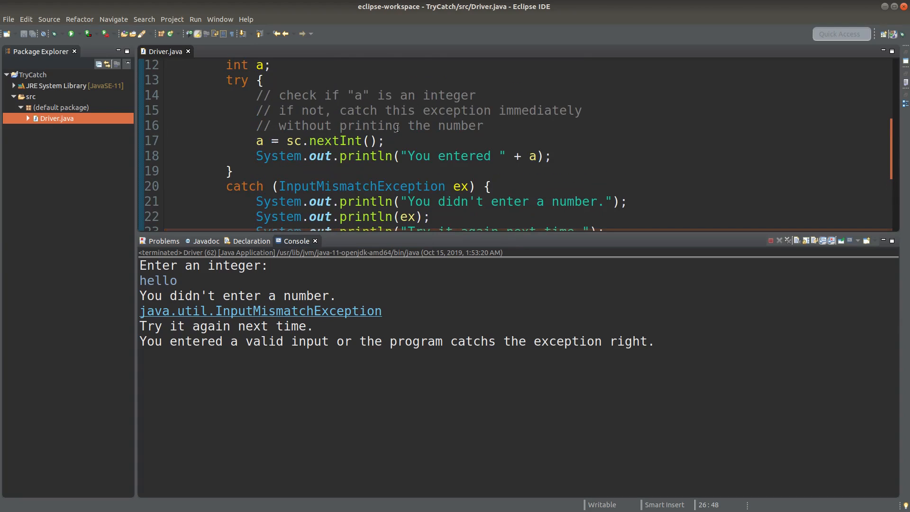
{"action": "scroll", "scroll_direction": "down", "scroll_amount": 3}
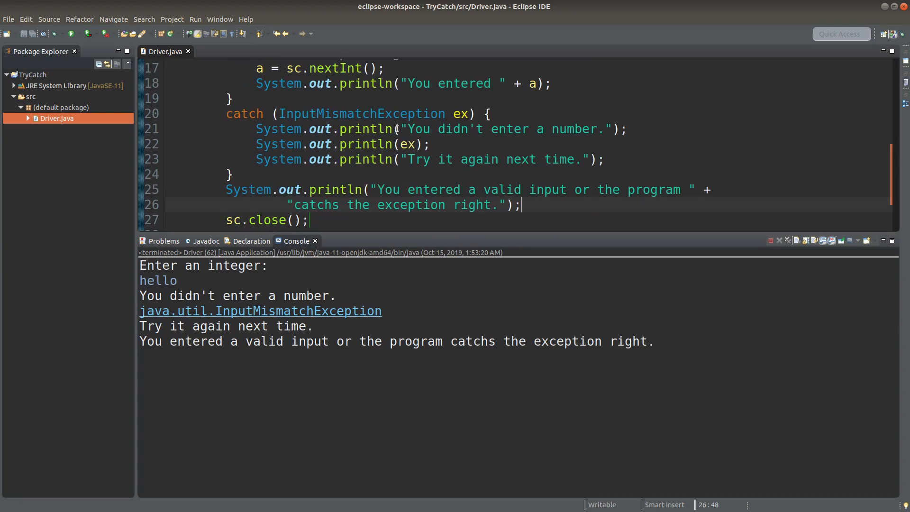
{"action": "mouse_move", "coordinate": [422, 182]}
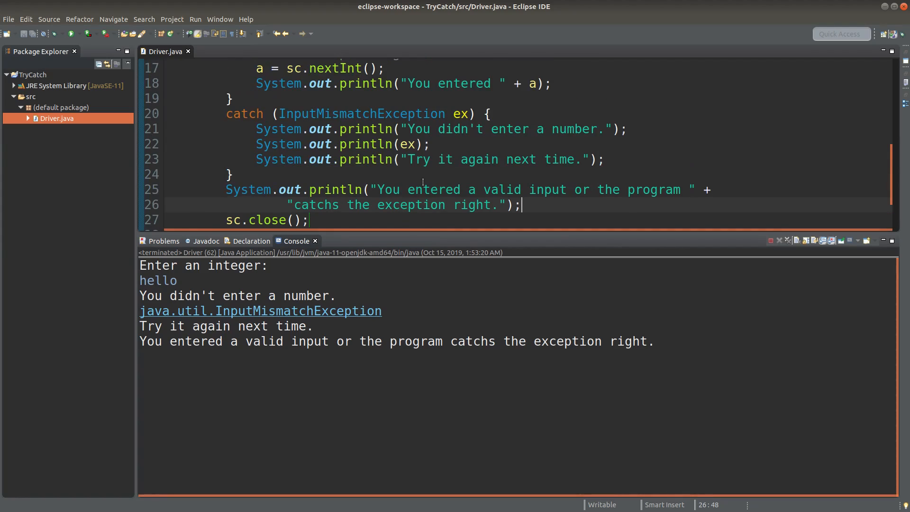
{"action": "scroll", "scroll_direction": "up", "scroll_amount": 3}
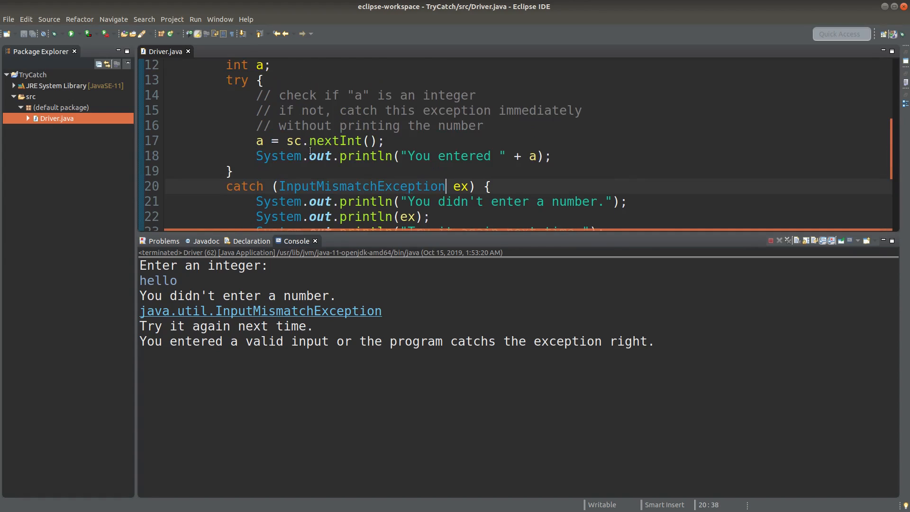
{"action": "left_click", "coordinate": [386, 141]}
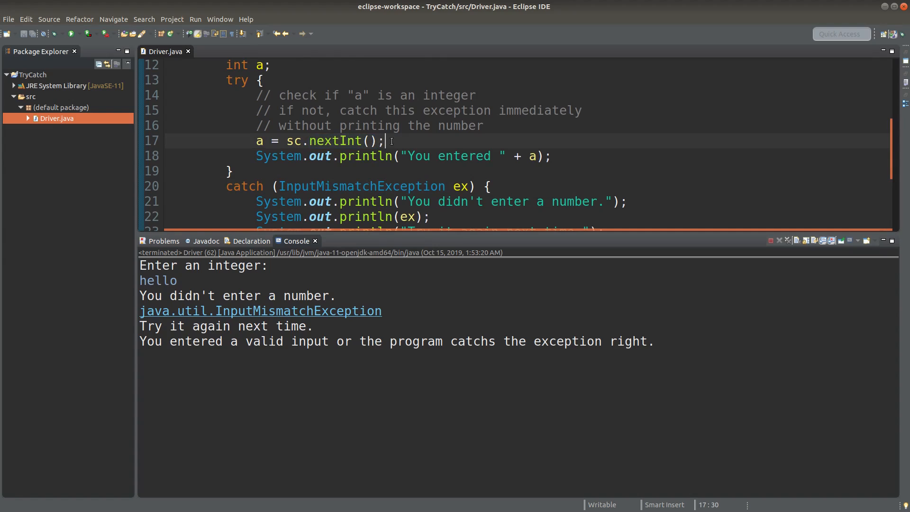
{"action": "mouse_move", "coordinate": [230, 119]}
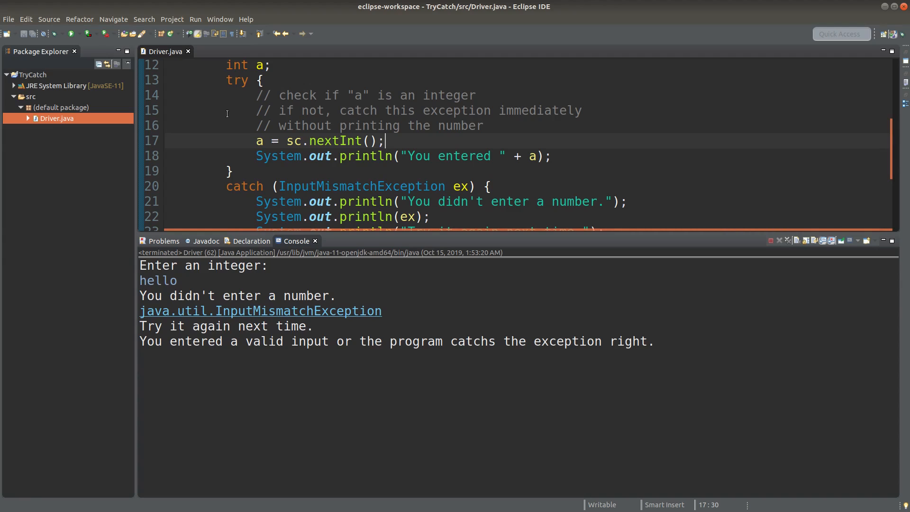
{"action": "mouse_move", "coordinate": [1, 35]}
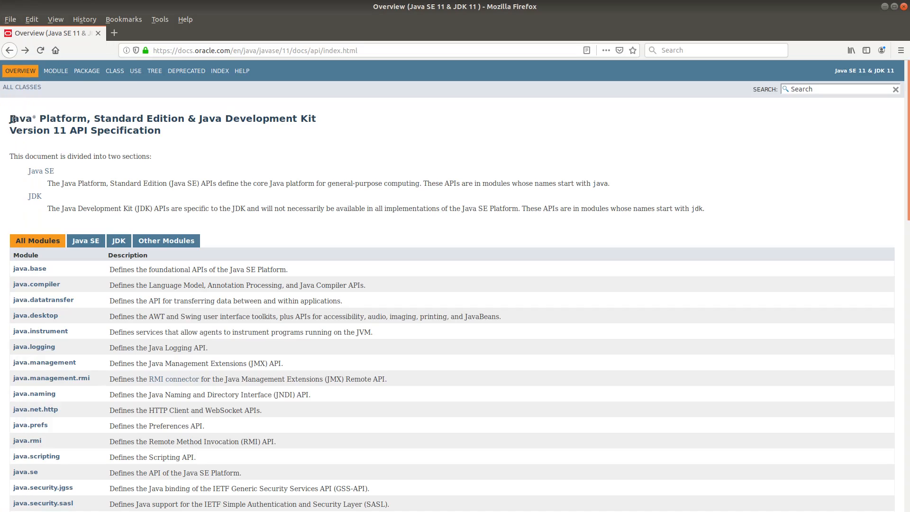
{"action": "mouse_move", "coordinate": [8, 137]}
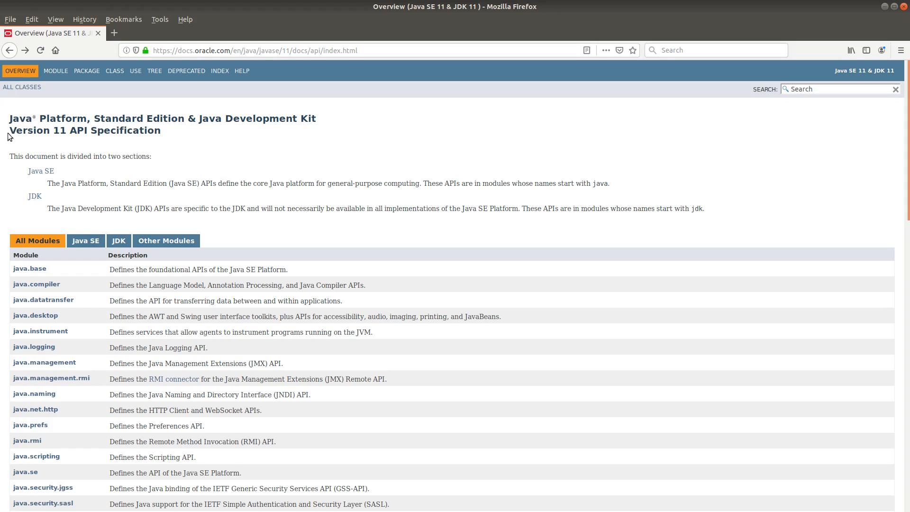
{"action": "mouse_move", "coordinate": [179, 96]}
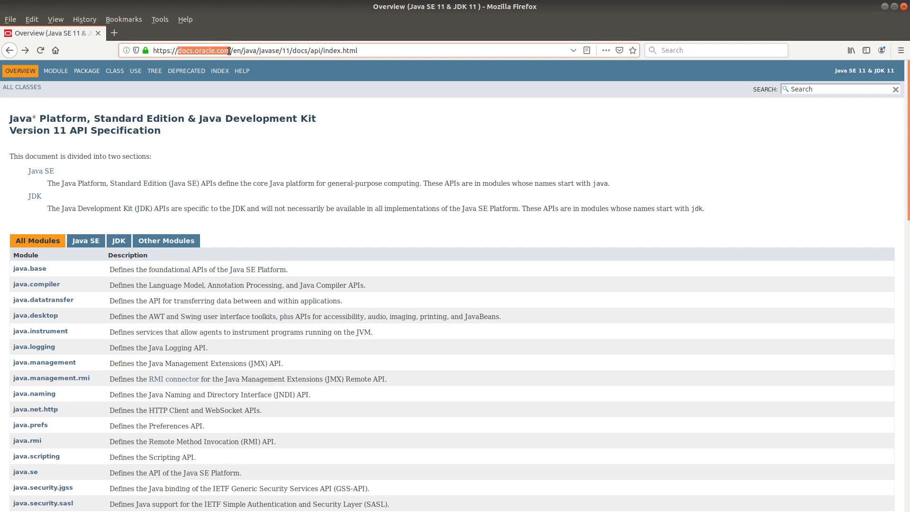
- Click the search field on the Java SE 11 API overview page
{"action": "left_click", "coordinate": [835, 89]}
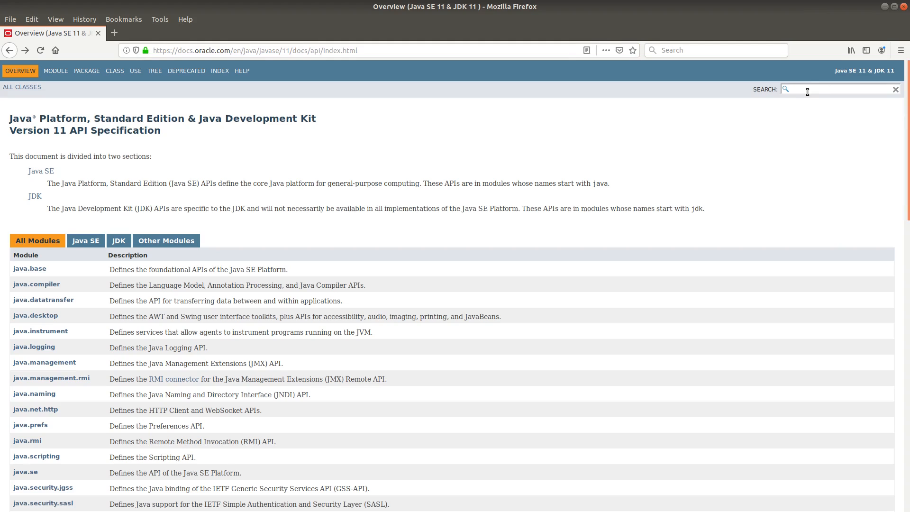
- Search the API docs for 'exception' and scroll the results to java.util.InputMismatchException
{"action": "type", "text": "e"}
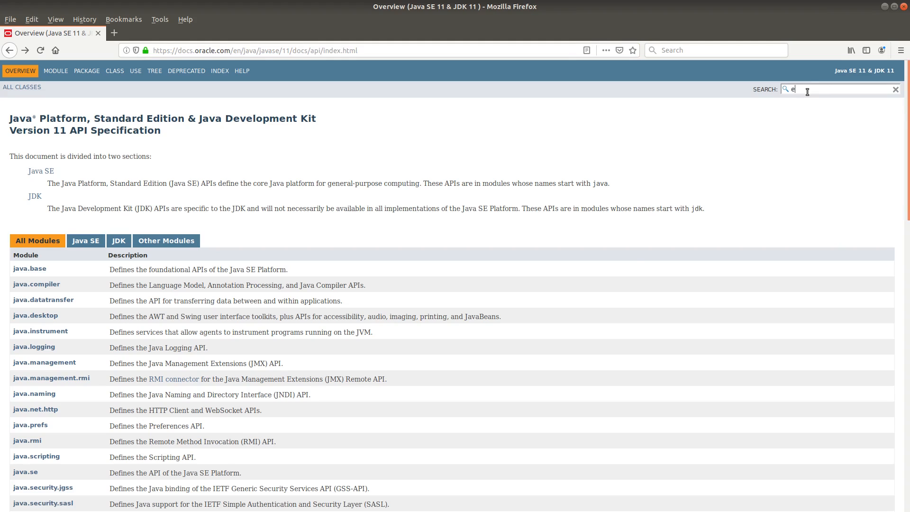
{"action": "type", "text": "xception"}
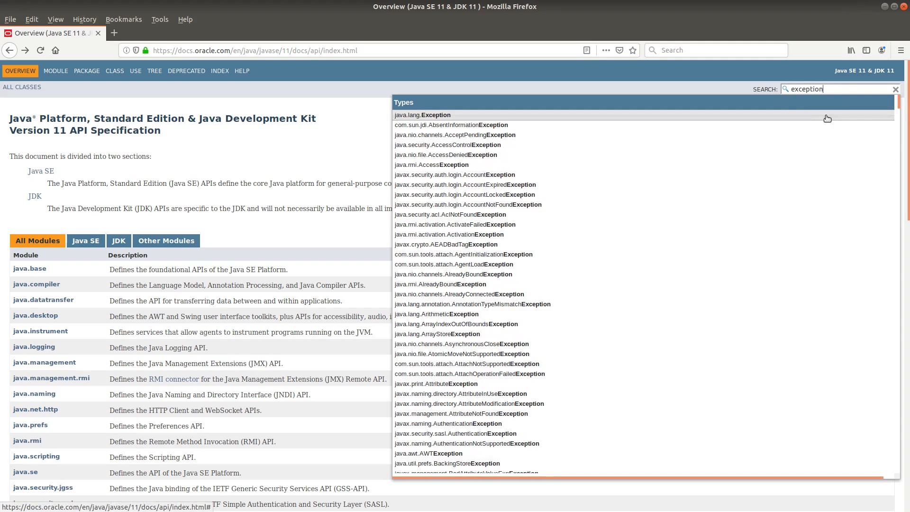
{"action": "mouse_move", "coordinate": [465, 145]}
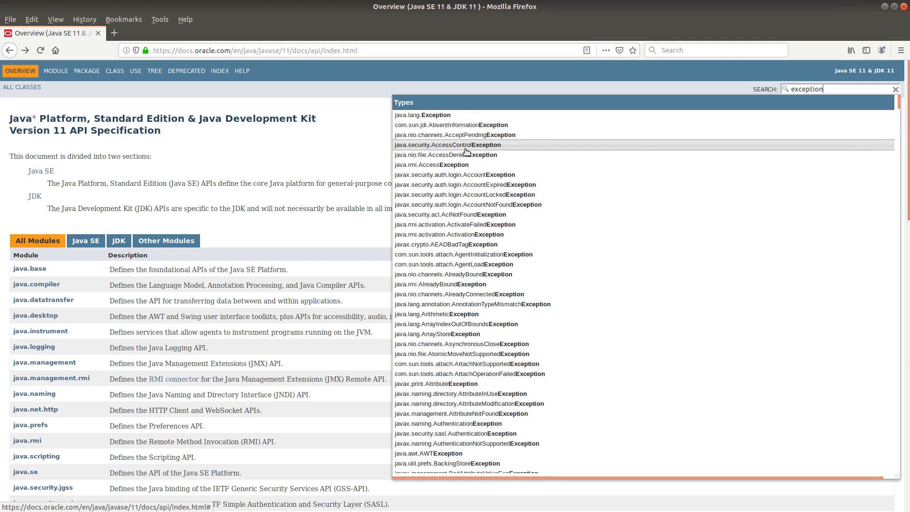
{"action": "mouse_move", "coordinate": [468, 274]}
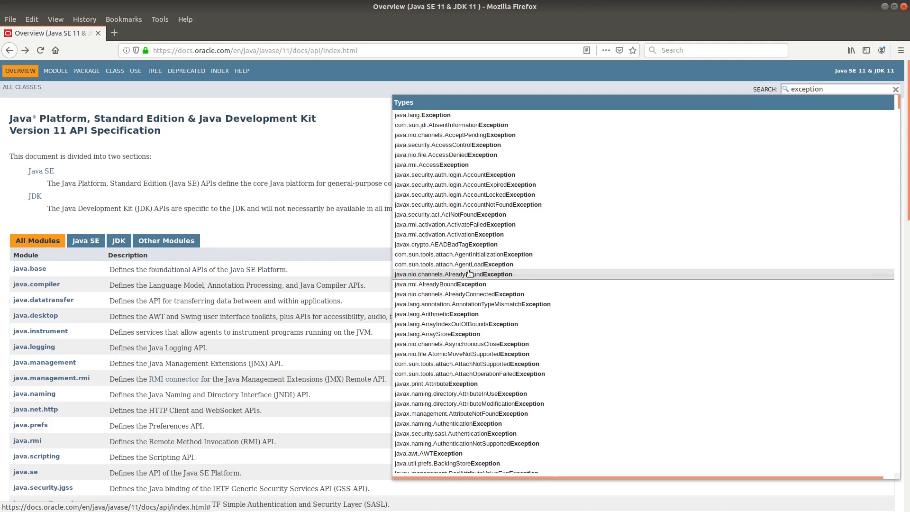
{"action": "scroll", "scroll_direction": "down", "scroll_amount": 3}
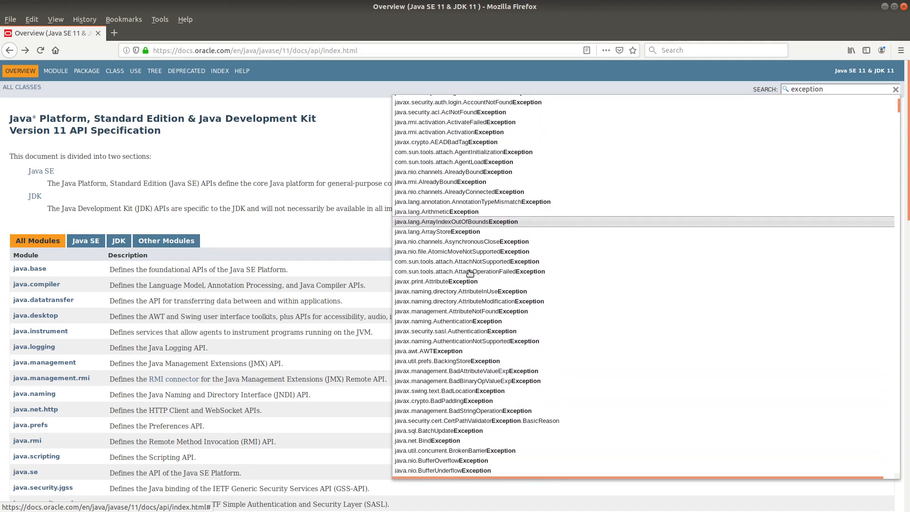
{"action": "scroll", "scroll_direction": "down", "scroll_amount": 3}
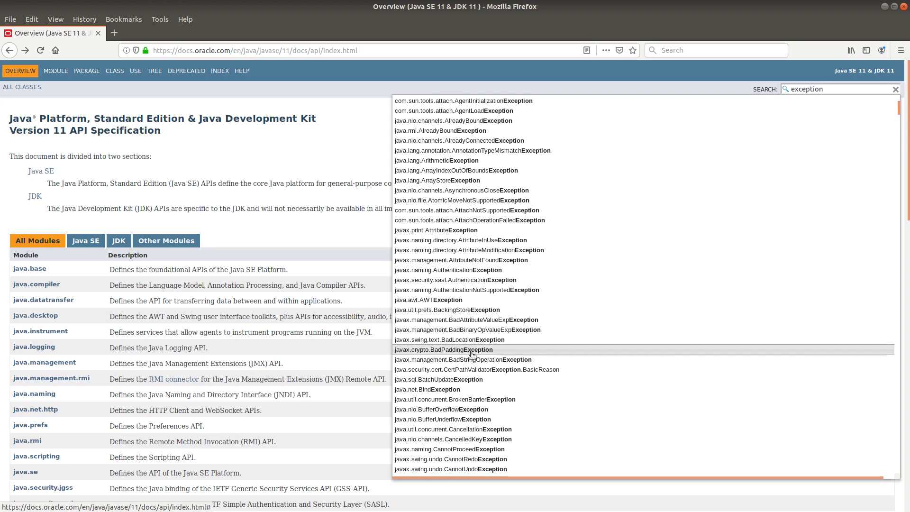
{"action": "scroll", "scroll_direction": "down", "scroll_amount": 3}
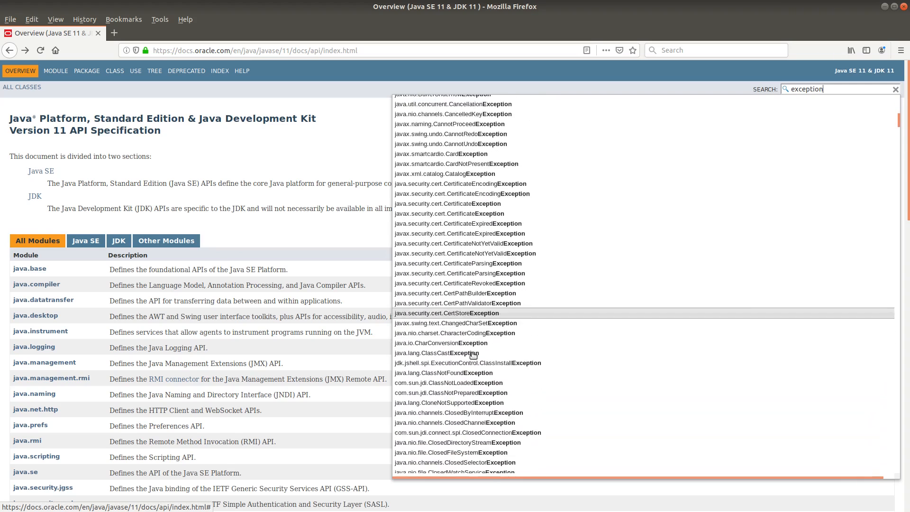
{"action": "scroll", "scroll_direction": "down", "scroll_amount": 3}
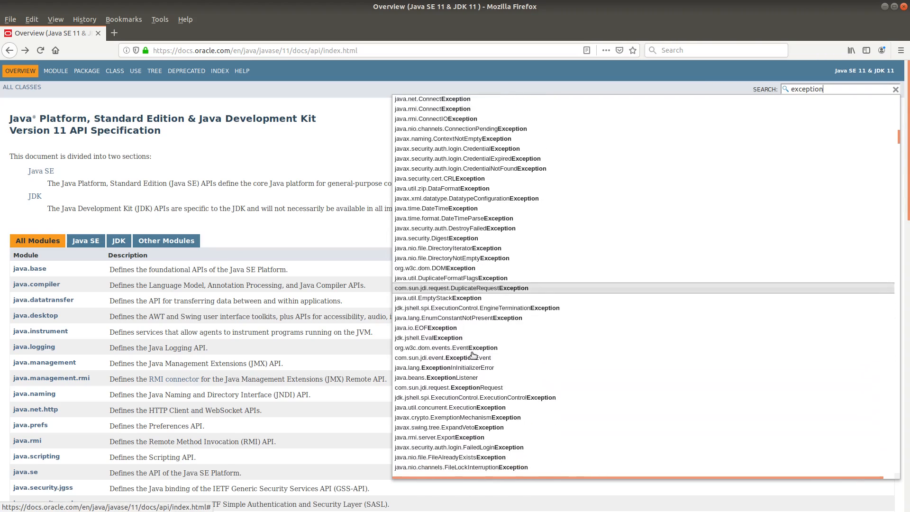
{"action": "scroll", "scroll_direction": "down", "scroll_amount": 3}
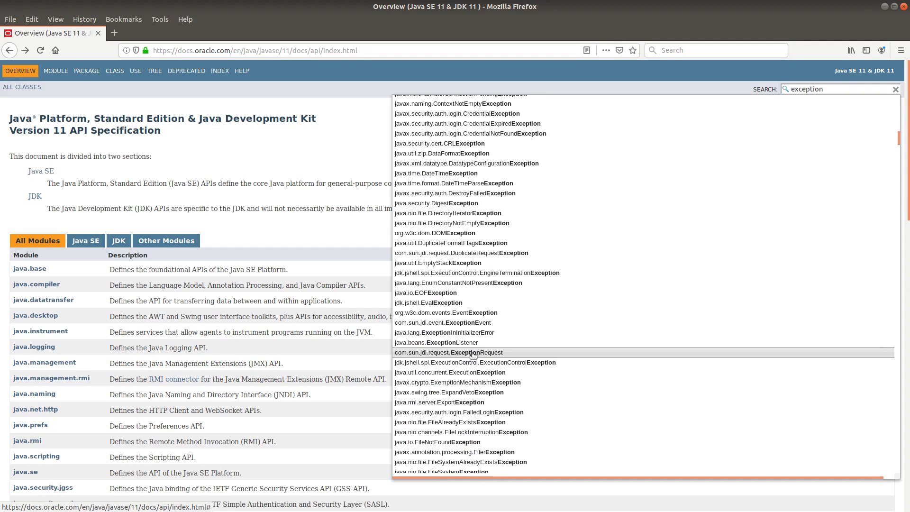
{"action": "mouse_move", "coordinate": [506, 318]}
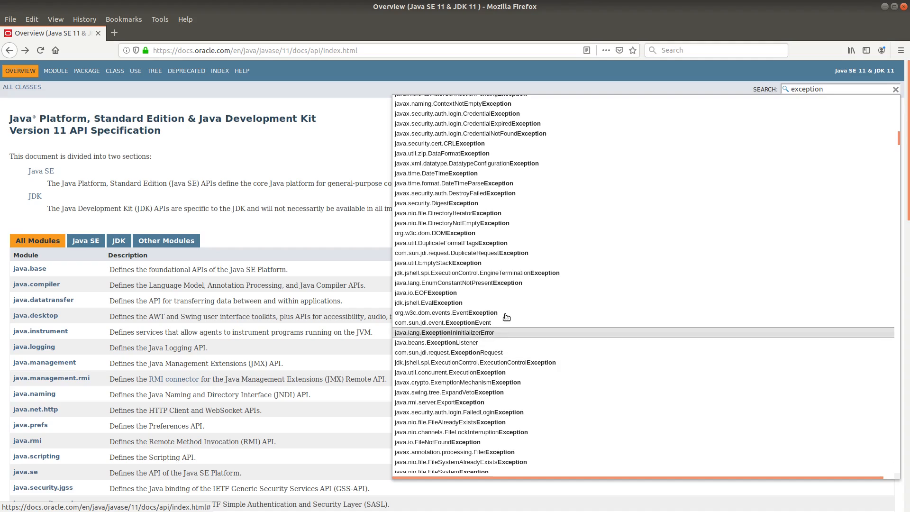
{"action": "scroll", "scroll_direction": "up", "scroll_amount": 3}
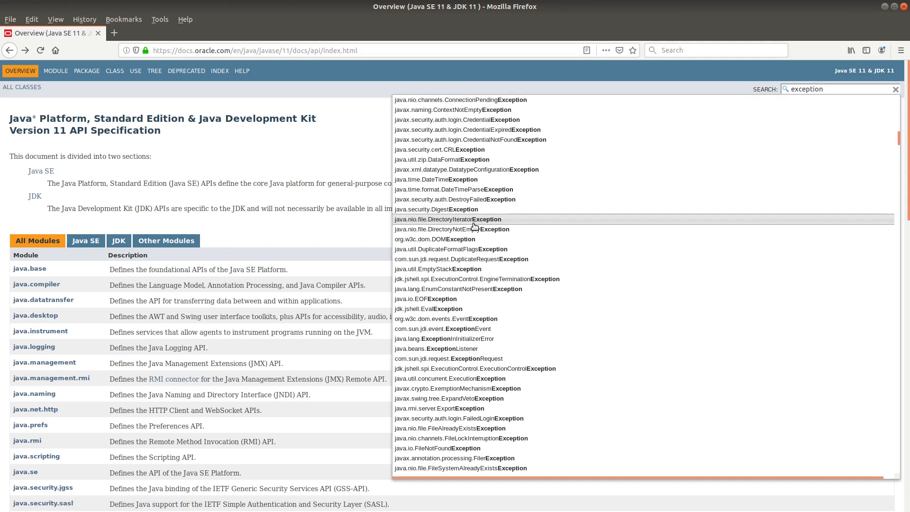
{"action": "scroll", "scroll_direction": "down", "scroll_amount": 3}
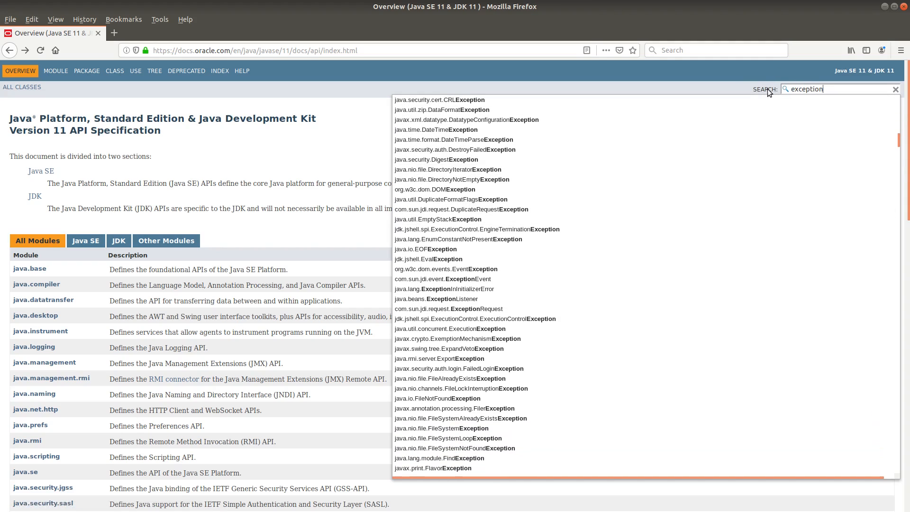
{"action": "mouse_move", "coordinate": [742, 91]}
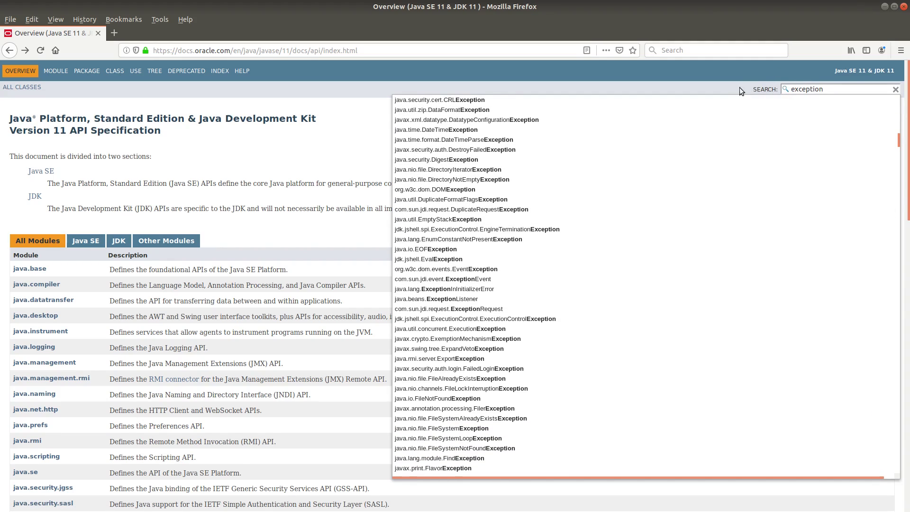
{"action": "mouse_move", "coordinate": [154, 70]}
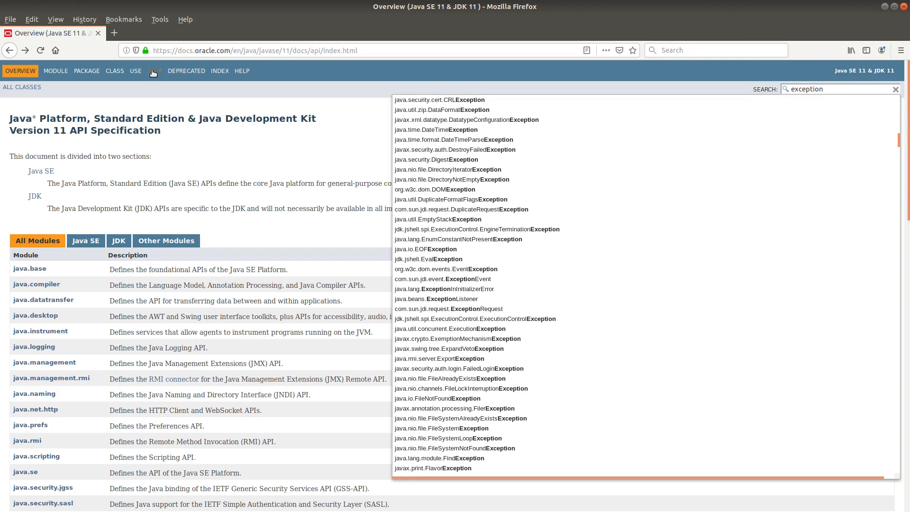
{"action": "scroll", "scroll_direction": "down", "scroll_amount": 3}
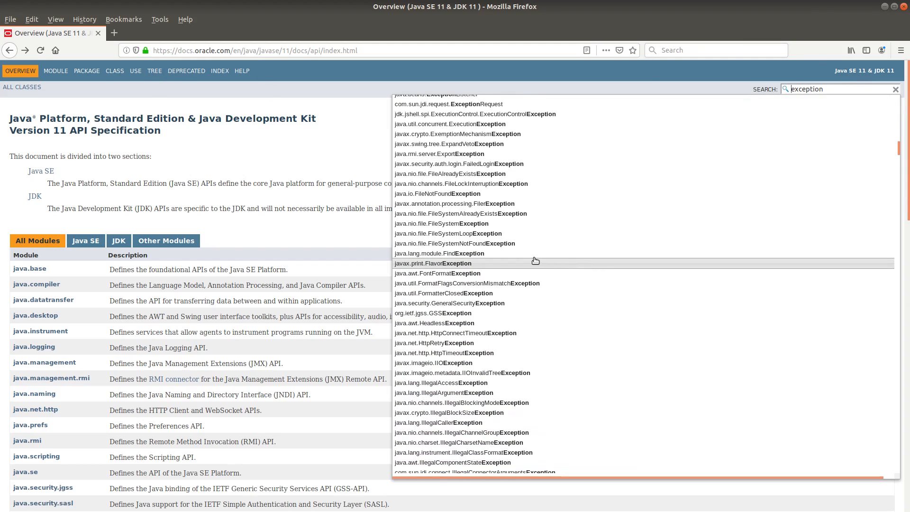
{"action": "scroll", "scroll_direction": "down", "scroll_amount": 3}
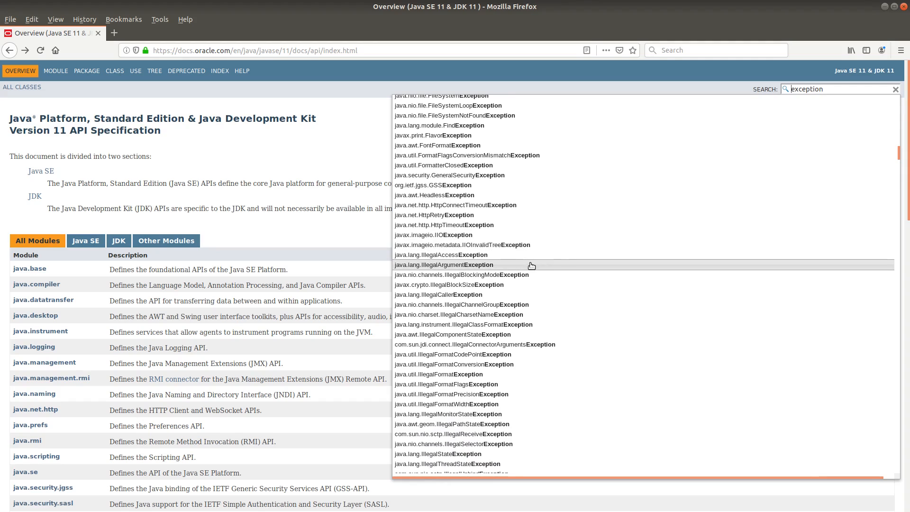
{"action": "scroll", "scroll_direction": "down", "scroll_amount": 3}
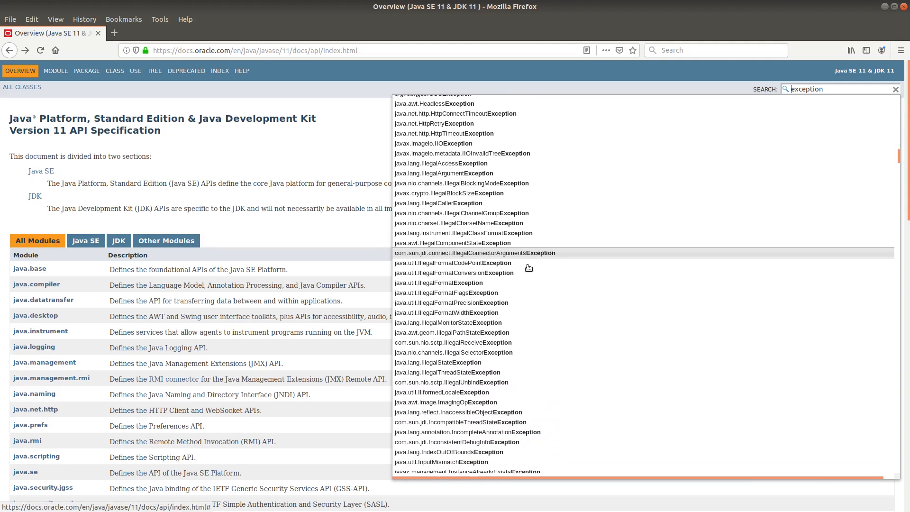
{"action": "scroll", "scroll_direction": "down", "scroll_amount": 3}
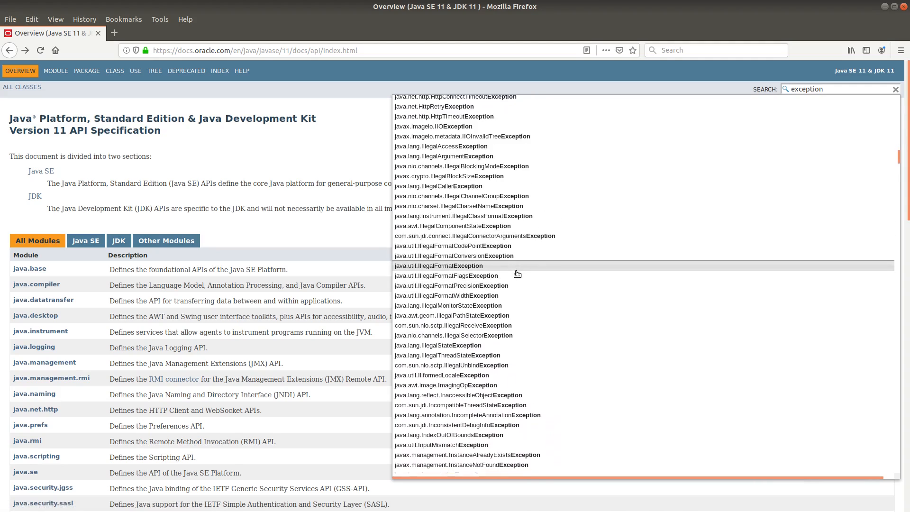
{"action": "scroll", "scroll_direction": "down", "scroll_amount": 3}
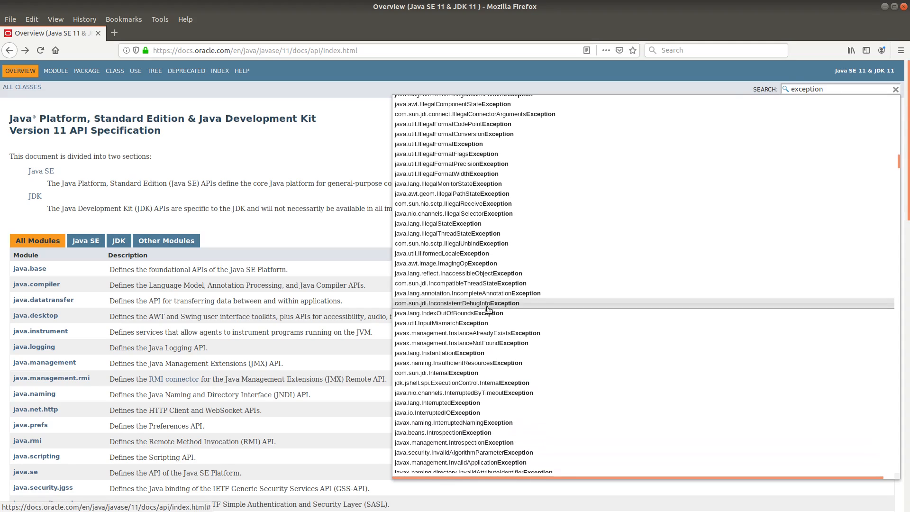
{"action": "mouse_move", "coordinate": [470, 323]}
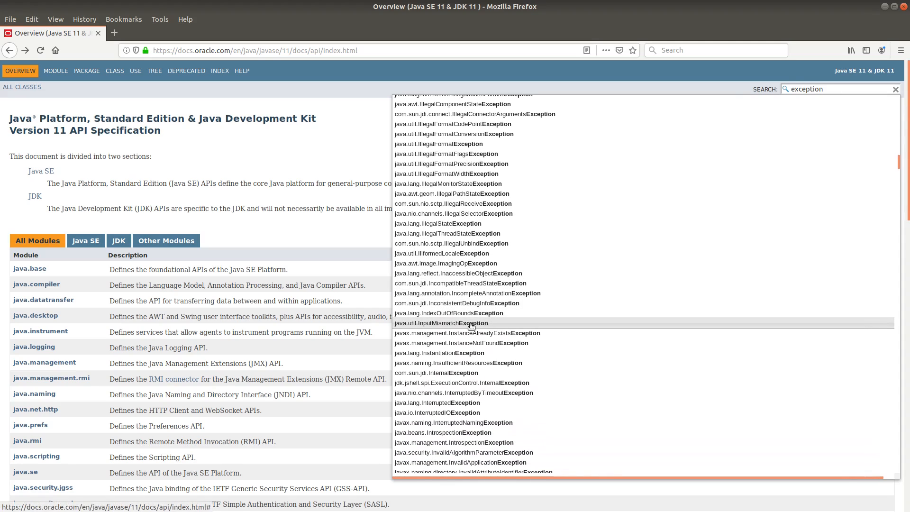
- Open the InputMismatchException class page and scroll down to its constructors
{"action": "left_click", "coordinate": [441, 323]}
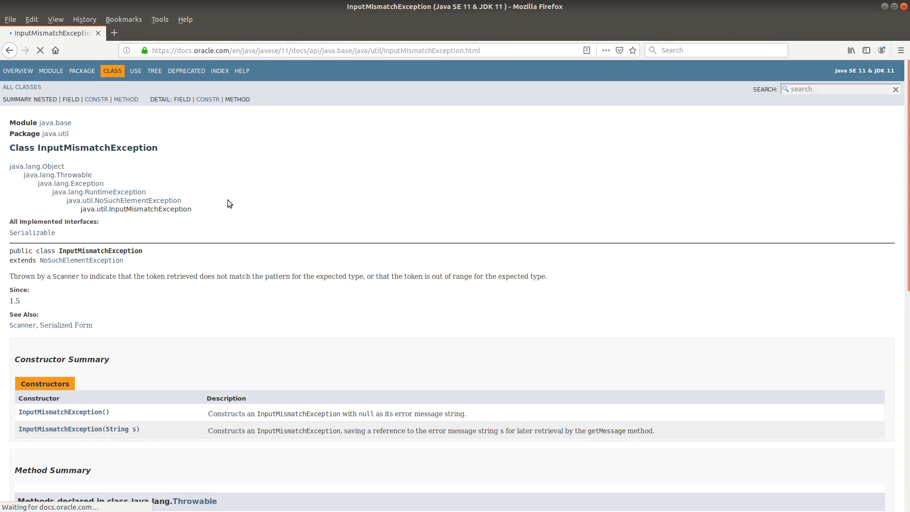
{"action": "scroll", "scroll_direction": "down", "scroll_amount": 3}
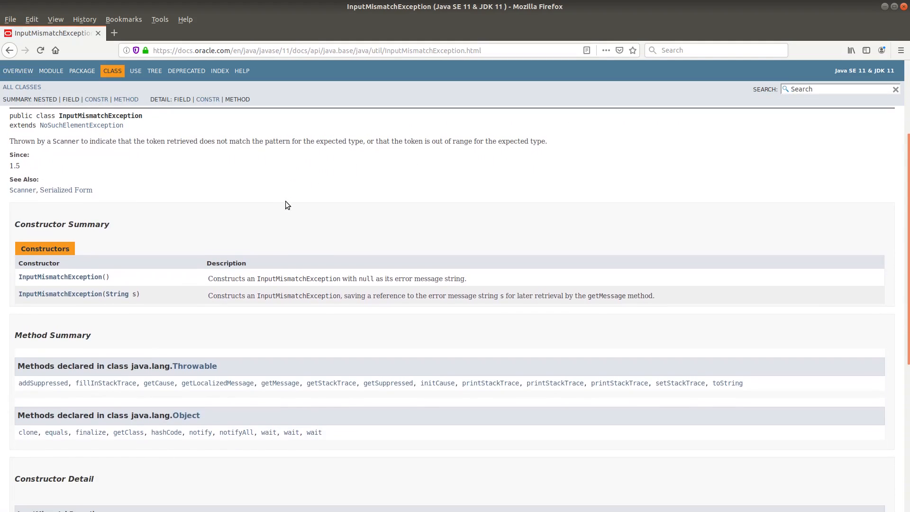
{"action": "scroll", "scroll_direction": "down", "scroll_amount": 3}
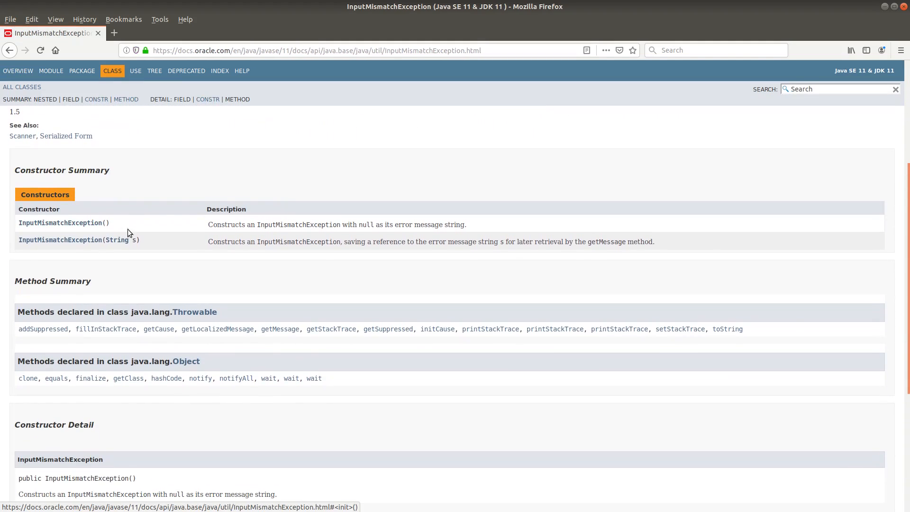
{"action": "mouse_move", "coordinate": [174, 233]}
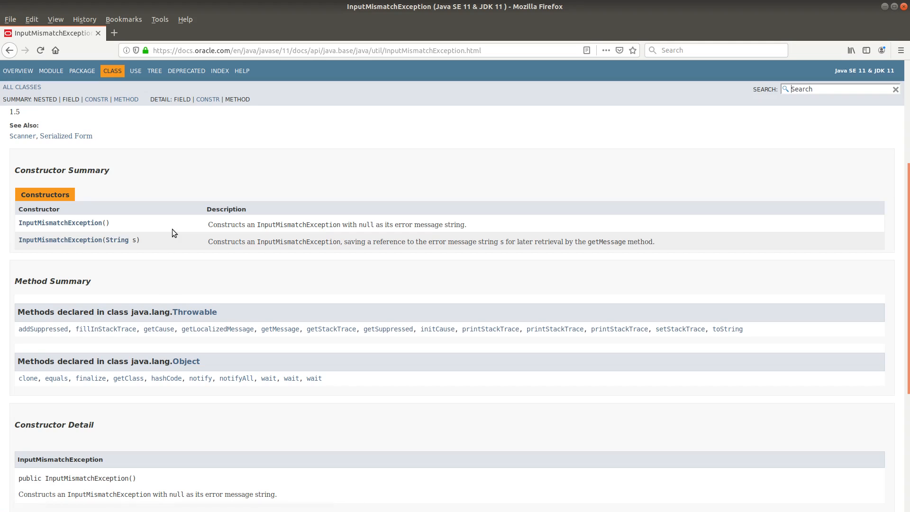
{"action": "scroll", "scroll_direction": "down", "scroll_amount": 3}
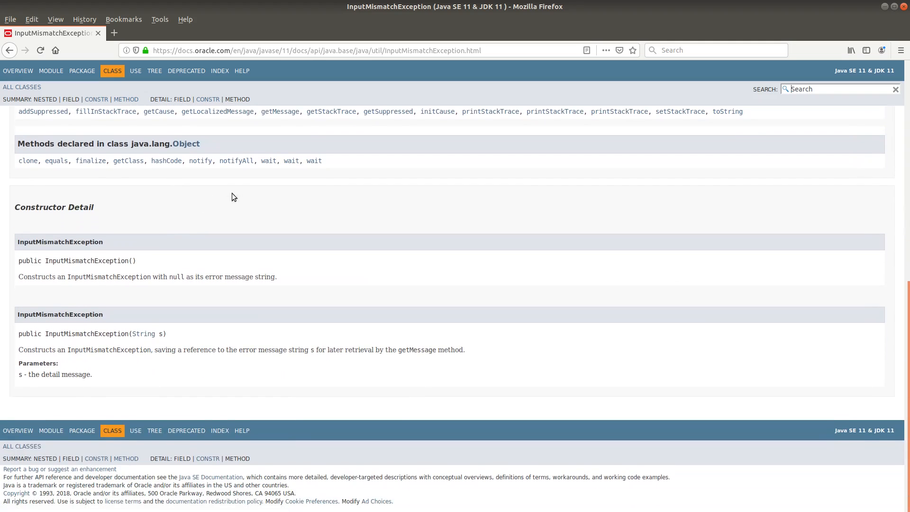
{"action": "mouse_move", "coordinate": [243, 191]}
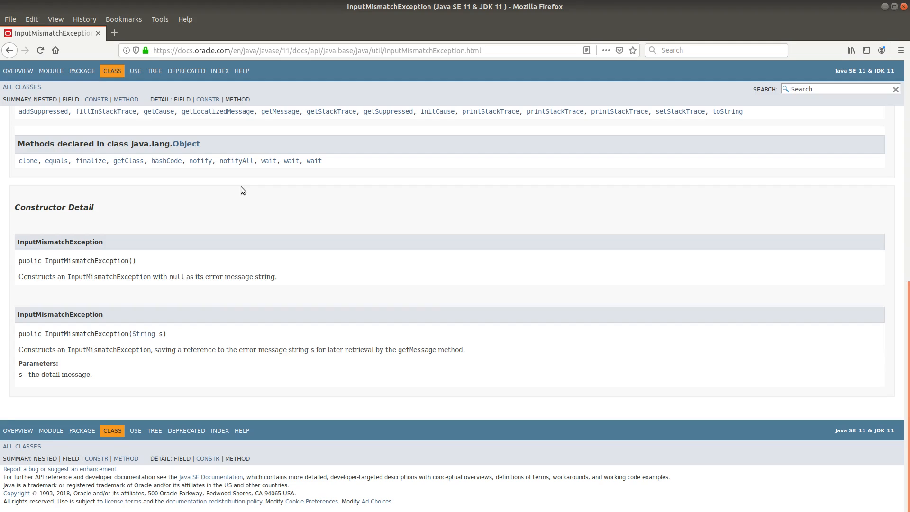
{"action": "mouse_move", "coordinate": [96, 99]}
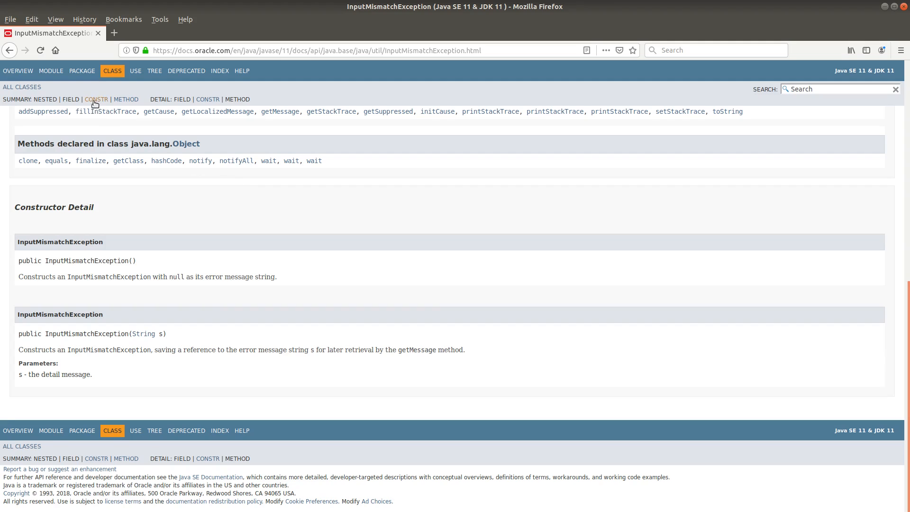
{"action": "mouse_move", "coordinate": [2, 267]}
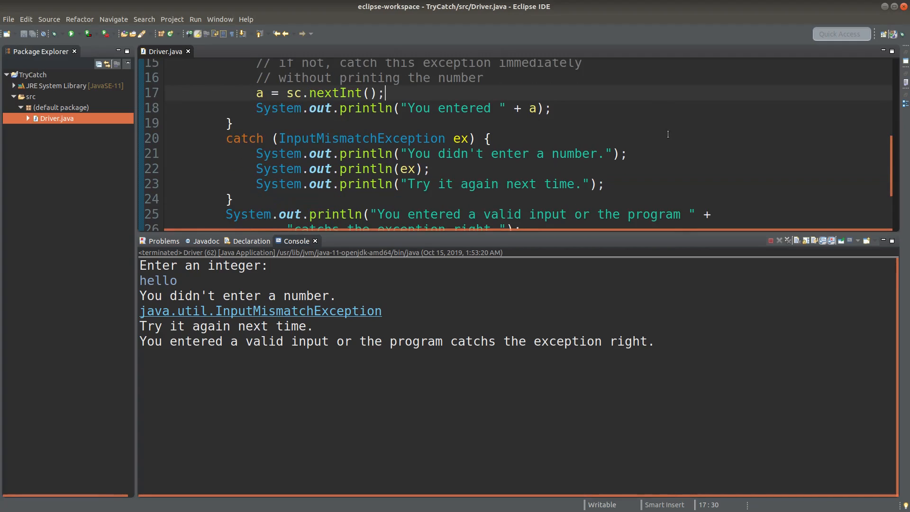
- Back in Eclipse, click the InputMismatchException link in the Console output
{"action": "scroll", "scroll_direction": "down", "scroll_amount": 3}
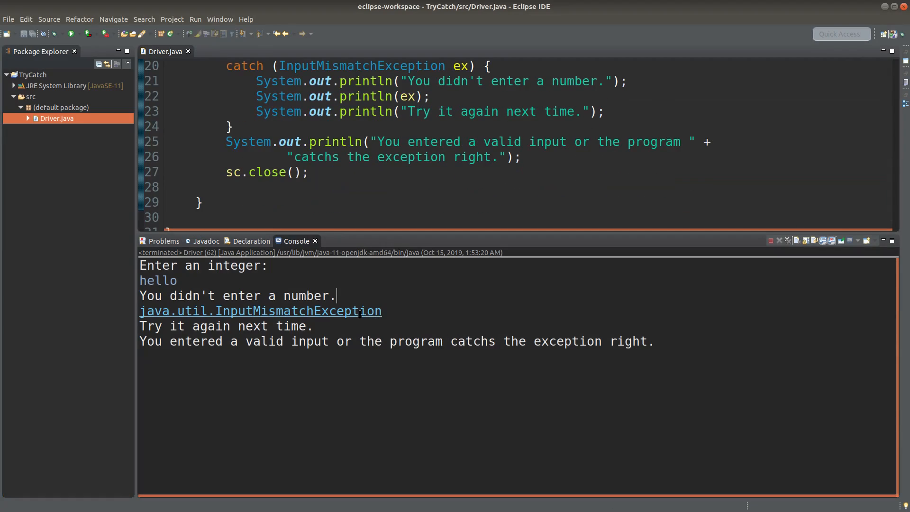
{"action": "left_click", "coordinate": [260, 310]}
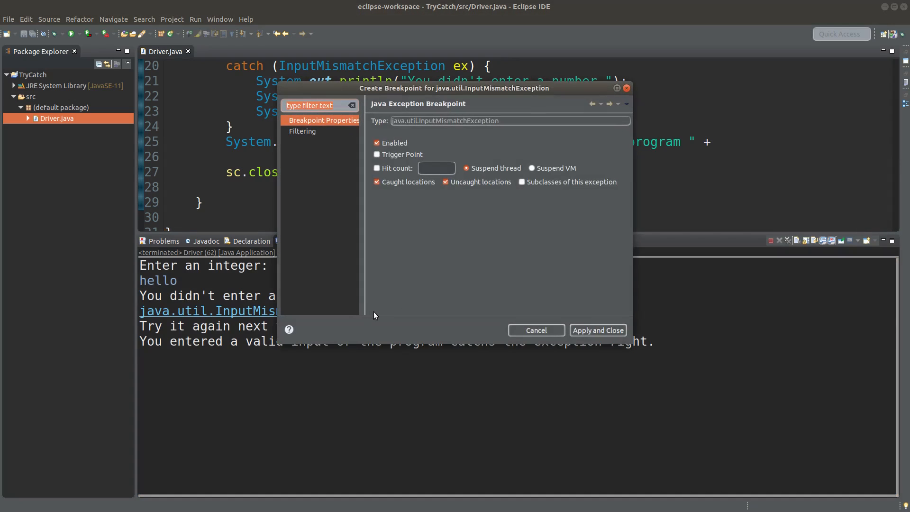
{"action": "mouse_move", "coordinate": [450, 233]}
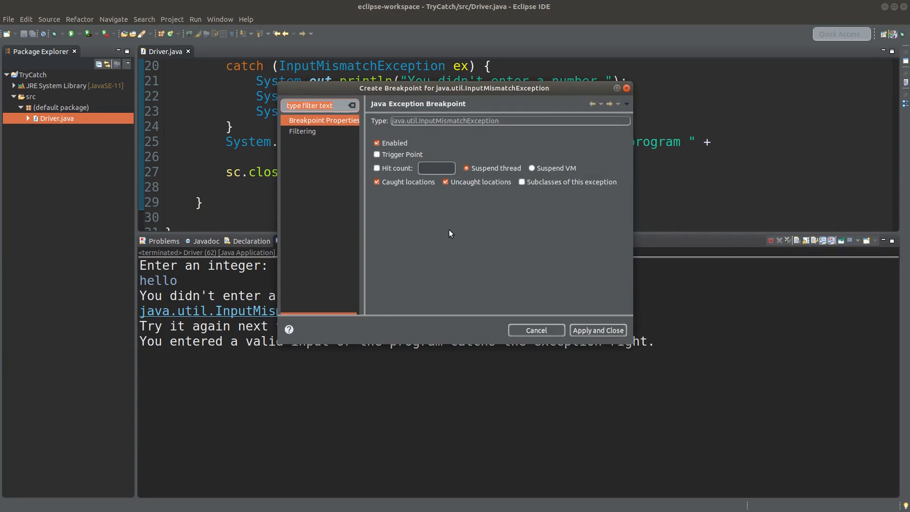
{"action": "mouse_move", "coordinate": [310, 129]}
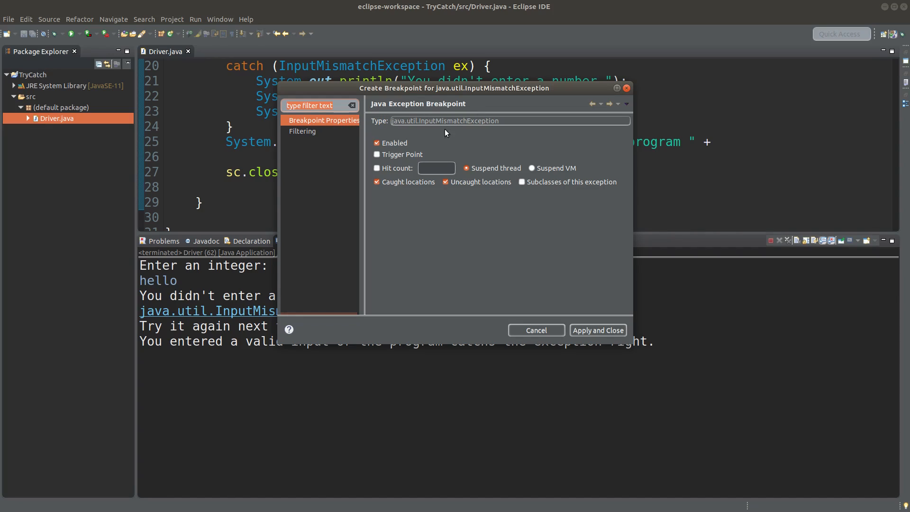
{"action": "mouse_move", "coordinate": [551, 338]}
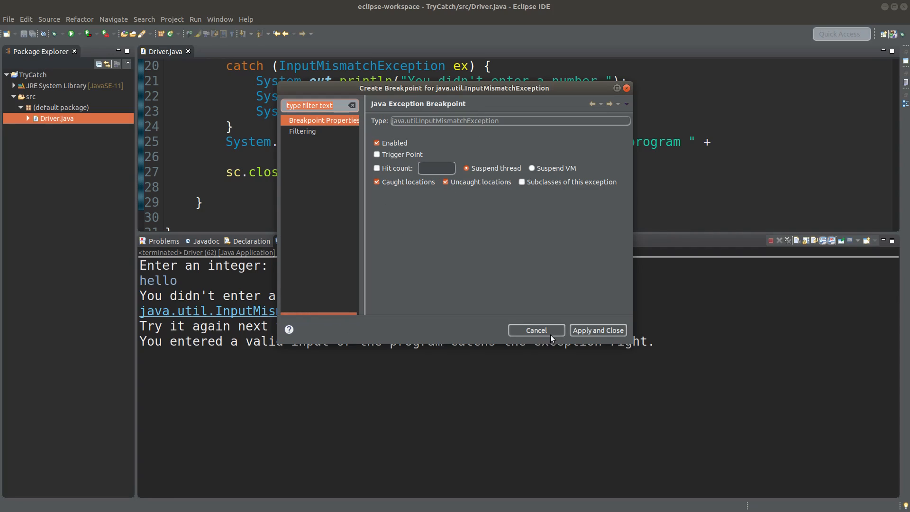
- Cancel the Create Breakpoint dialog and select ex in System.out.println(ex)
{"action": "left_click", "coordinate": [535, 329]}
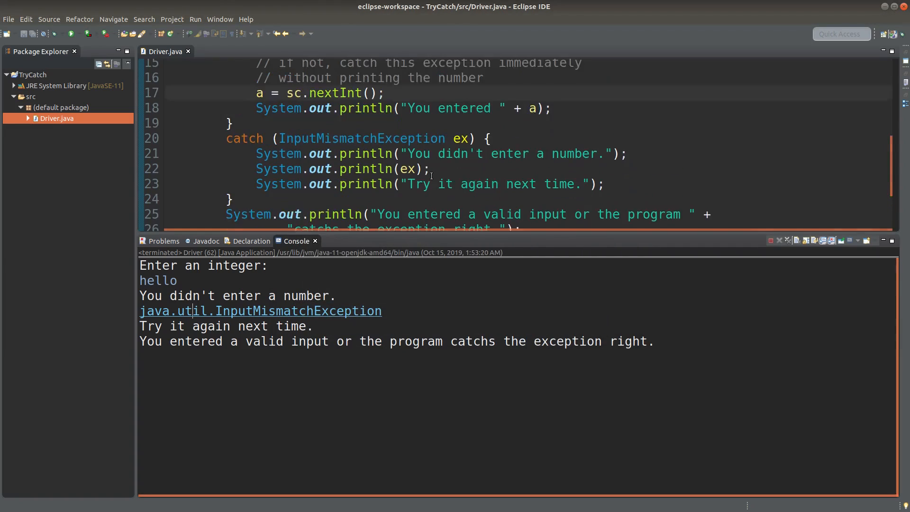
{"action": "double_click", "coordinate": [409, 194]}
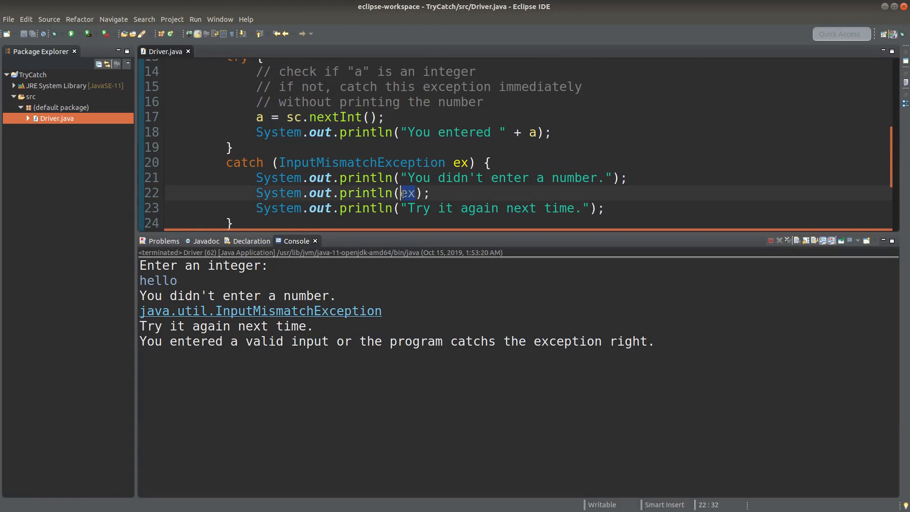